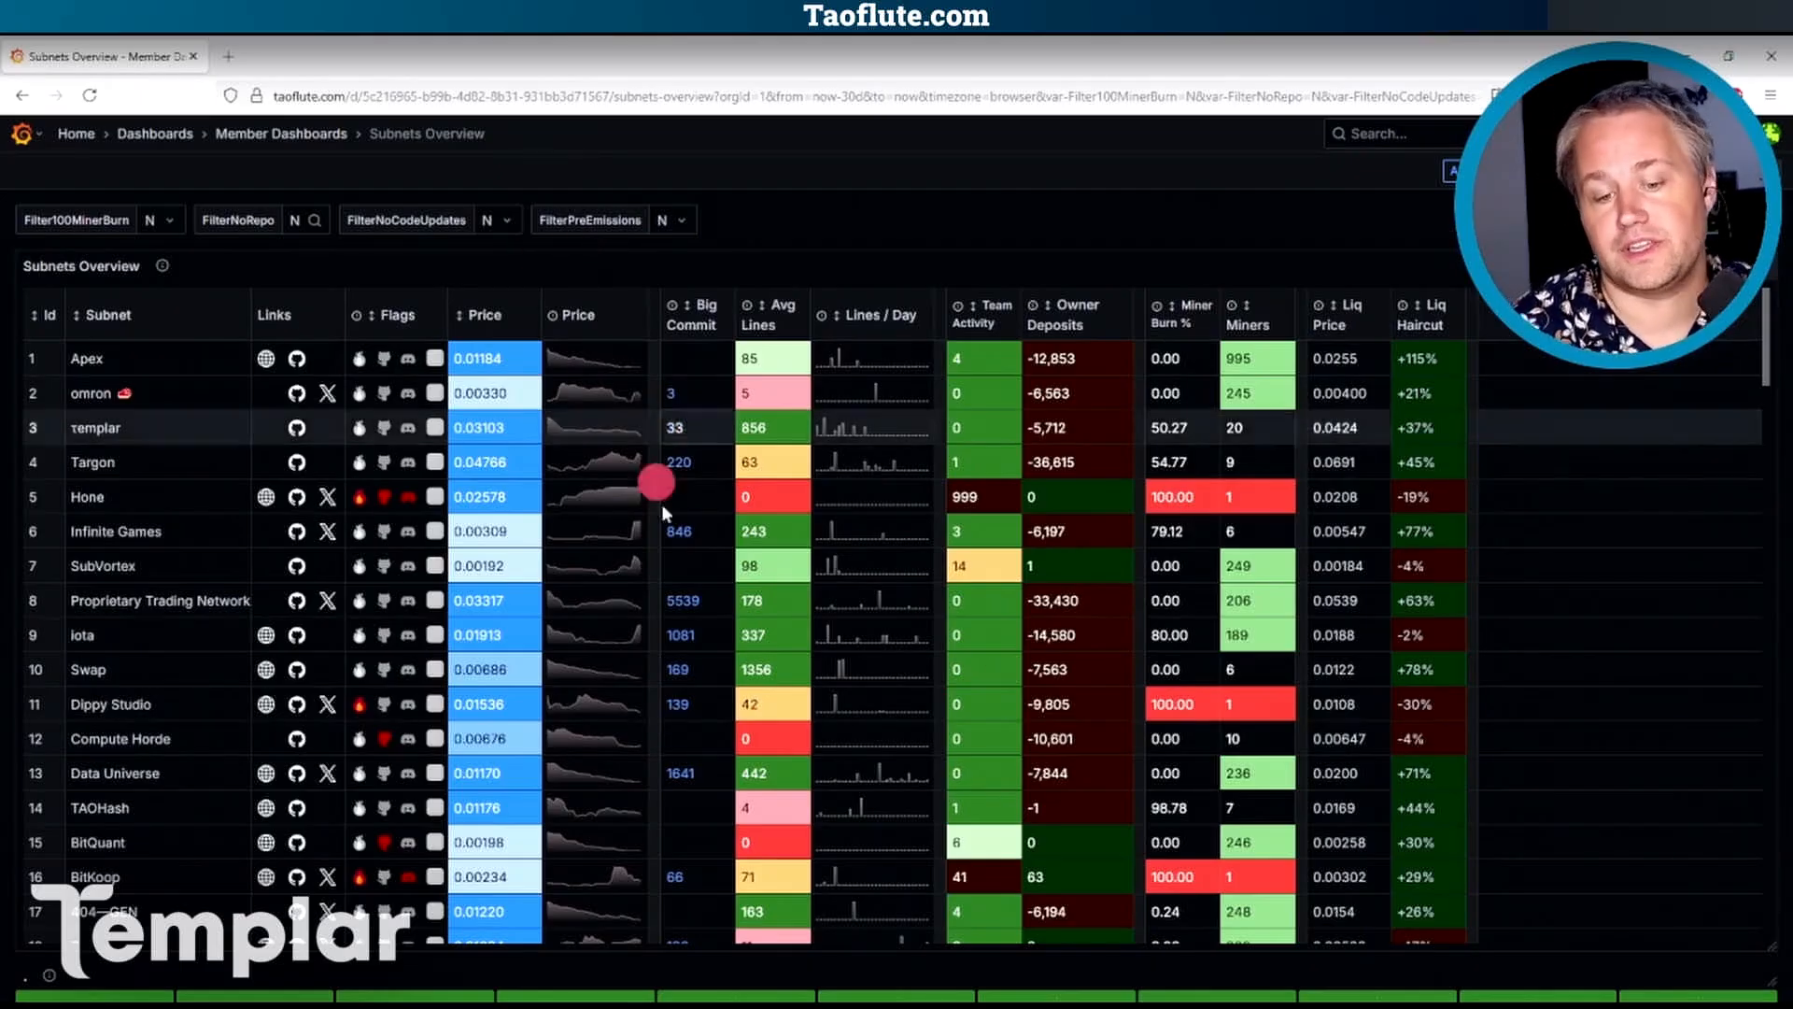
pyautogui.moveTo(818, 317)
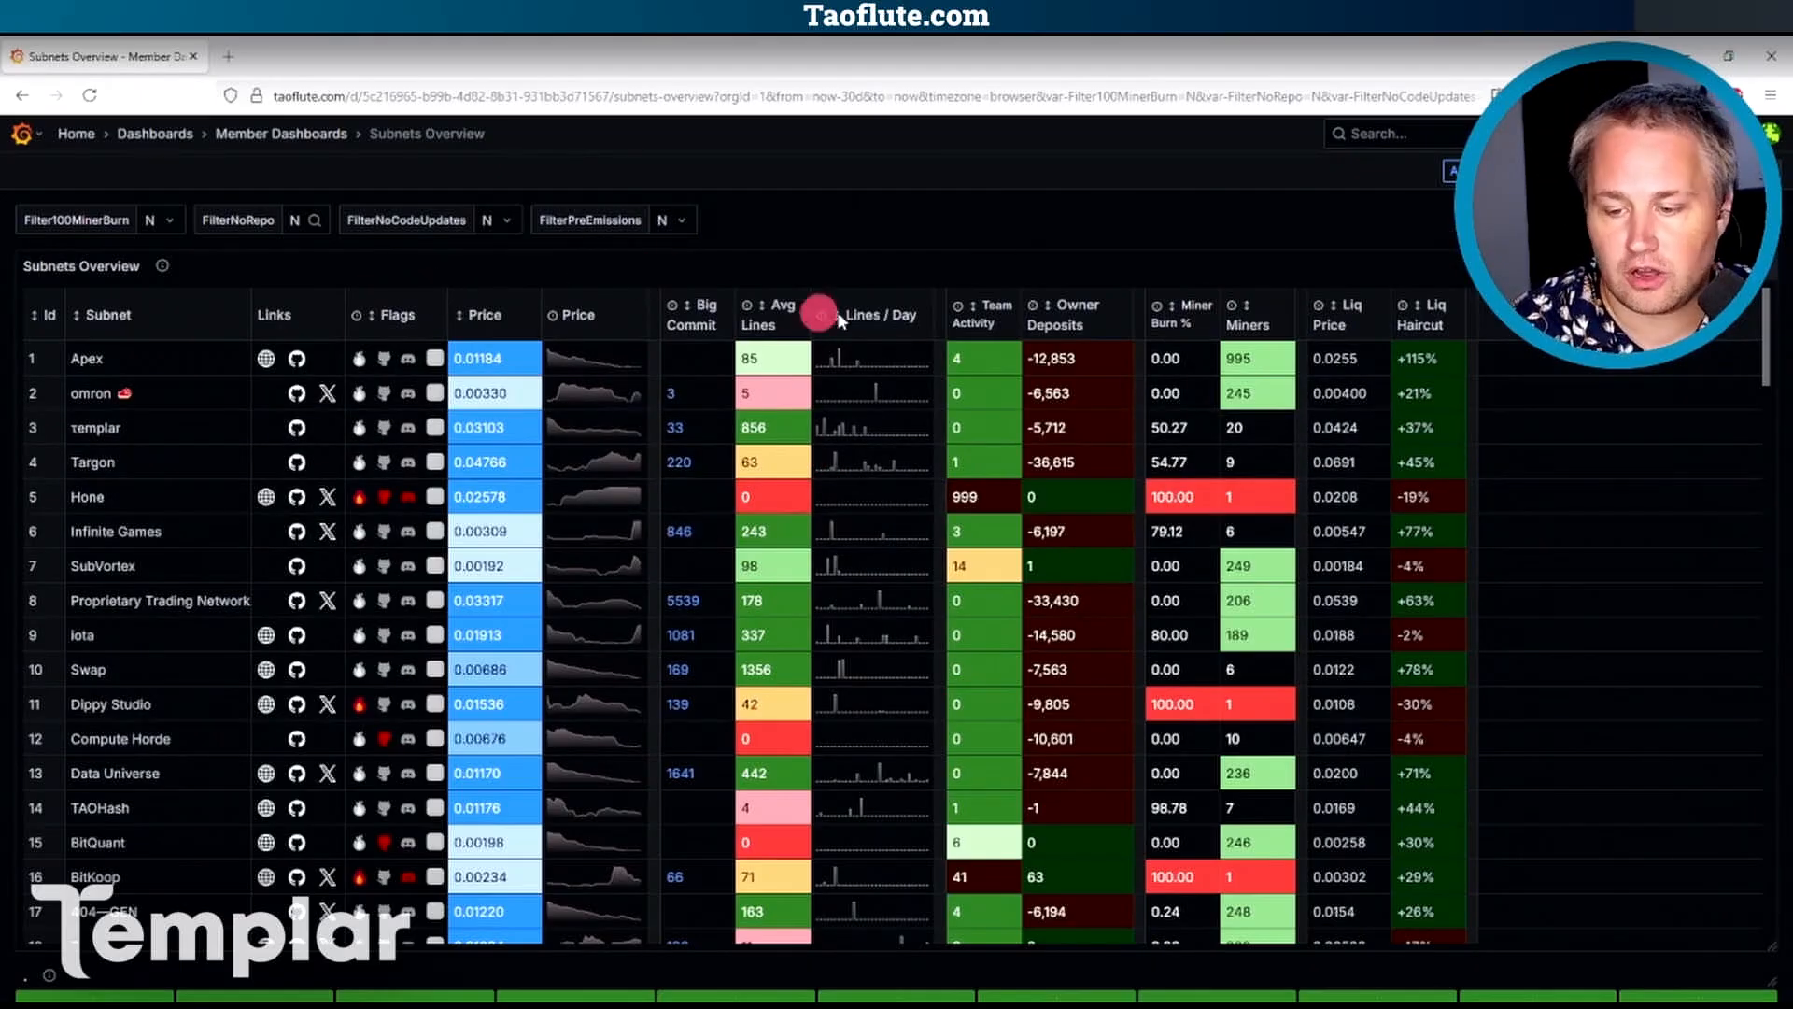
pyautogui.moveTo(413, 314)
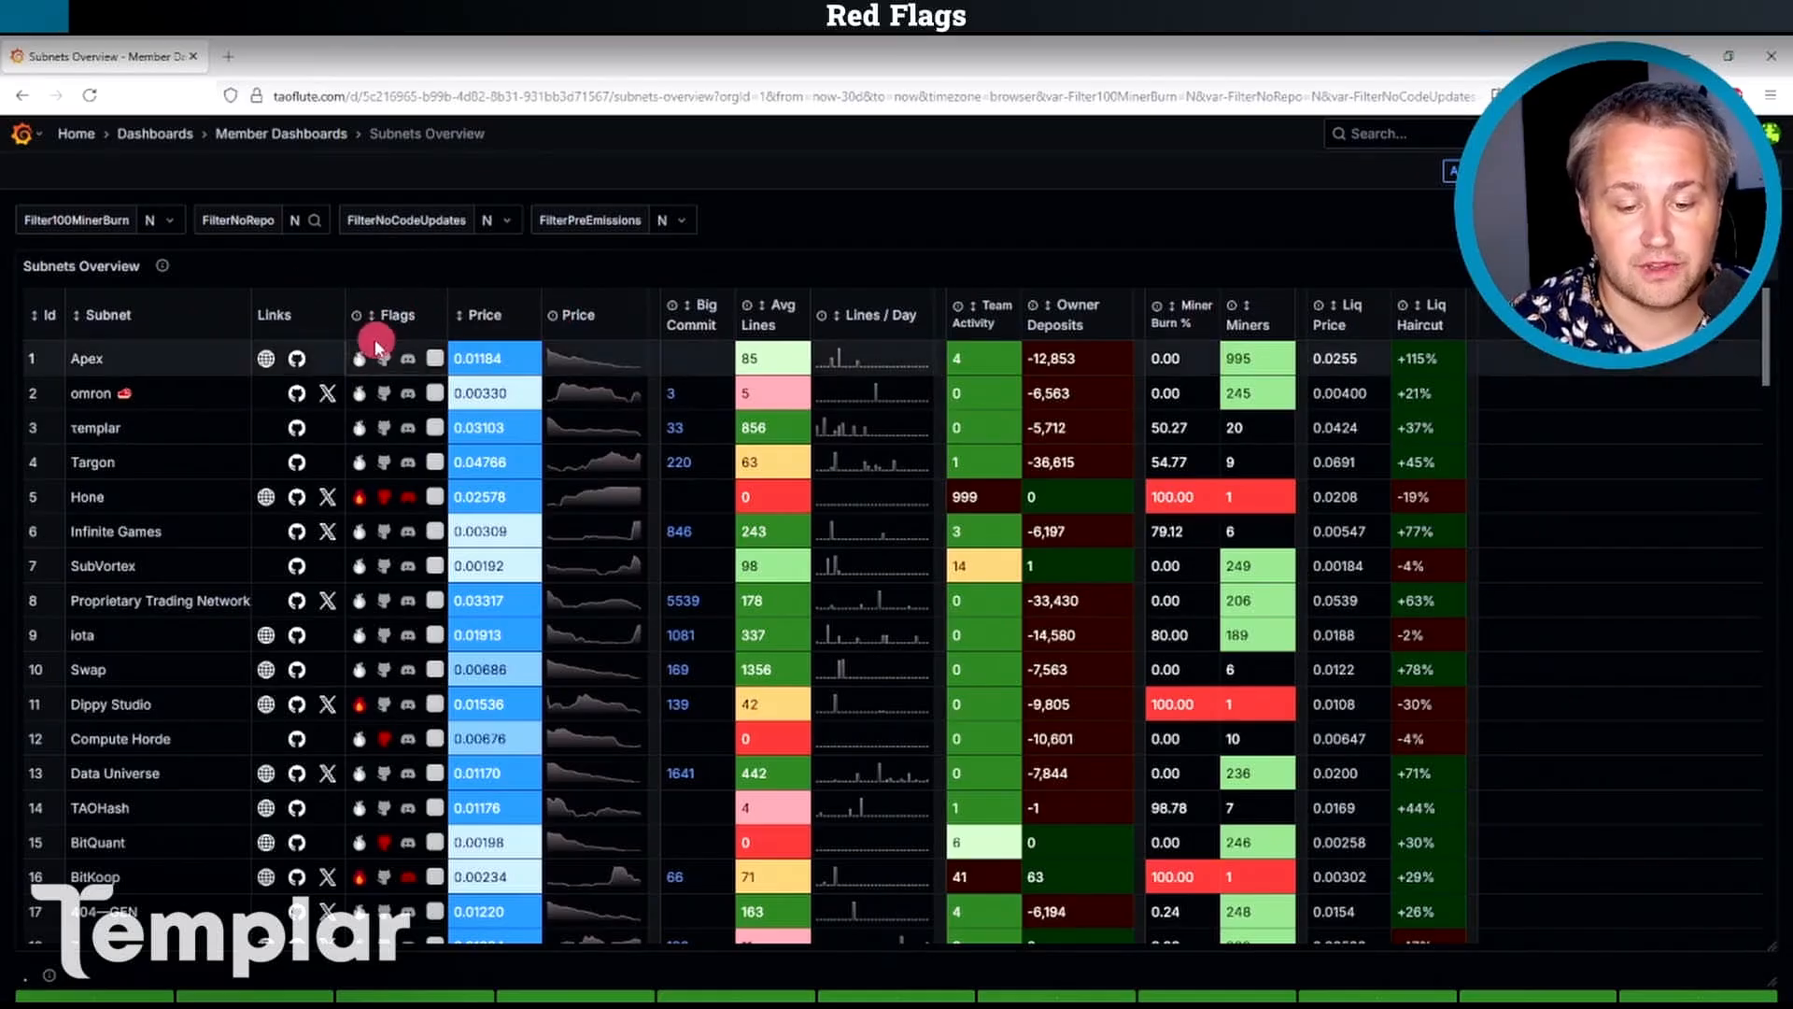
pyautogui.moveTo(358, 355)
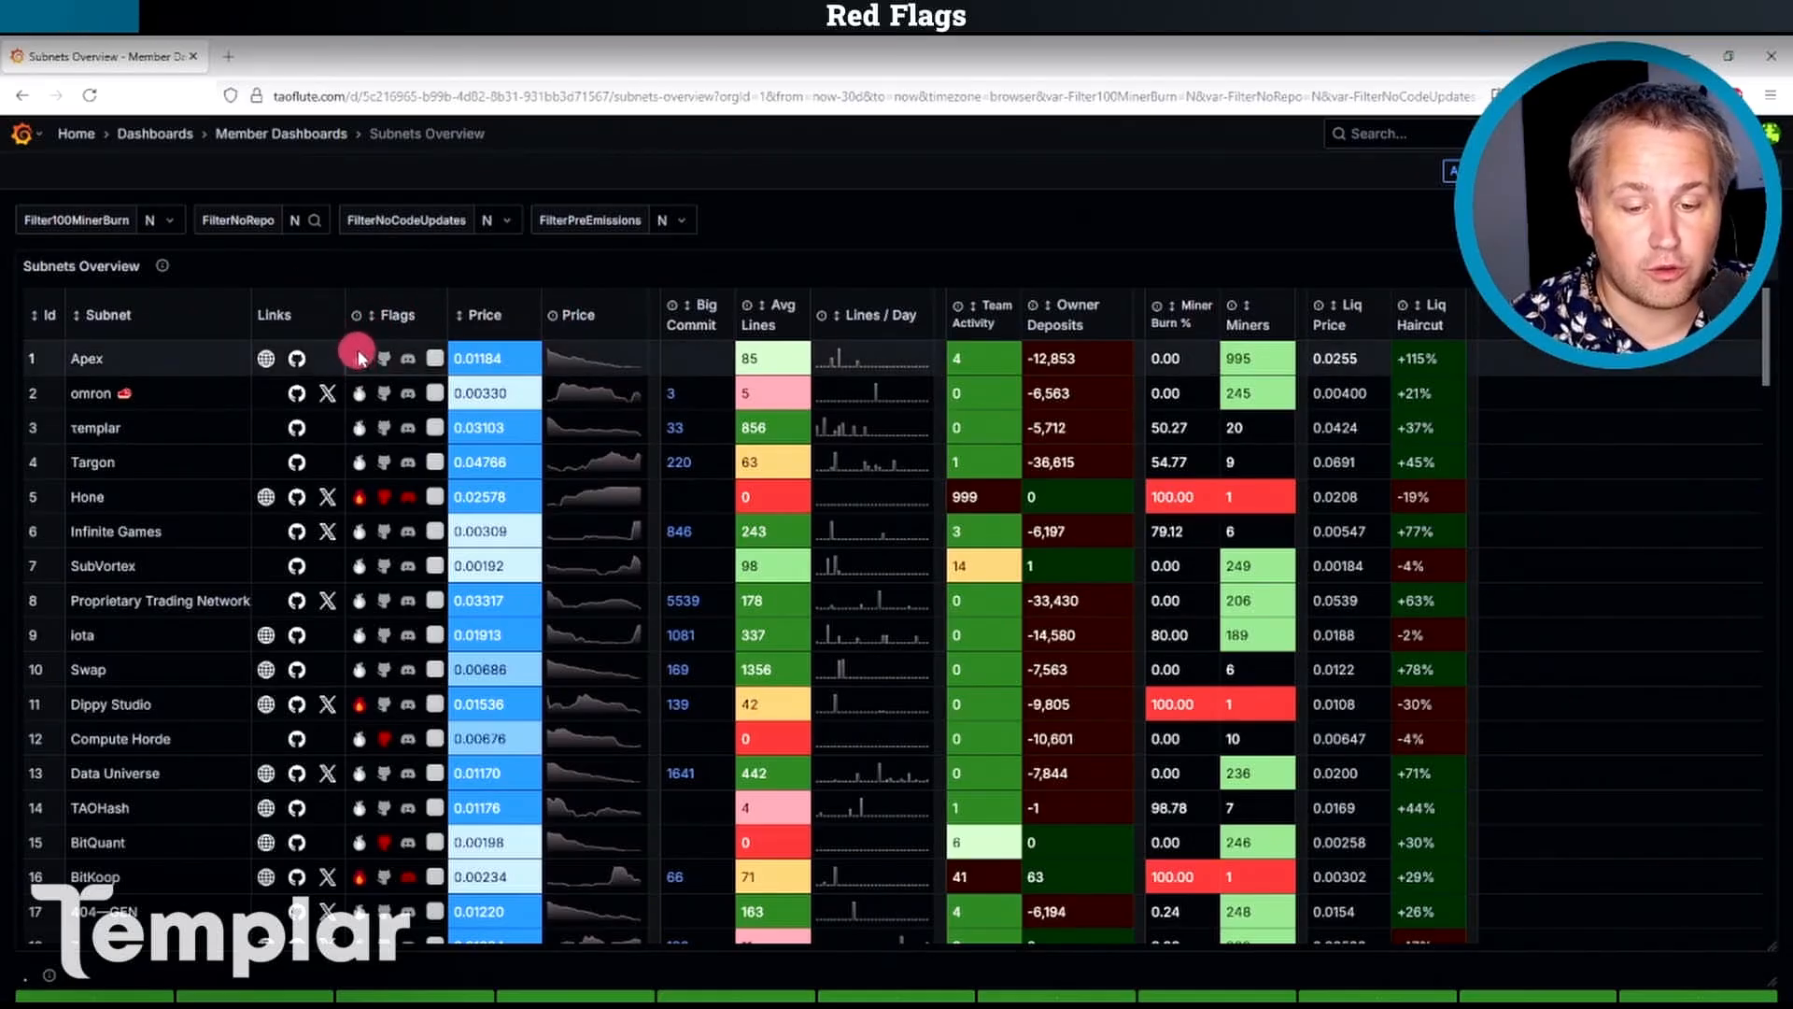
pyautogui.moveTo(362, 392)
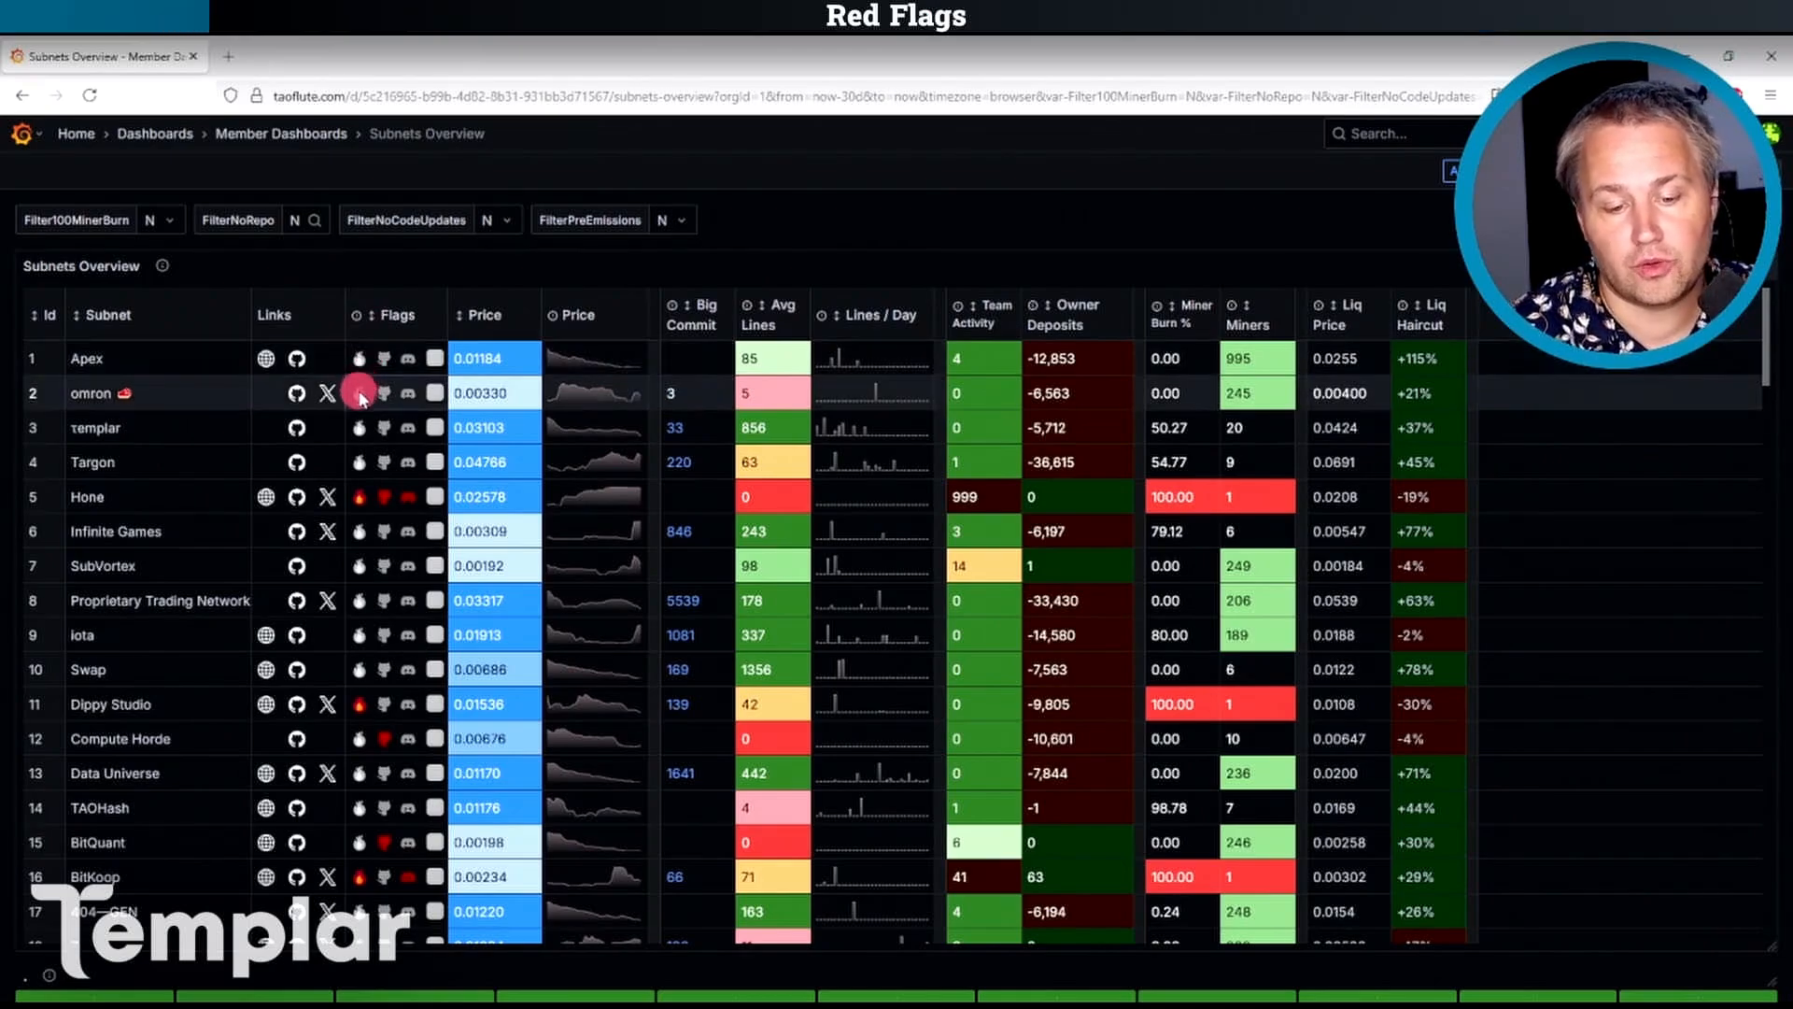
pyautogui.moveTo(428, 357)
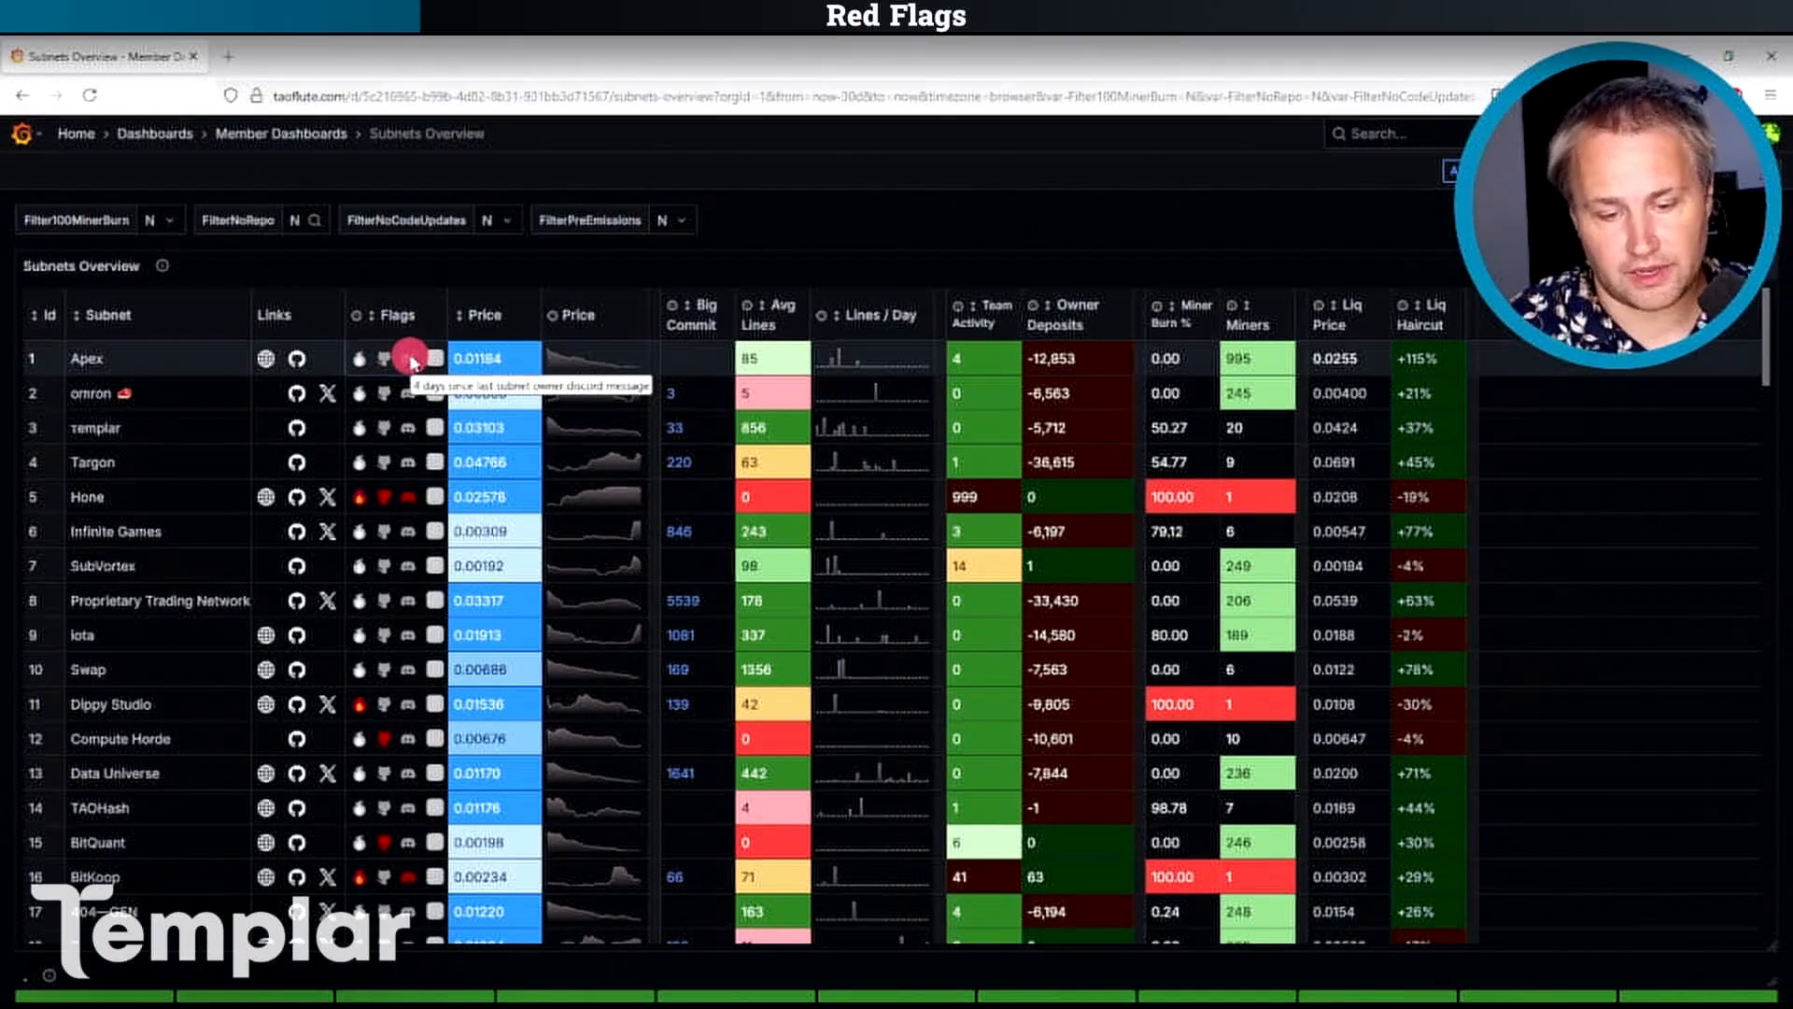
# Sort the subnets table ascending by price so Kora and other cheap subnets lead.
pyautogui.click(475, 313)
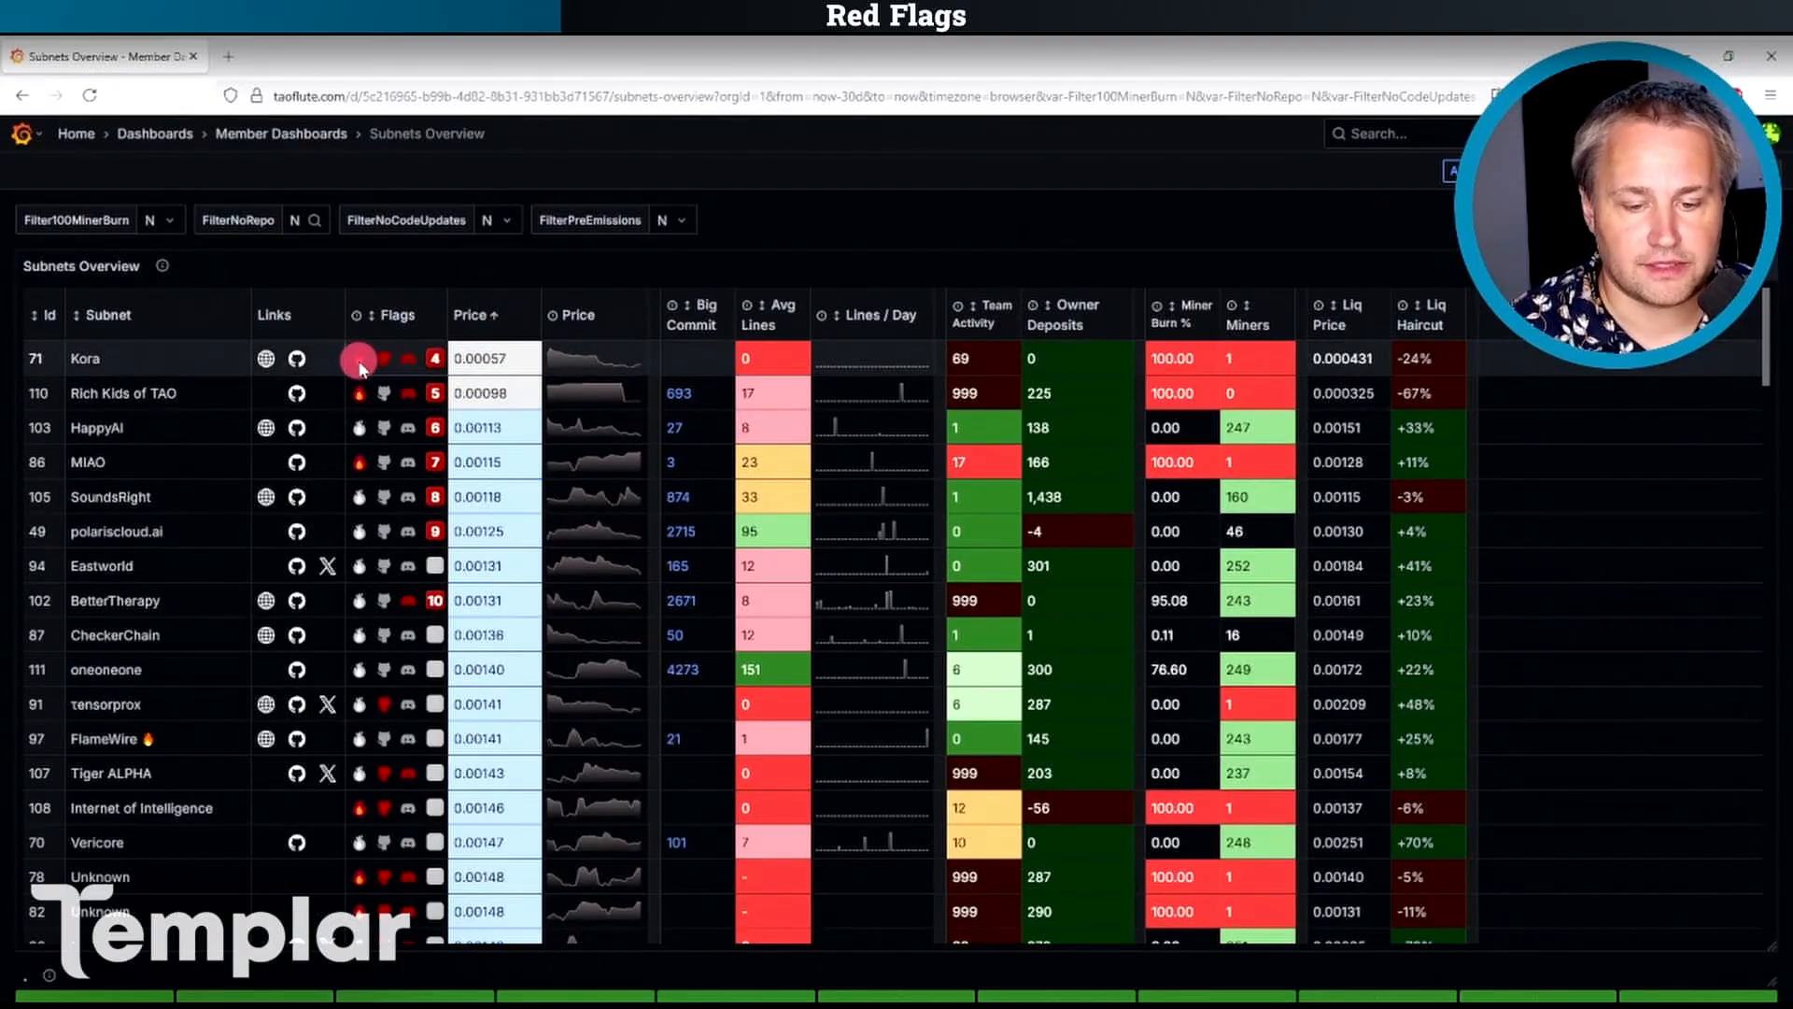
pyautogui.moveTo(272, 308)
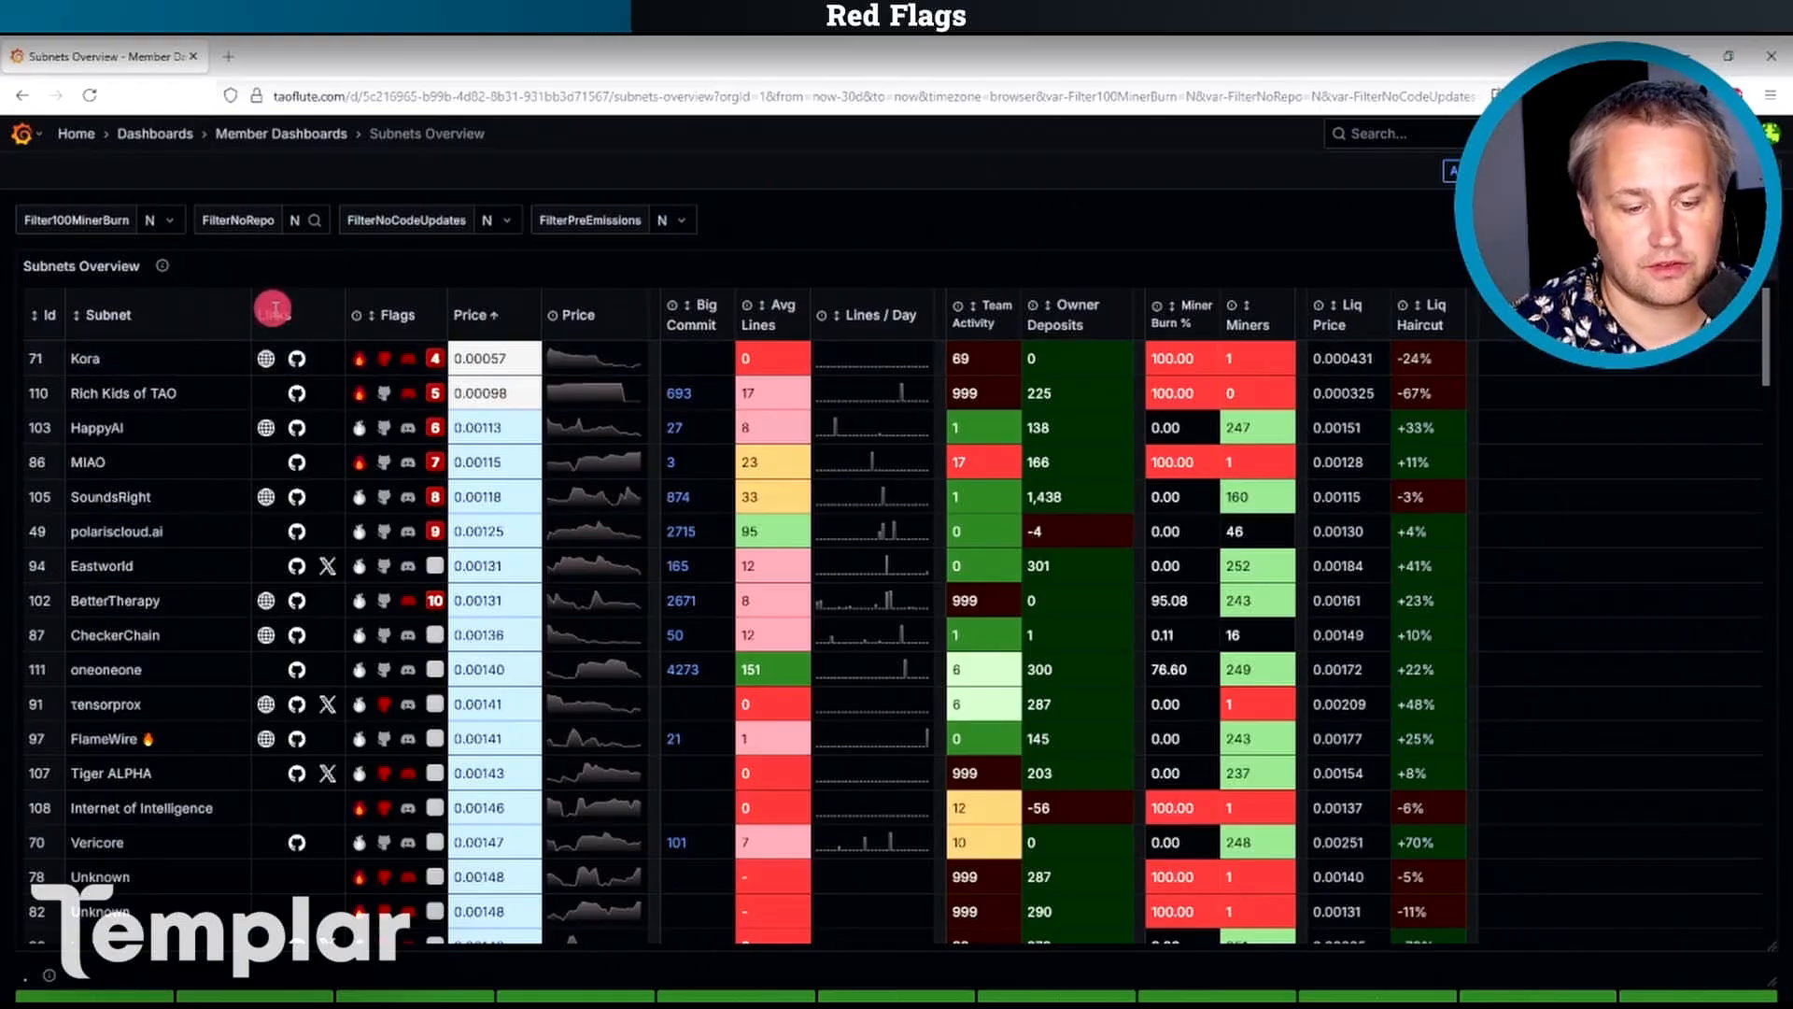
pyautogui.moveTo(361, 366)
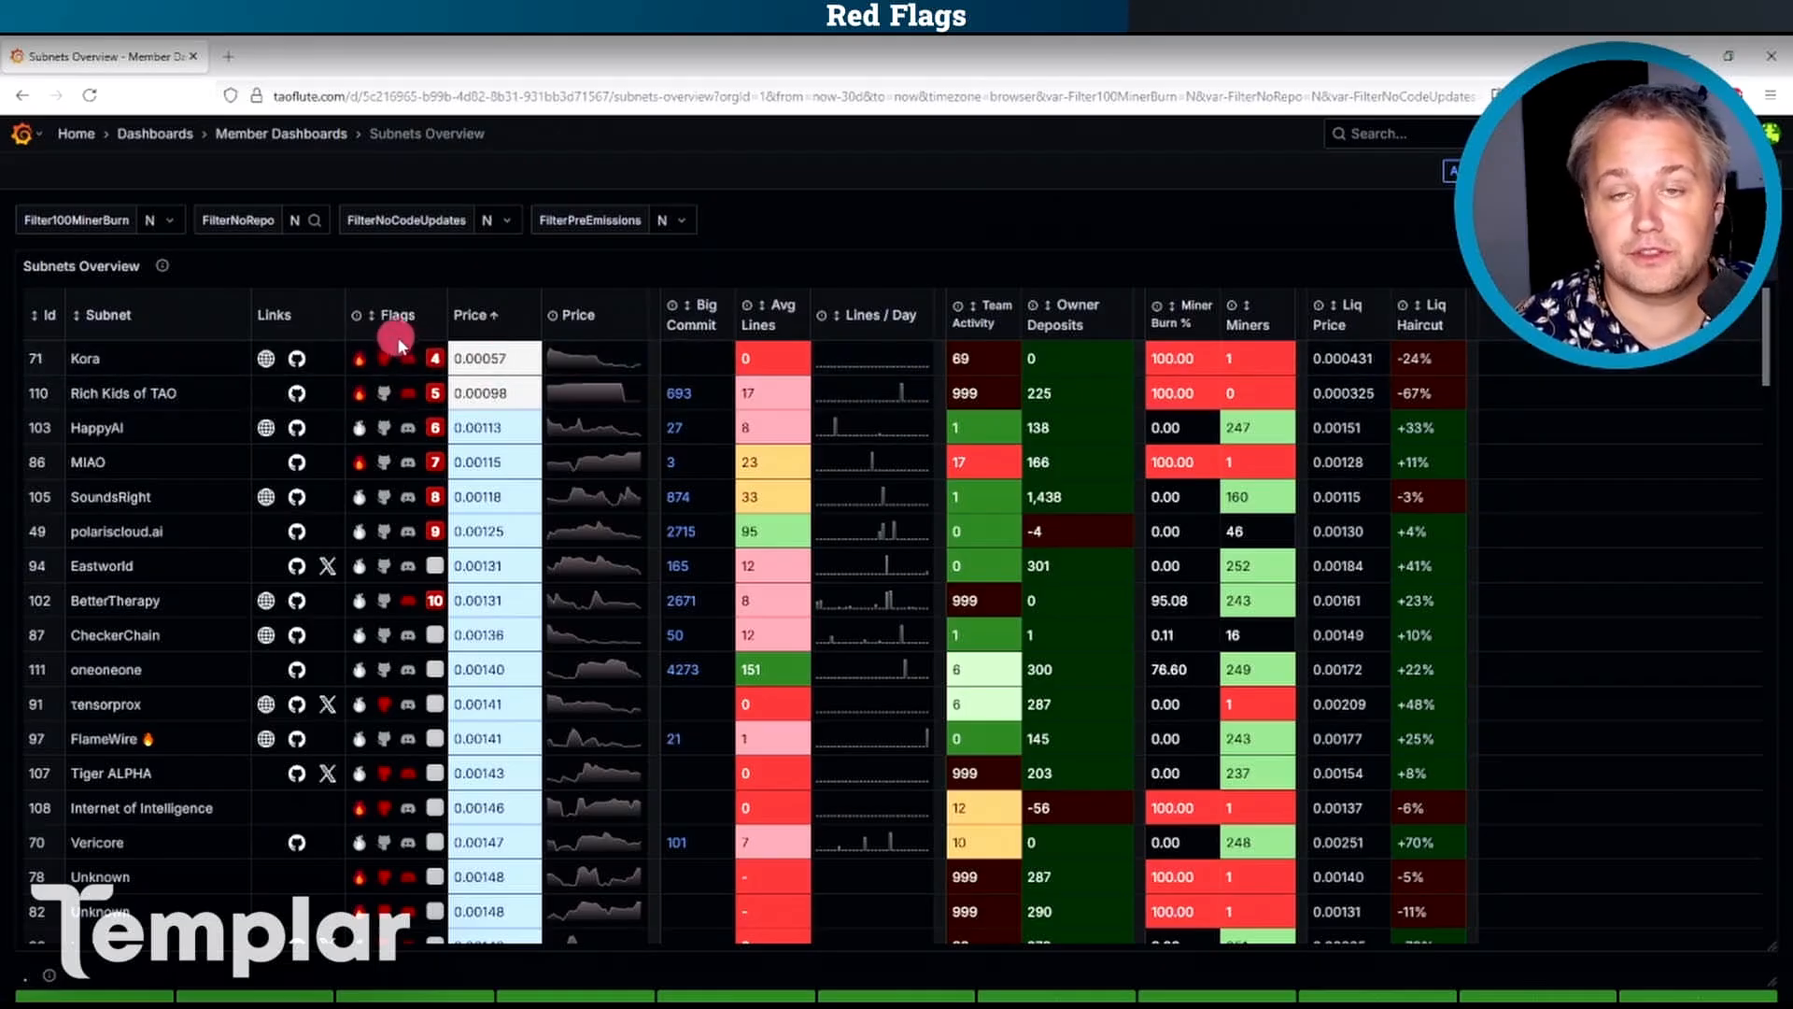
pyautogui.moveTo(381, 259)
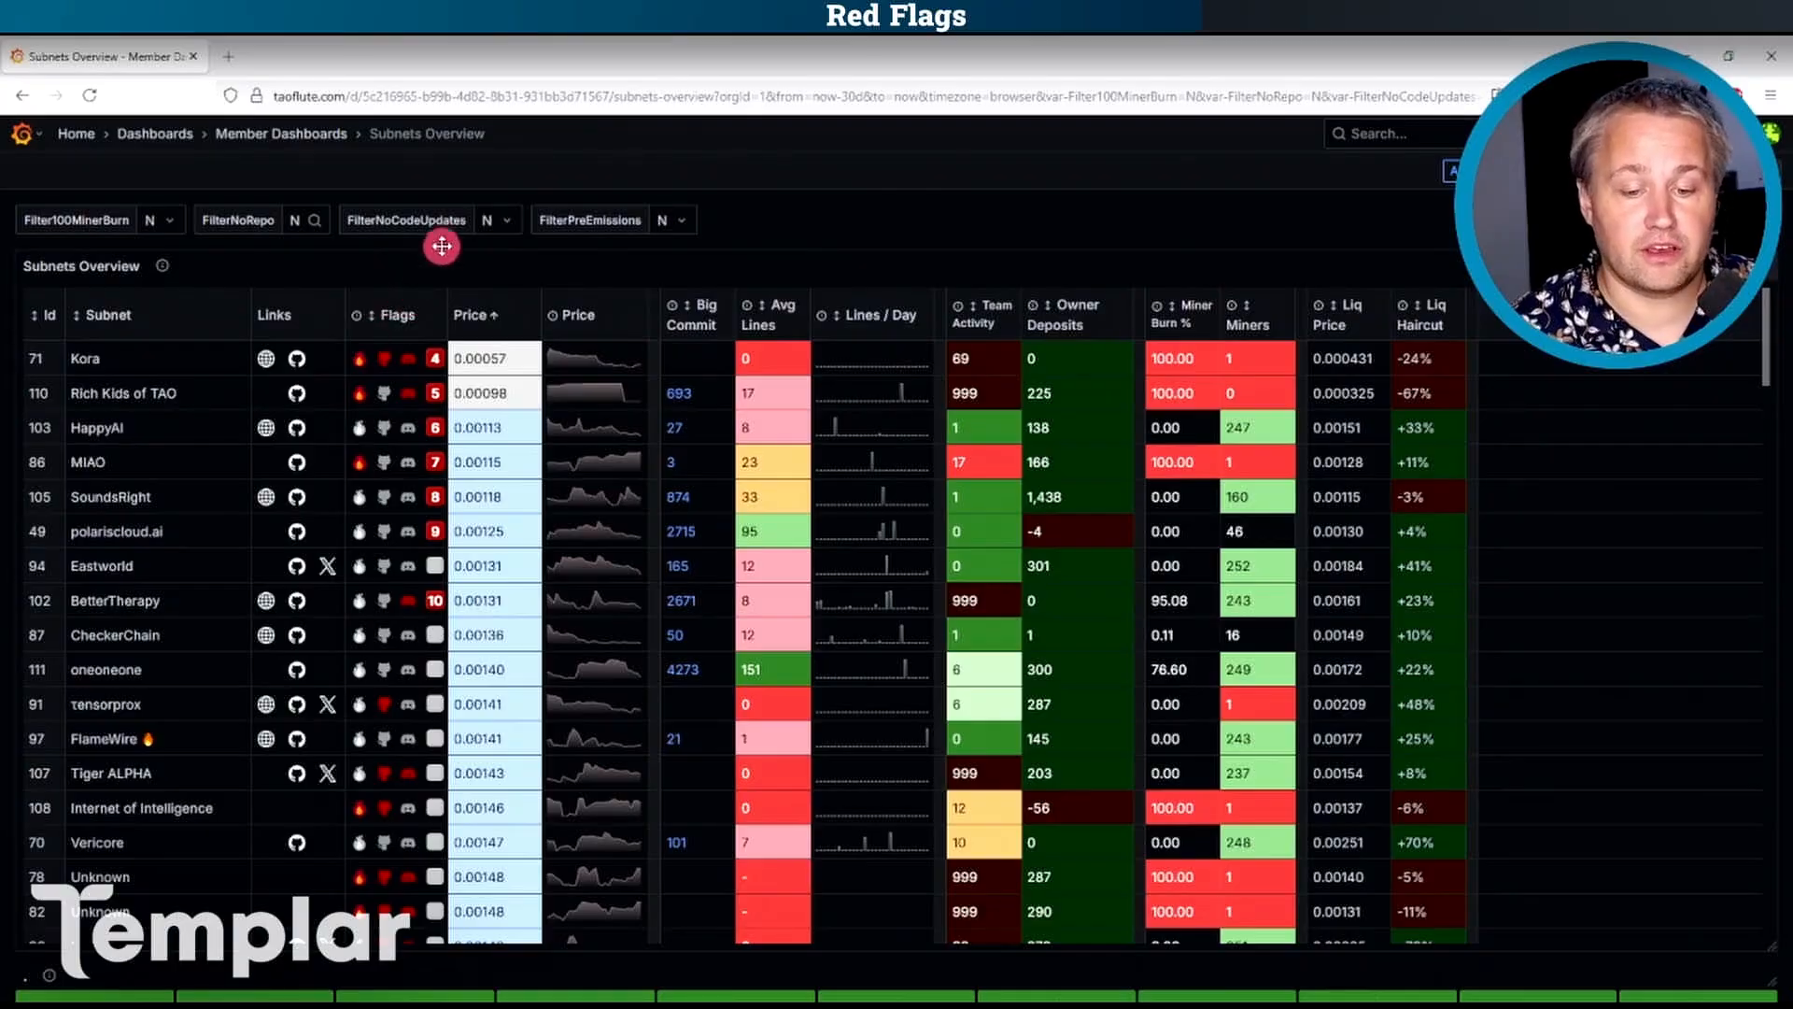
pyautogui.moveTo(450, 269)
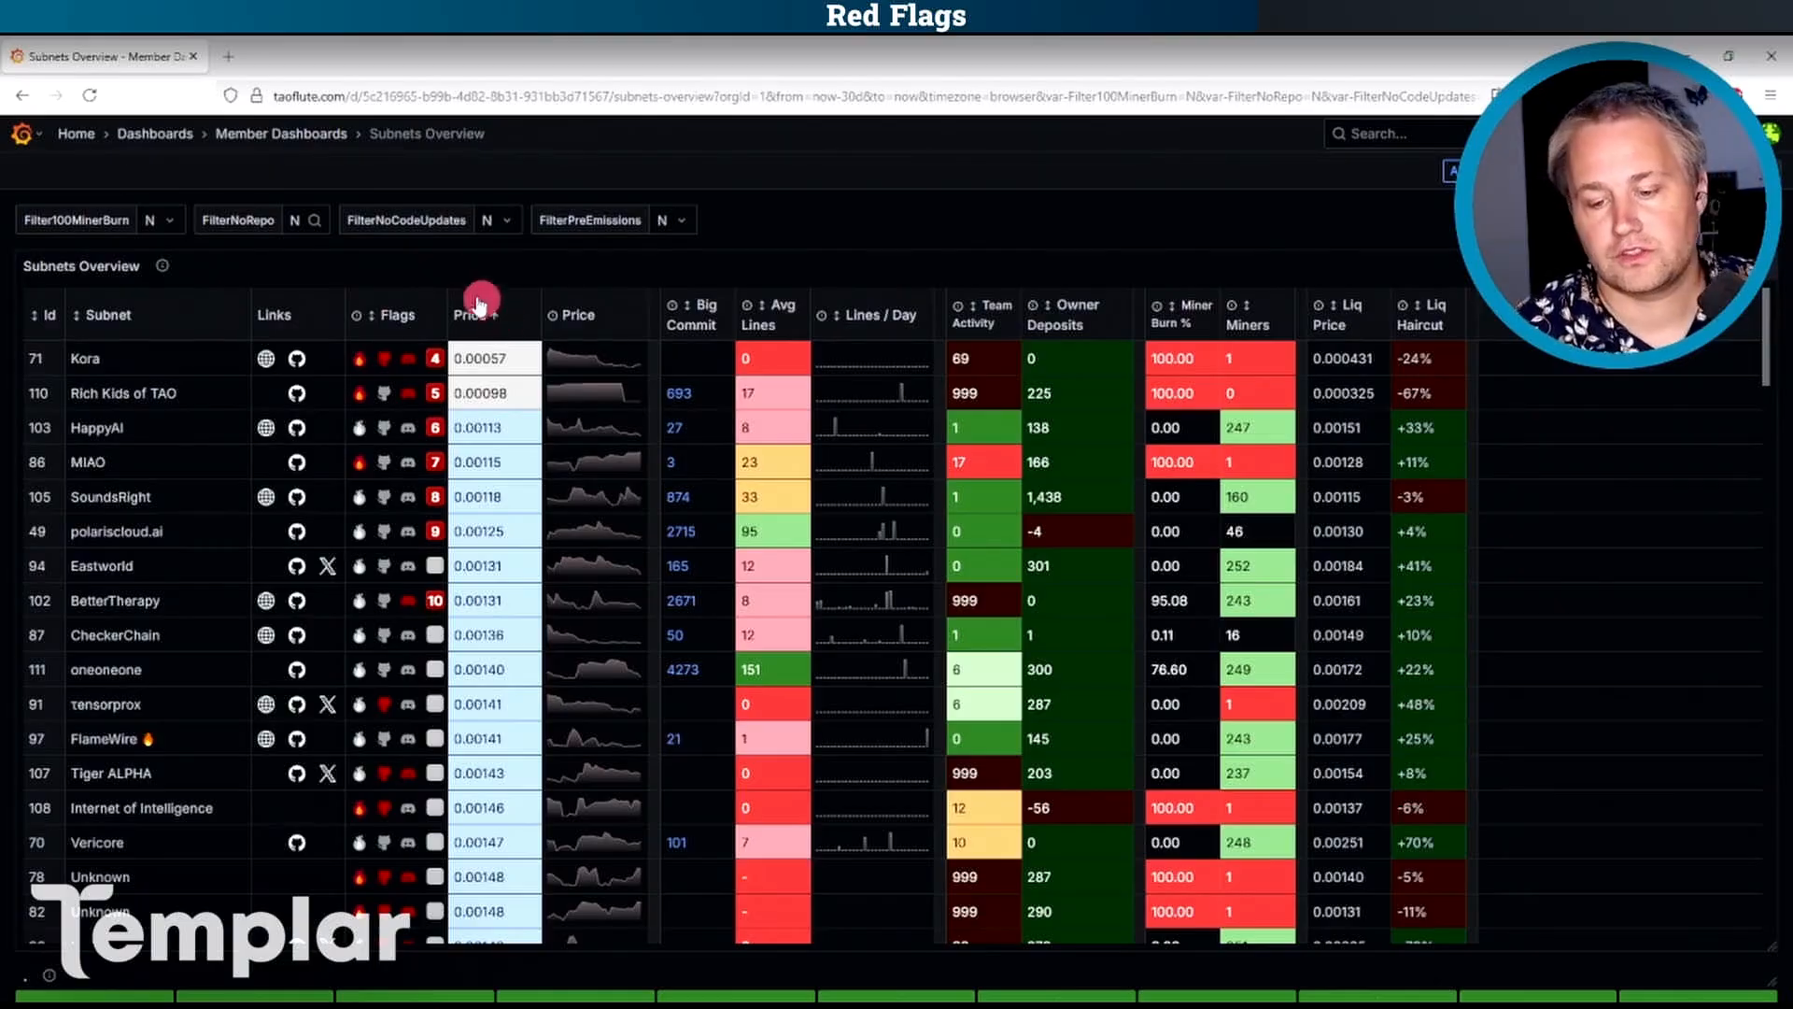
pyautogui.click(473, 314)
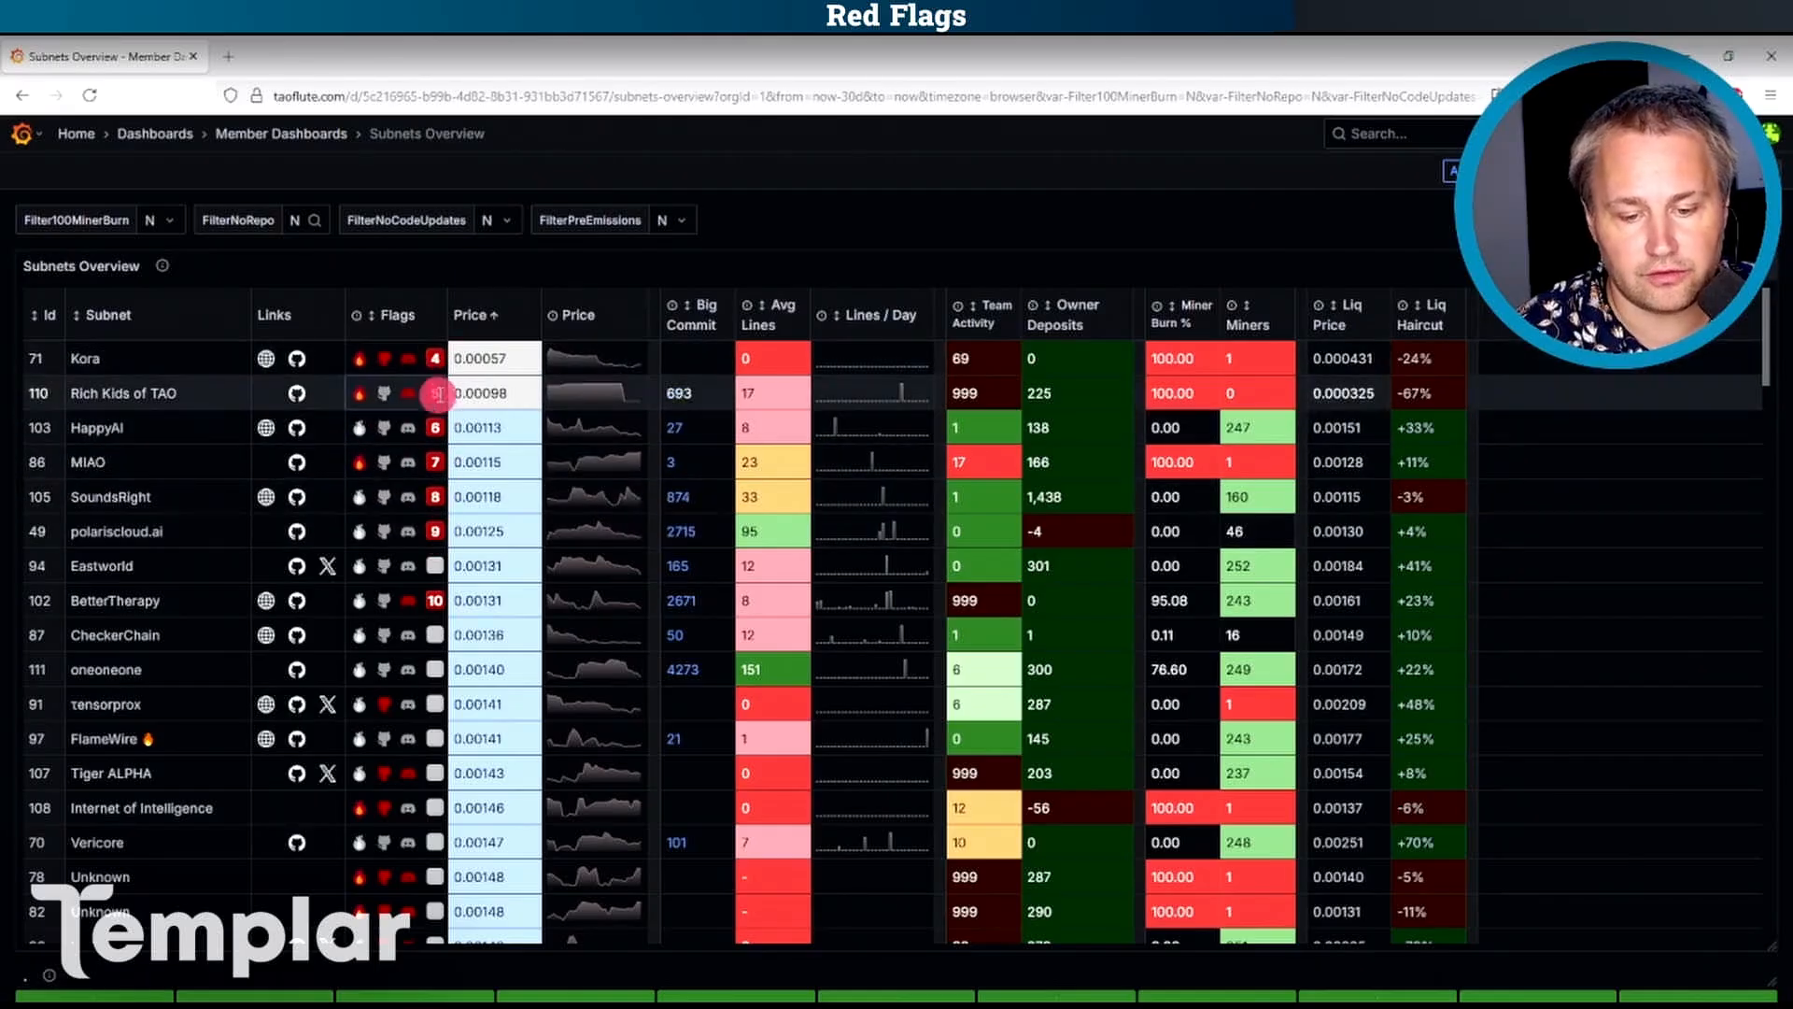
pyautogui.moveTo(434, 465)
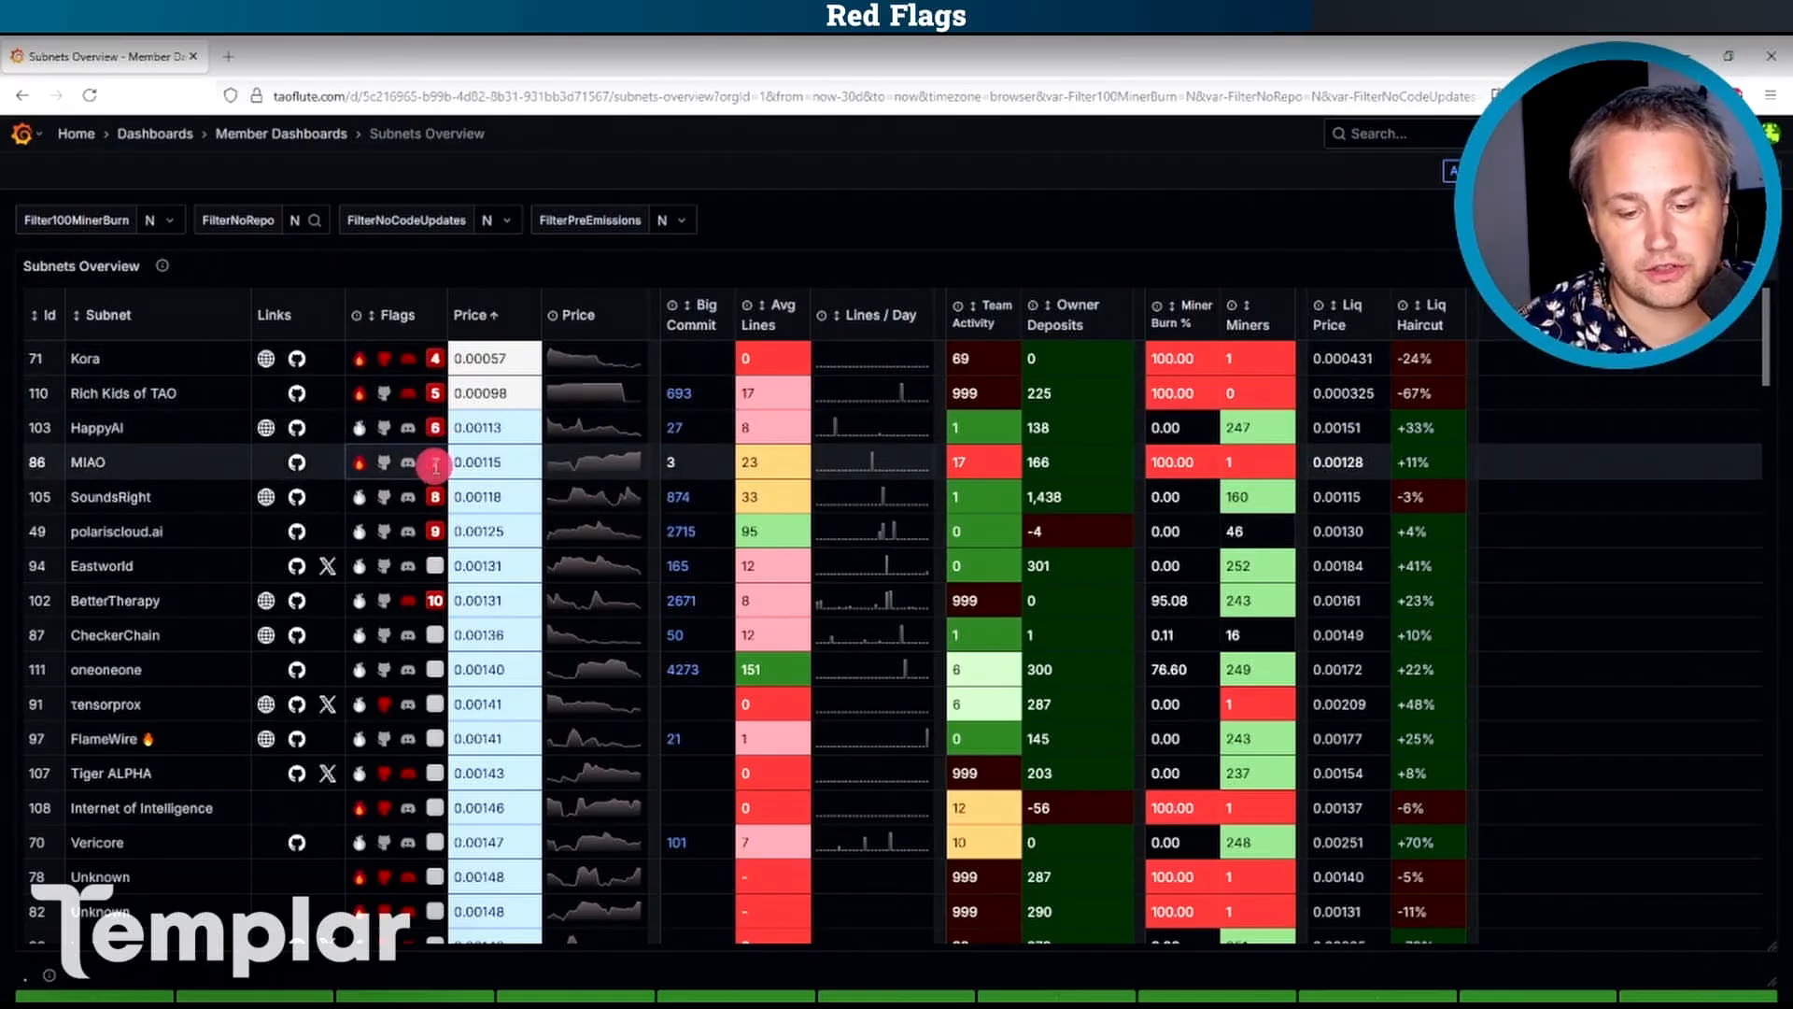
pyautogui.moveTo(441, 370)
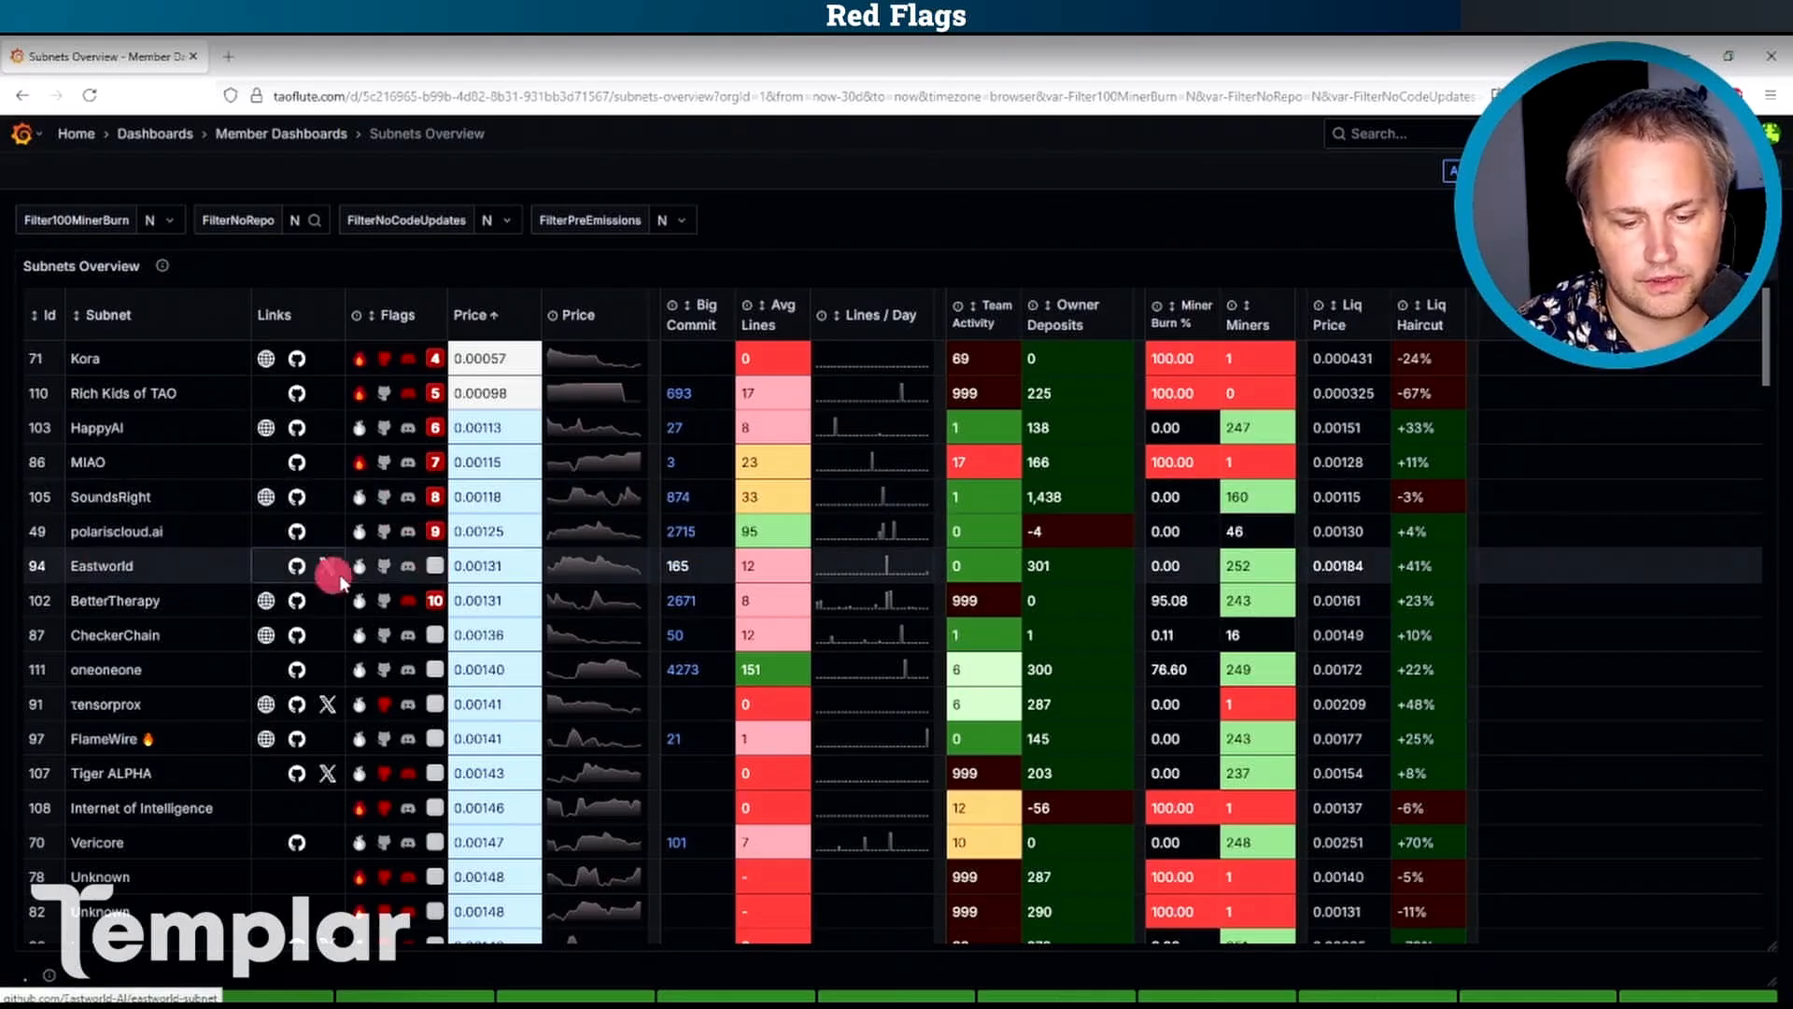
pyautogui.moveTo(982, 501)
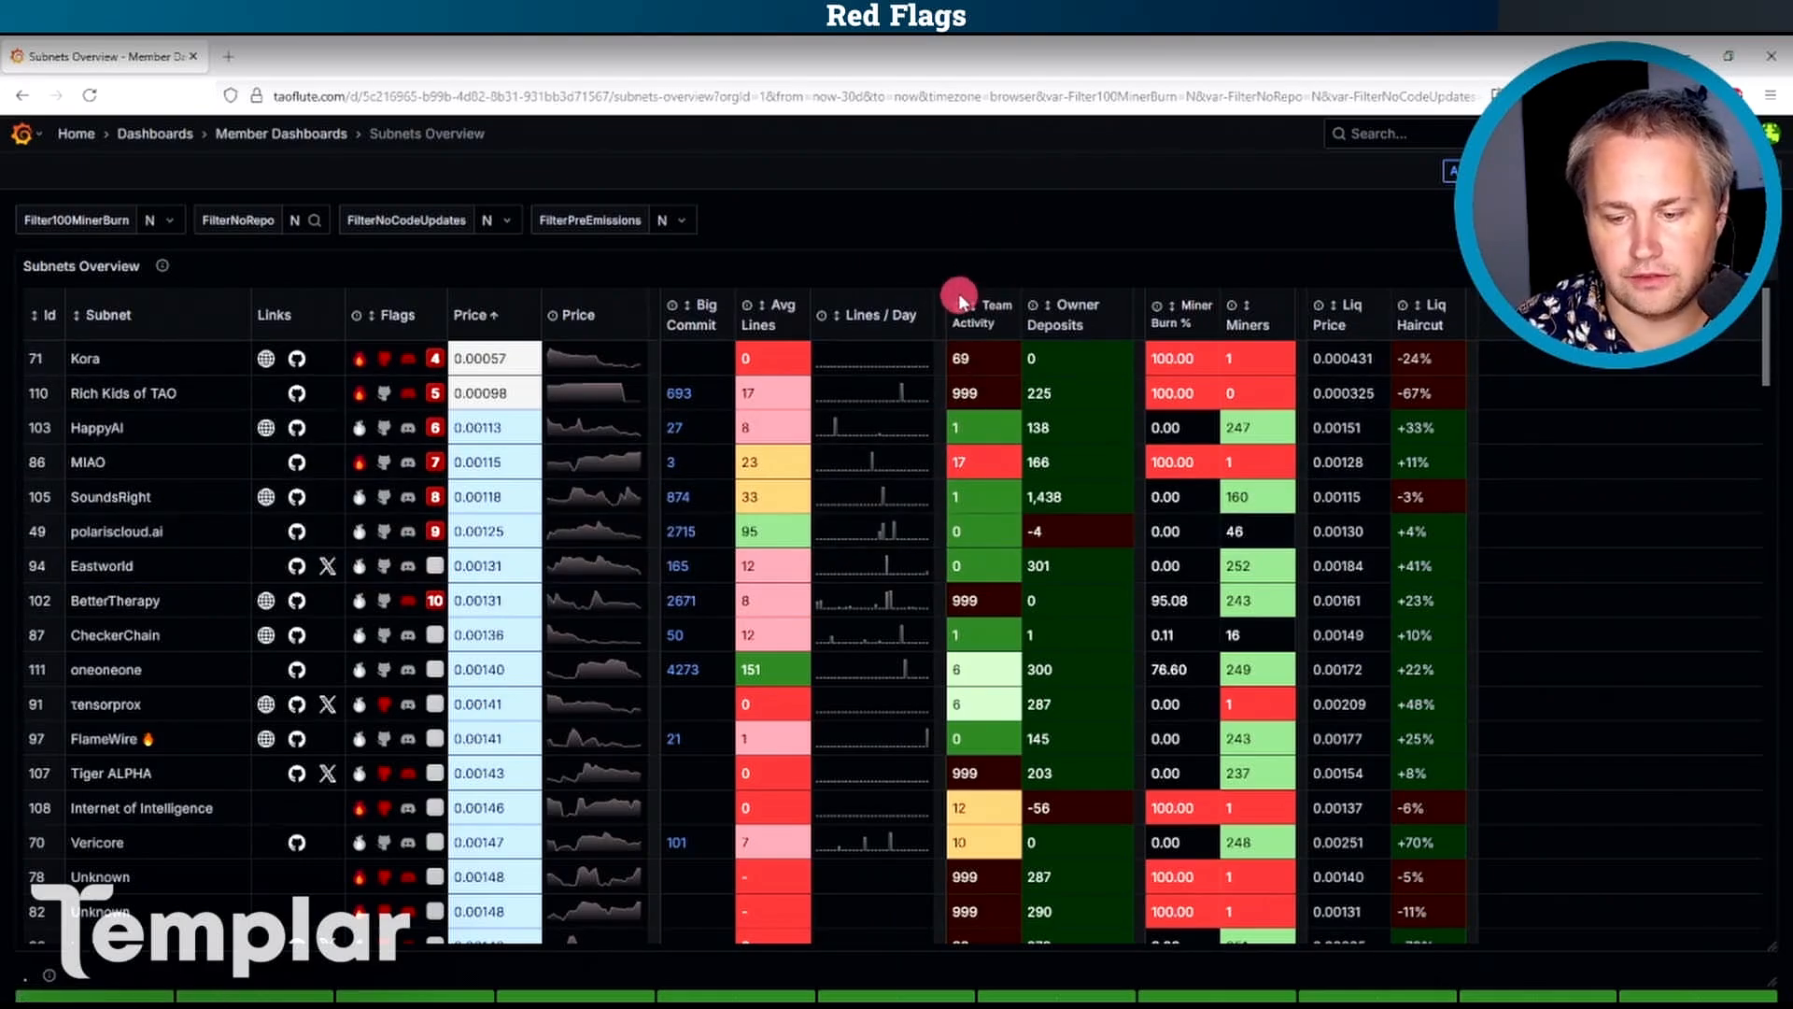
pyautogui.moveTo(958, 561)
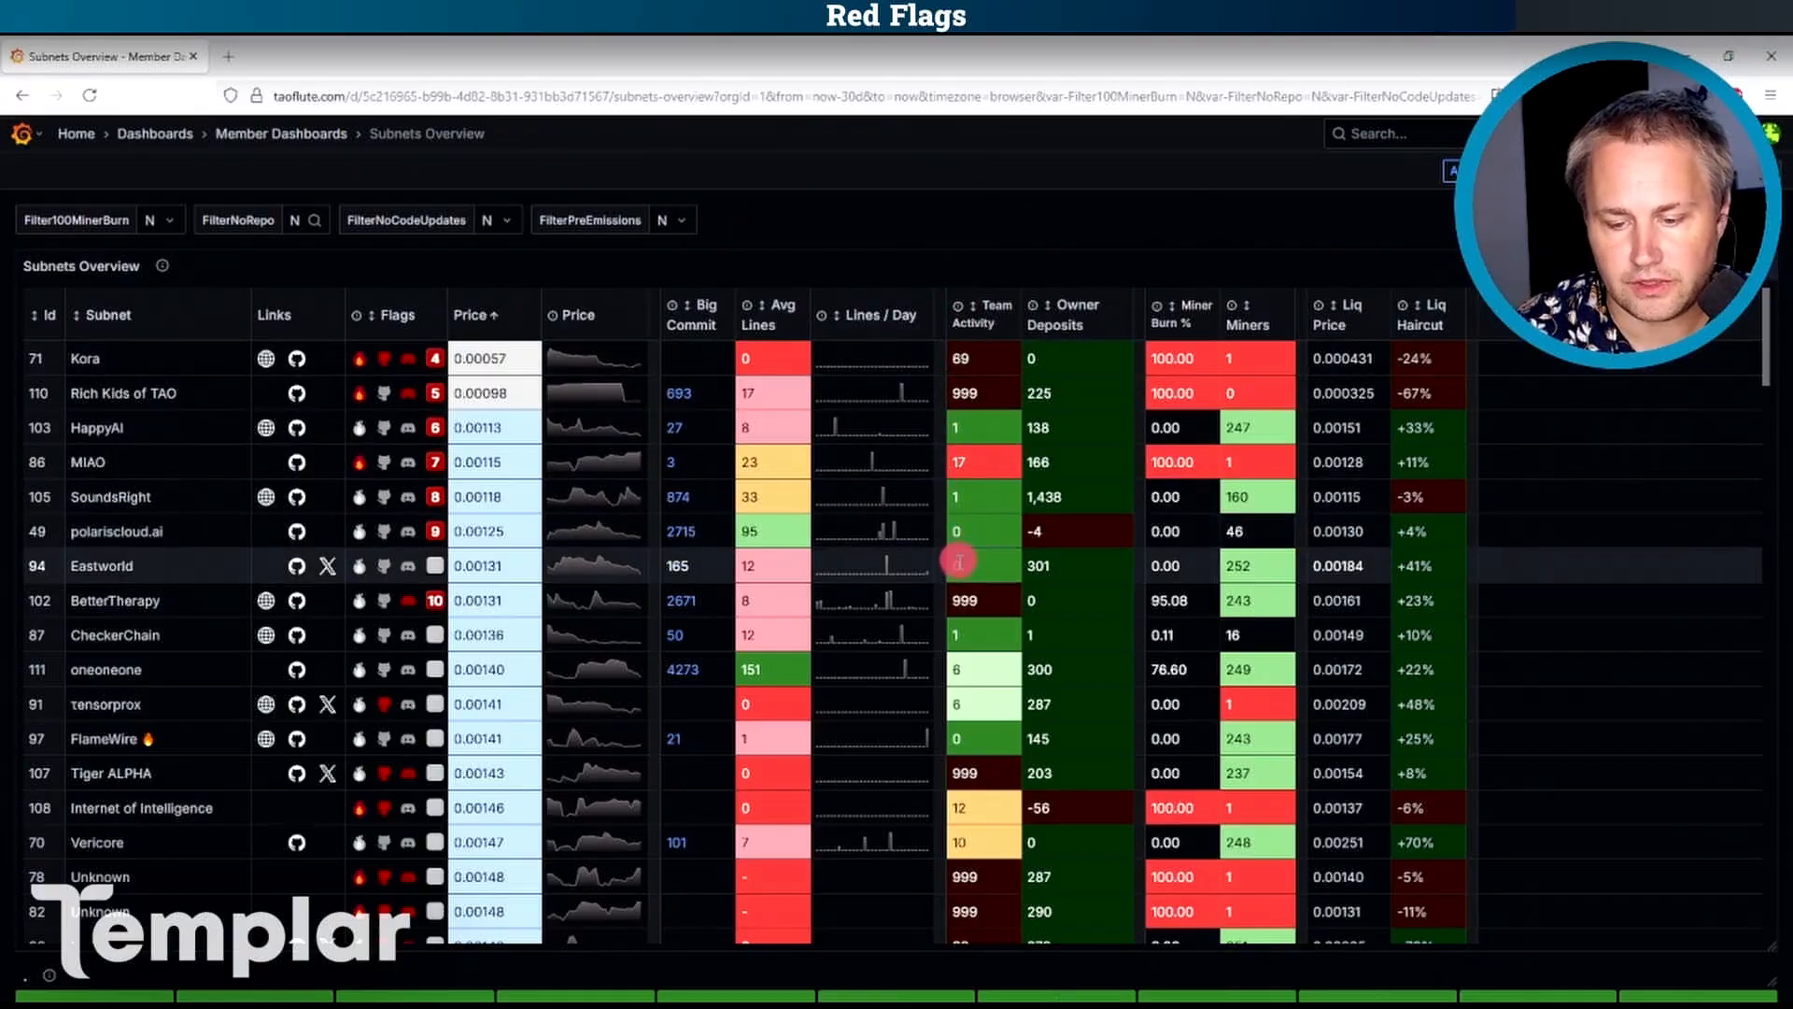
pyautogui.moveTo(958, 562)
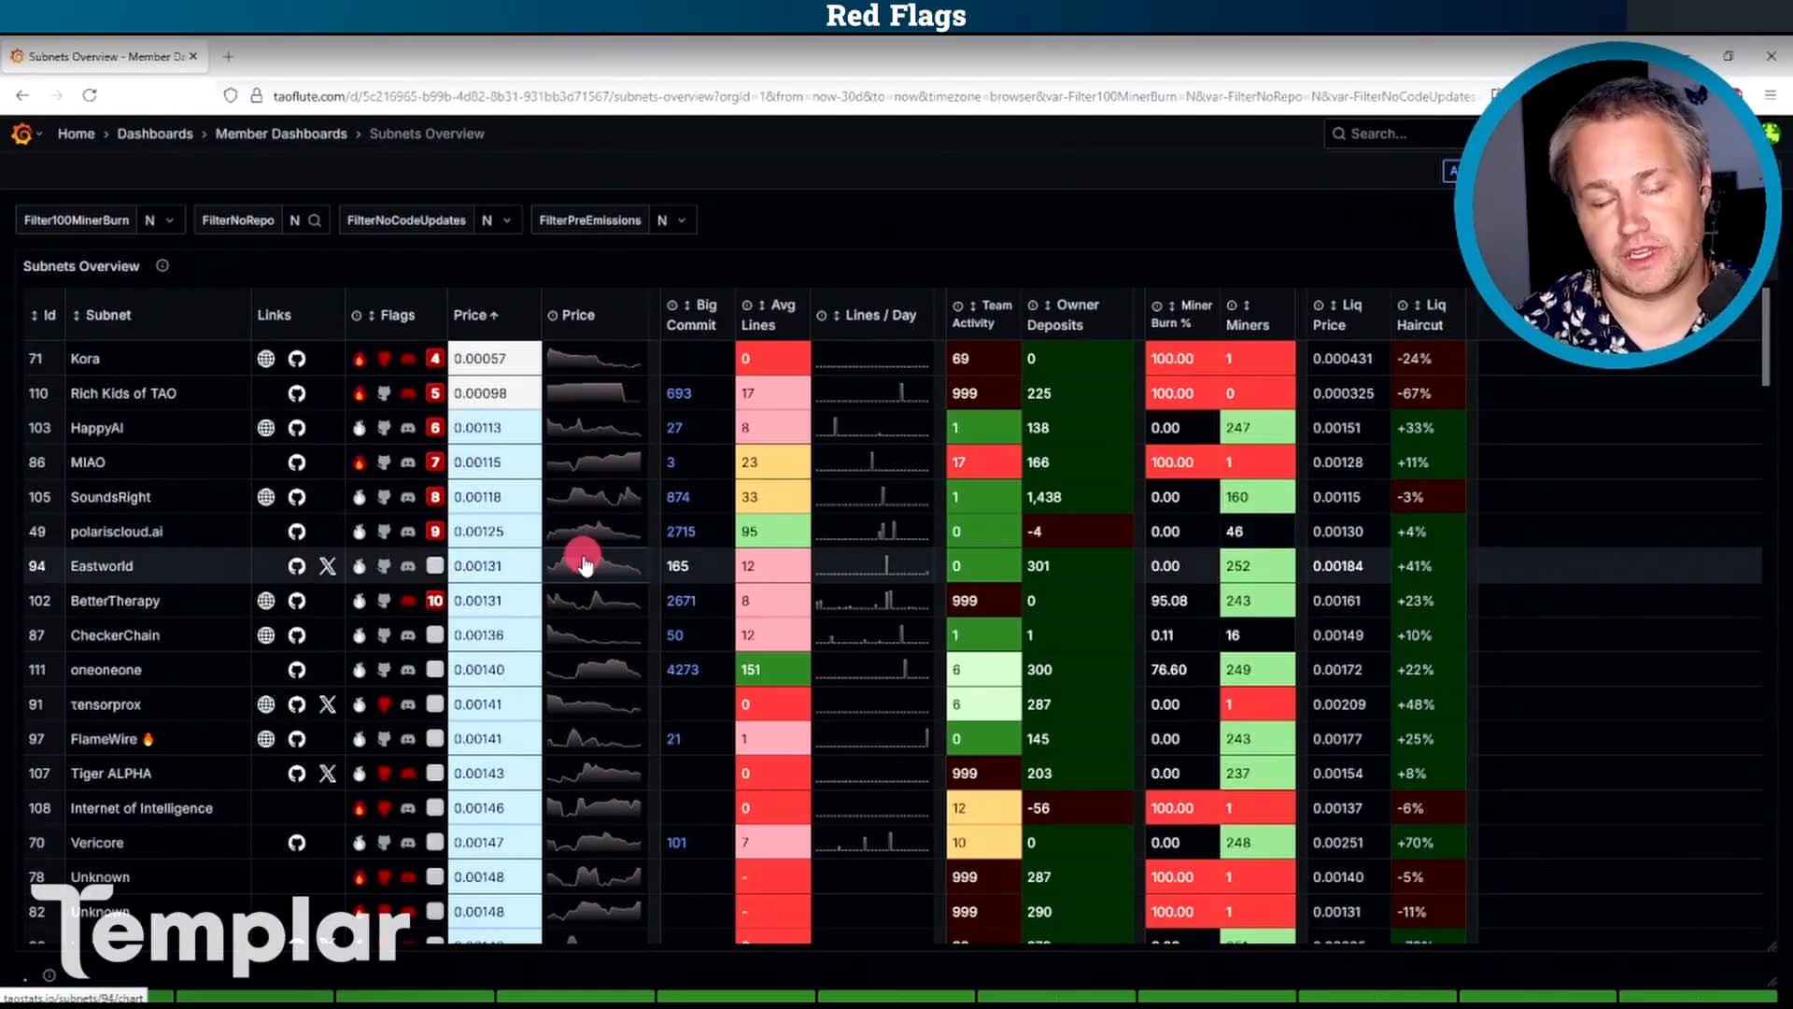
pyautogui.moveTo(450, 553)
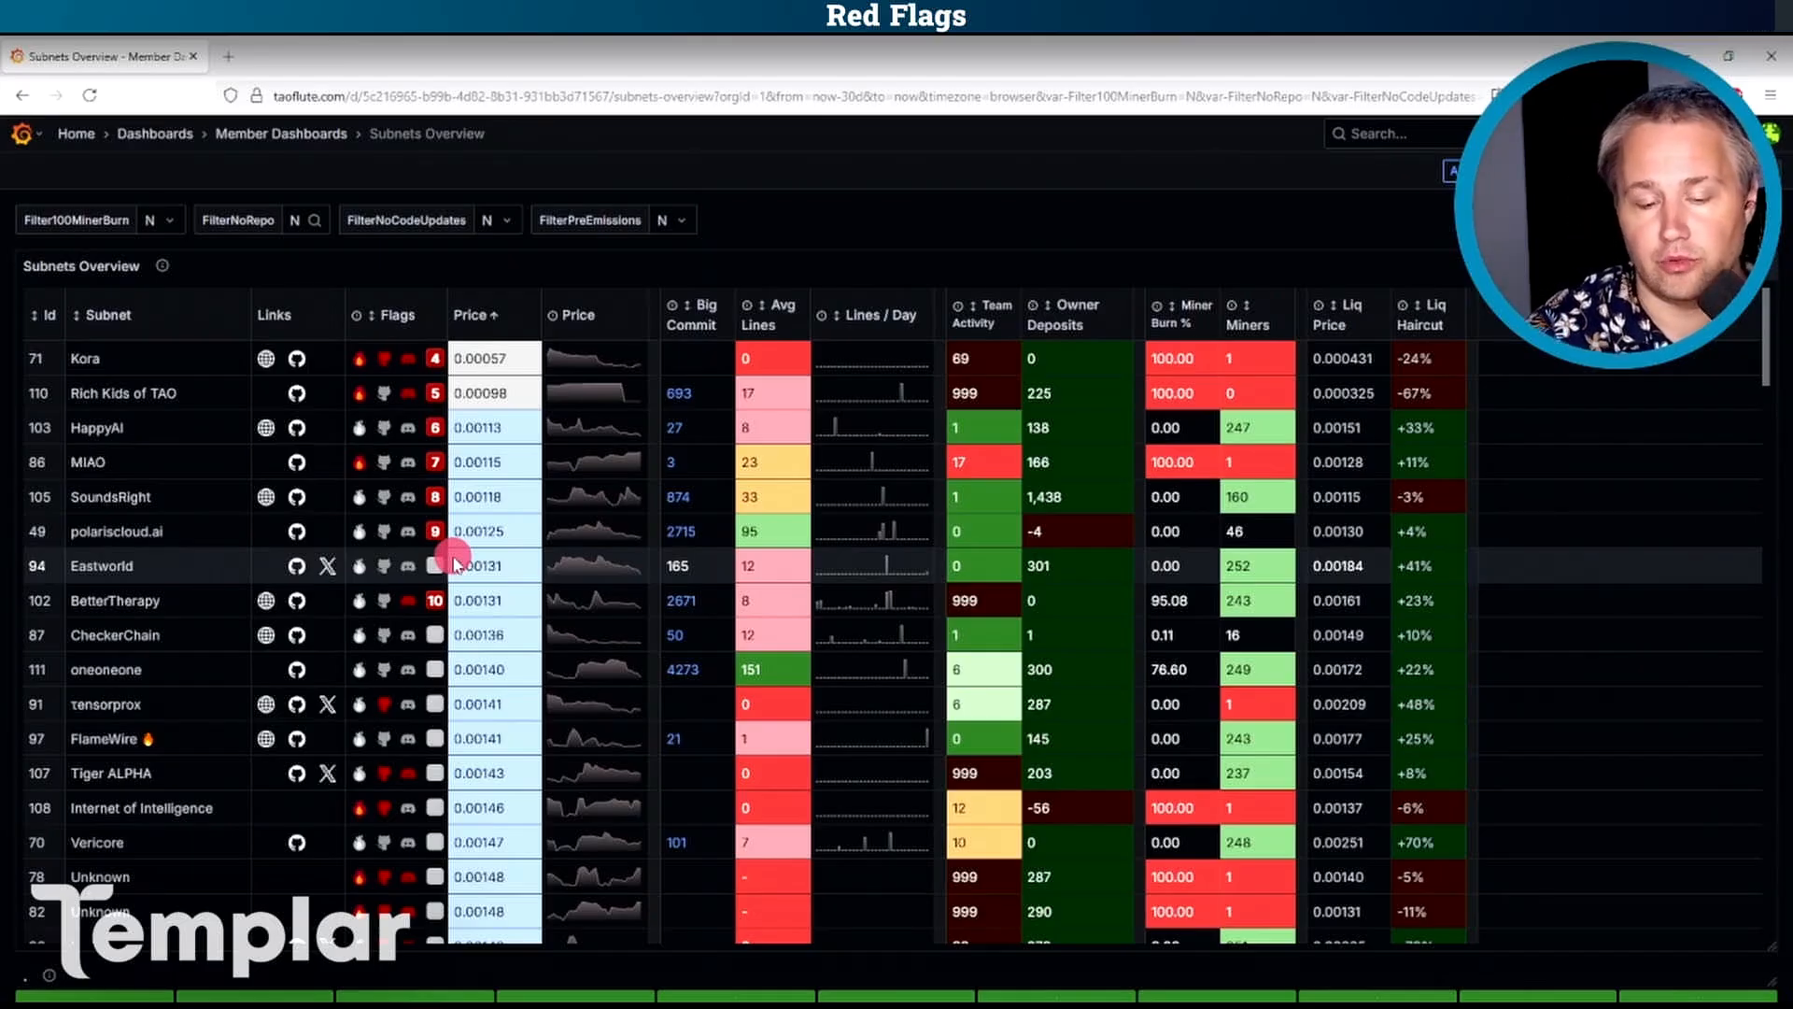
pyautogui.moveTo(869, 333)
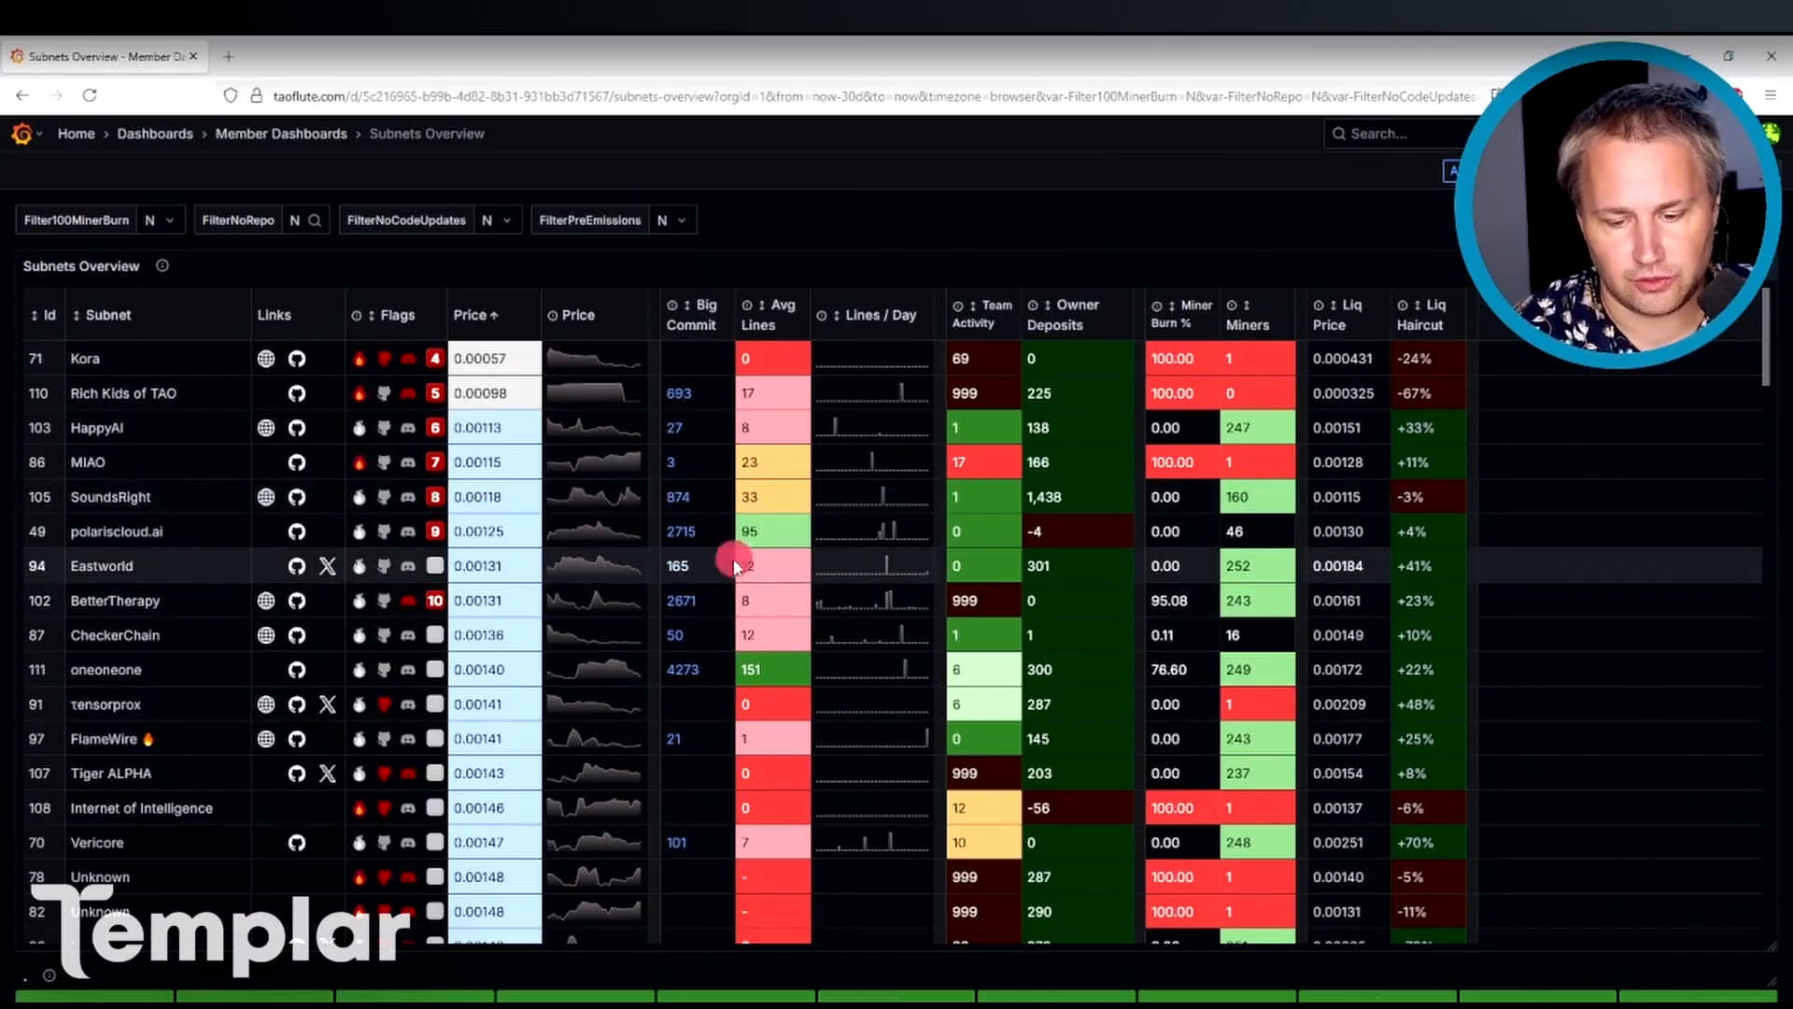
pyautogui.moveTo(673, 307)
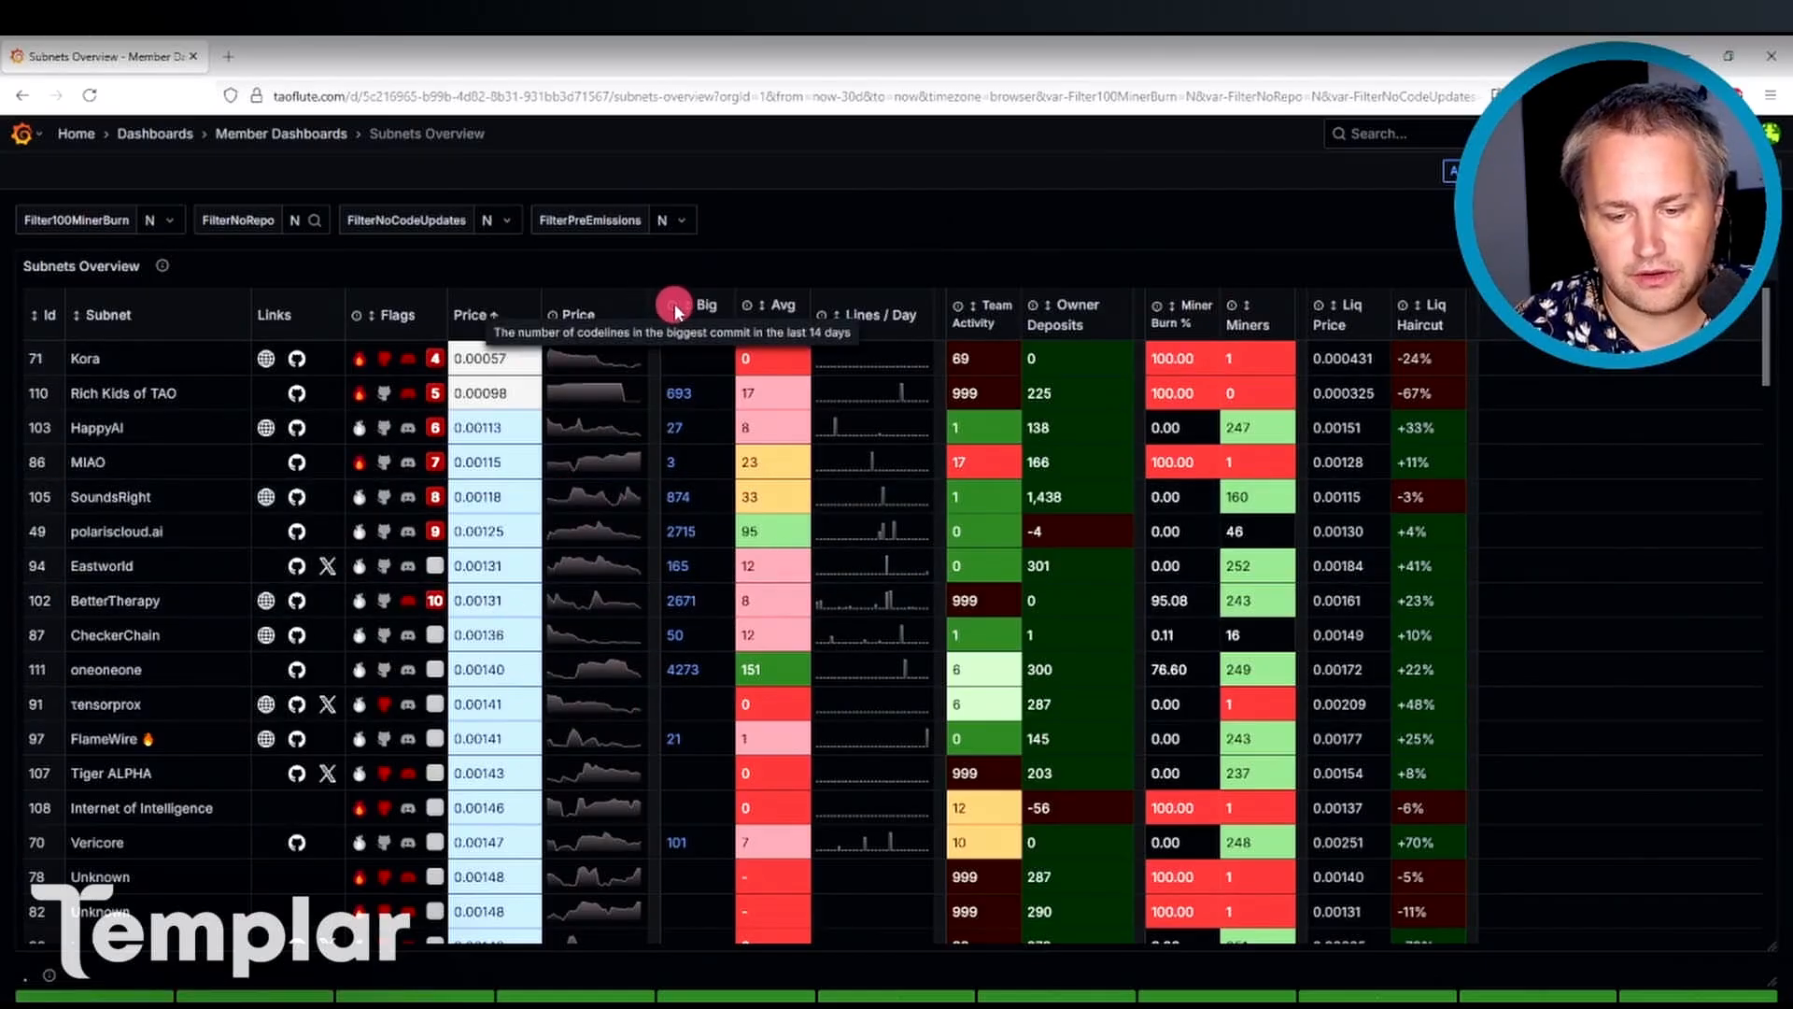
pyautogui.moveTo(694, 527)
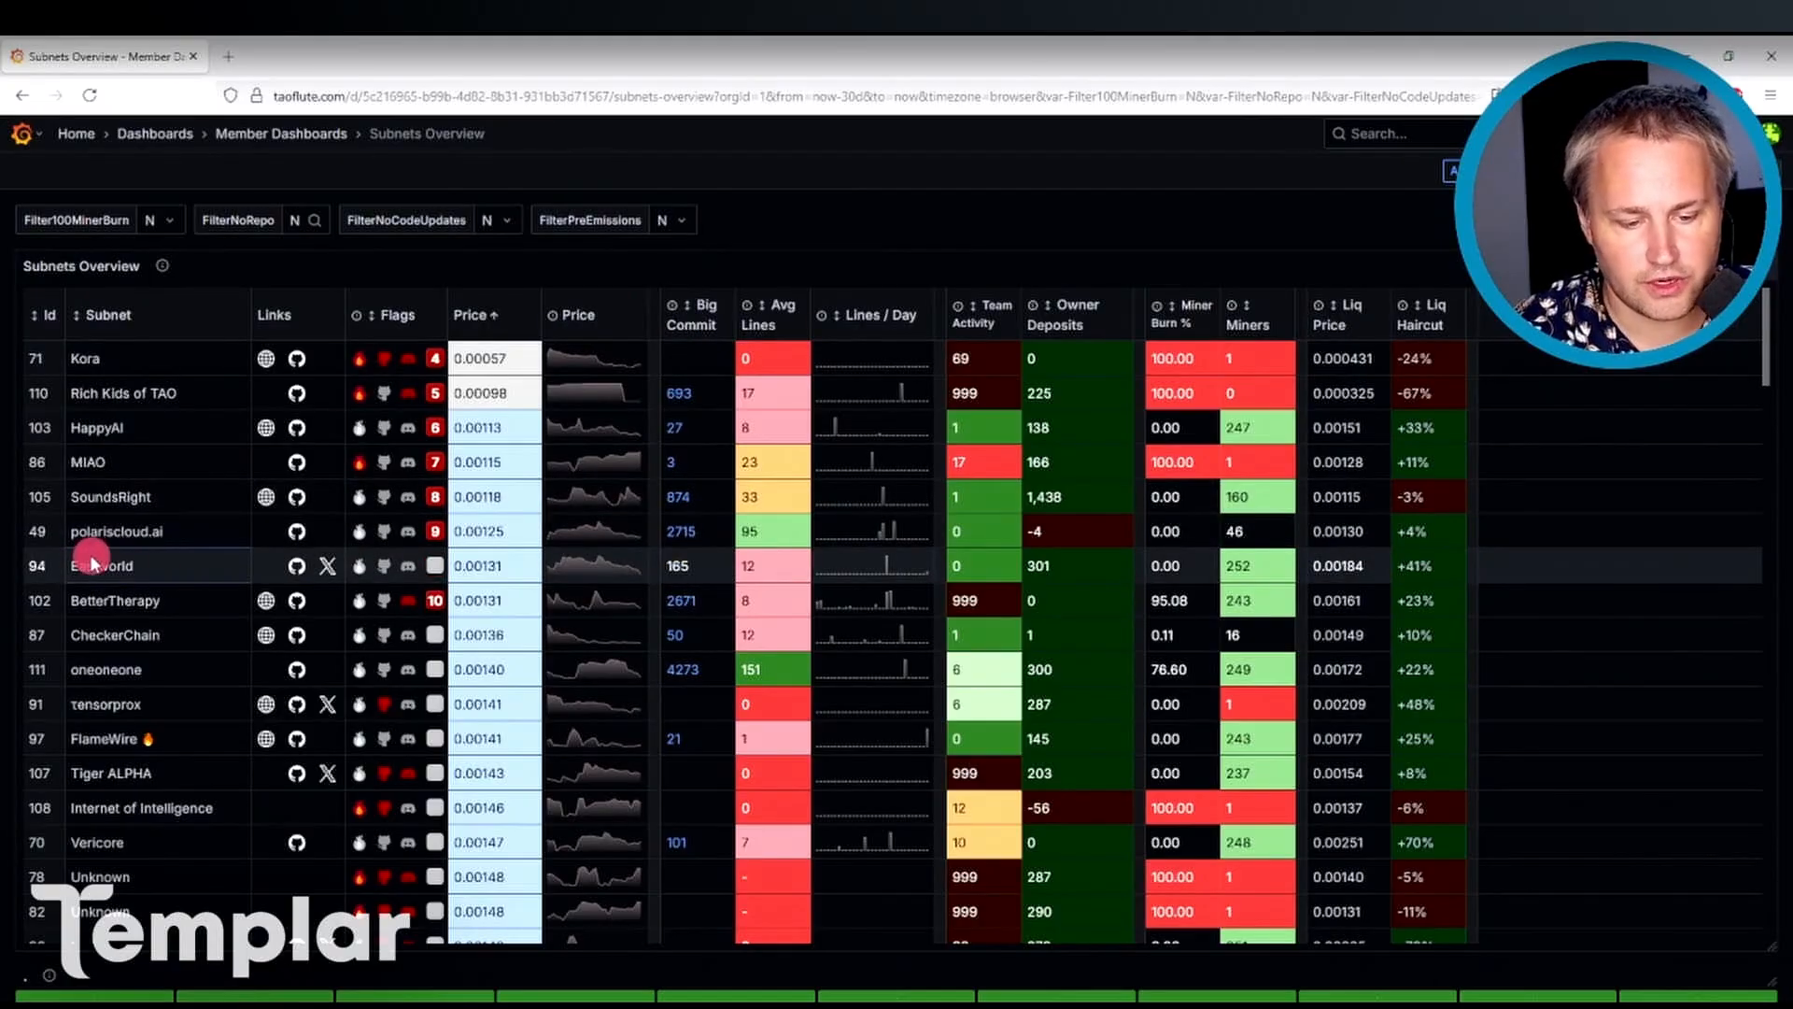
# View Eastworld's latest 8-file commit on GitHub and return to the price-sorted table.
pyautogui.click(295, 566)
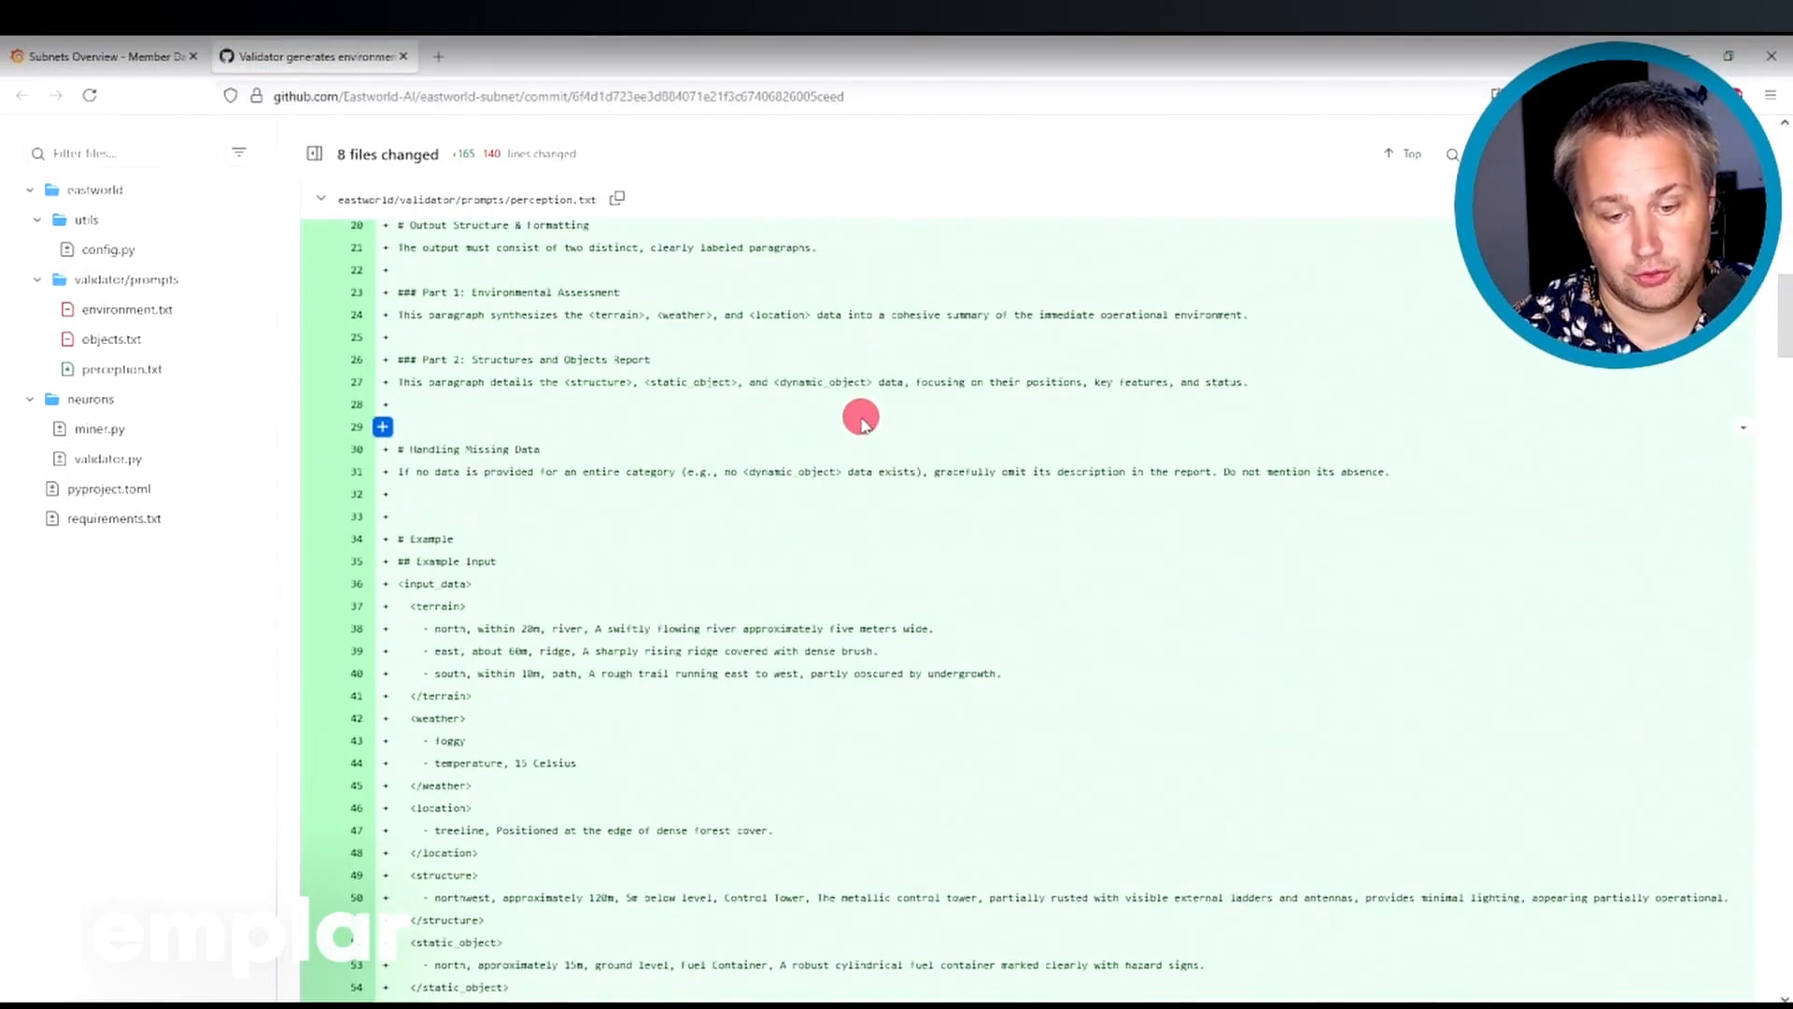
pyautogui.click(103, 56)
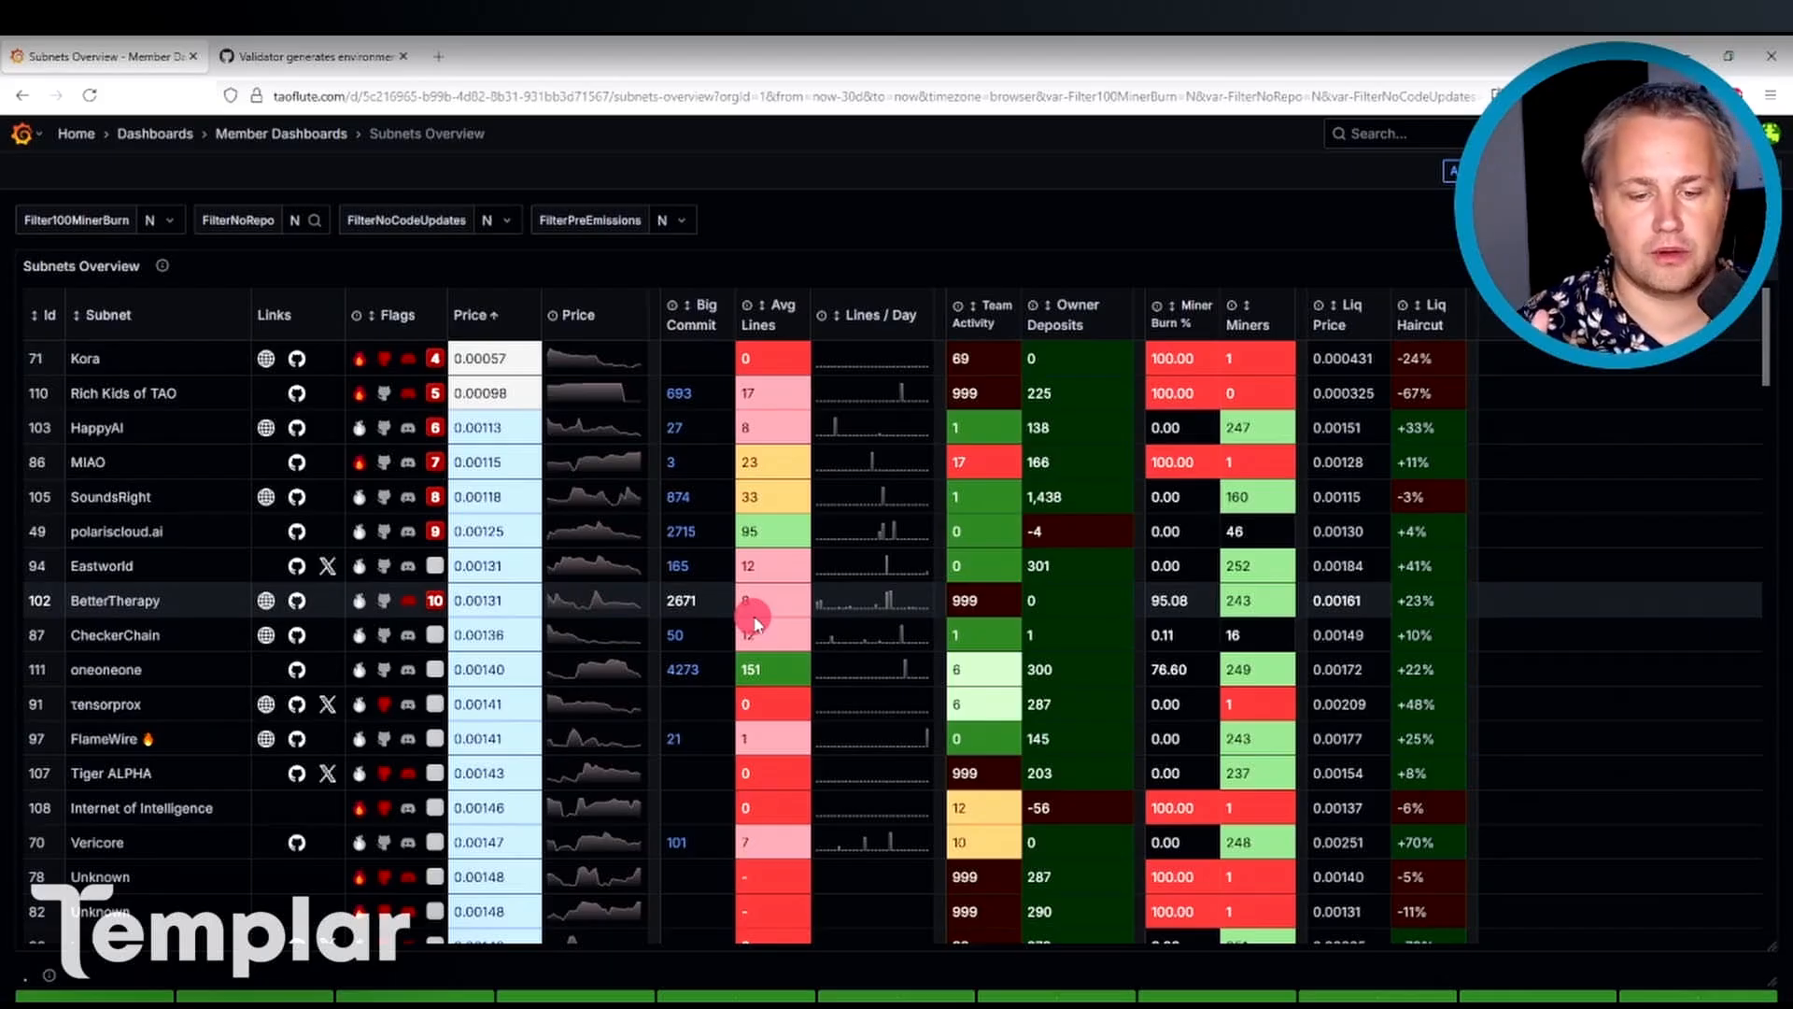
pyautogui.moveTo(355, 803)
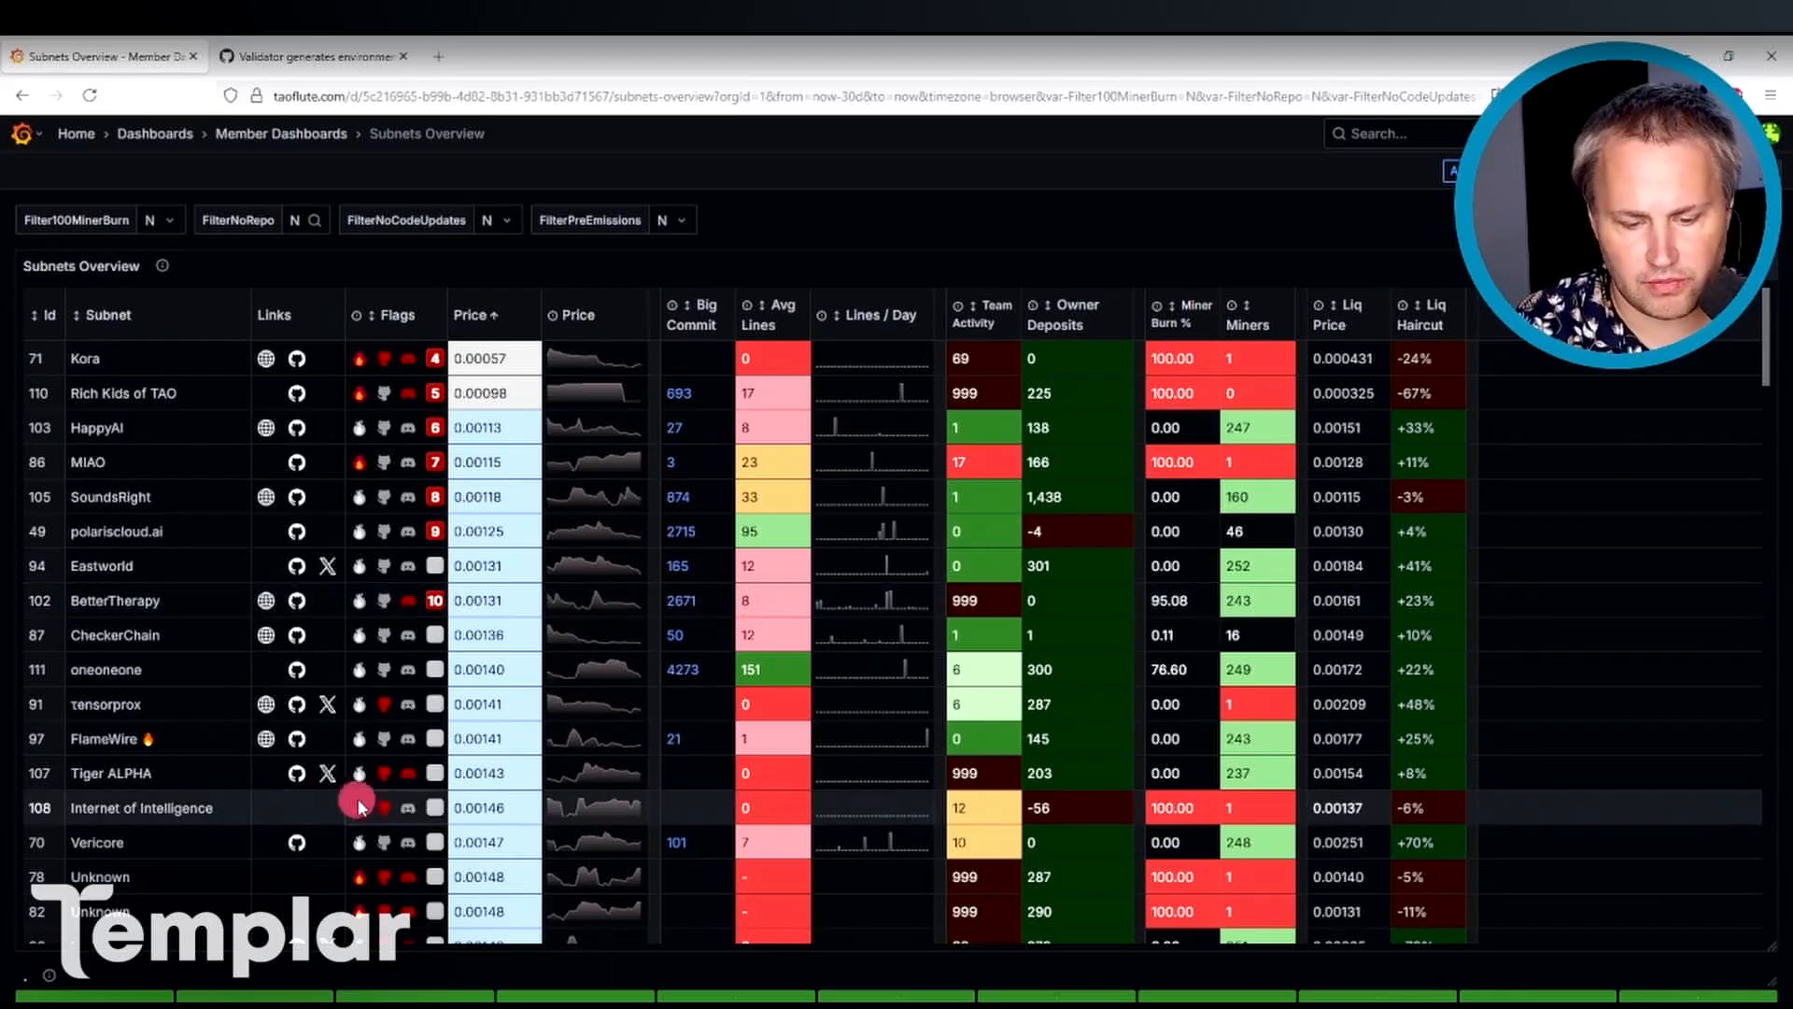
pyautogui.moveTo(362, 807)
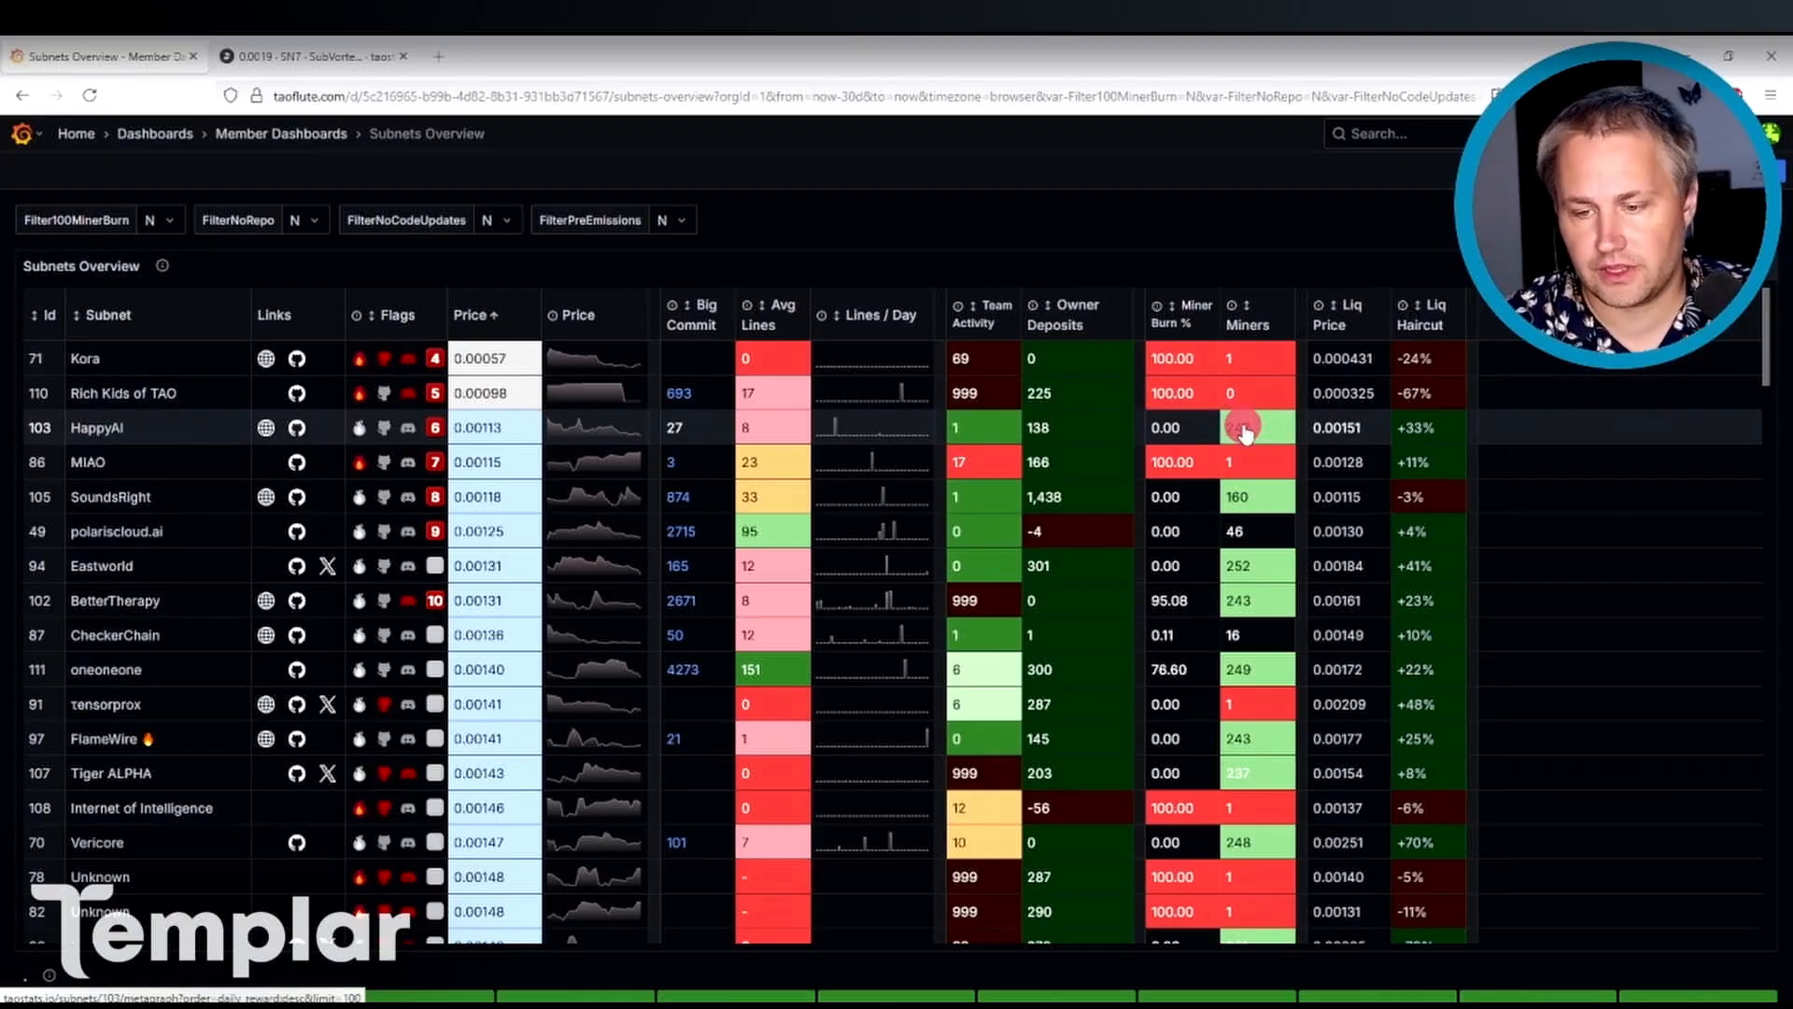
# Bring up HappyAI subnet 103 statistics on Taostats to reach its metagraph.
pyautogui.click(1243, 429)
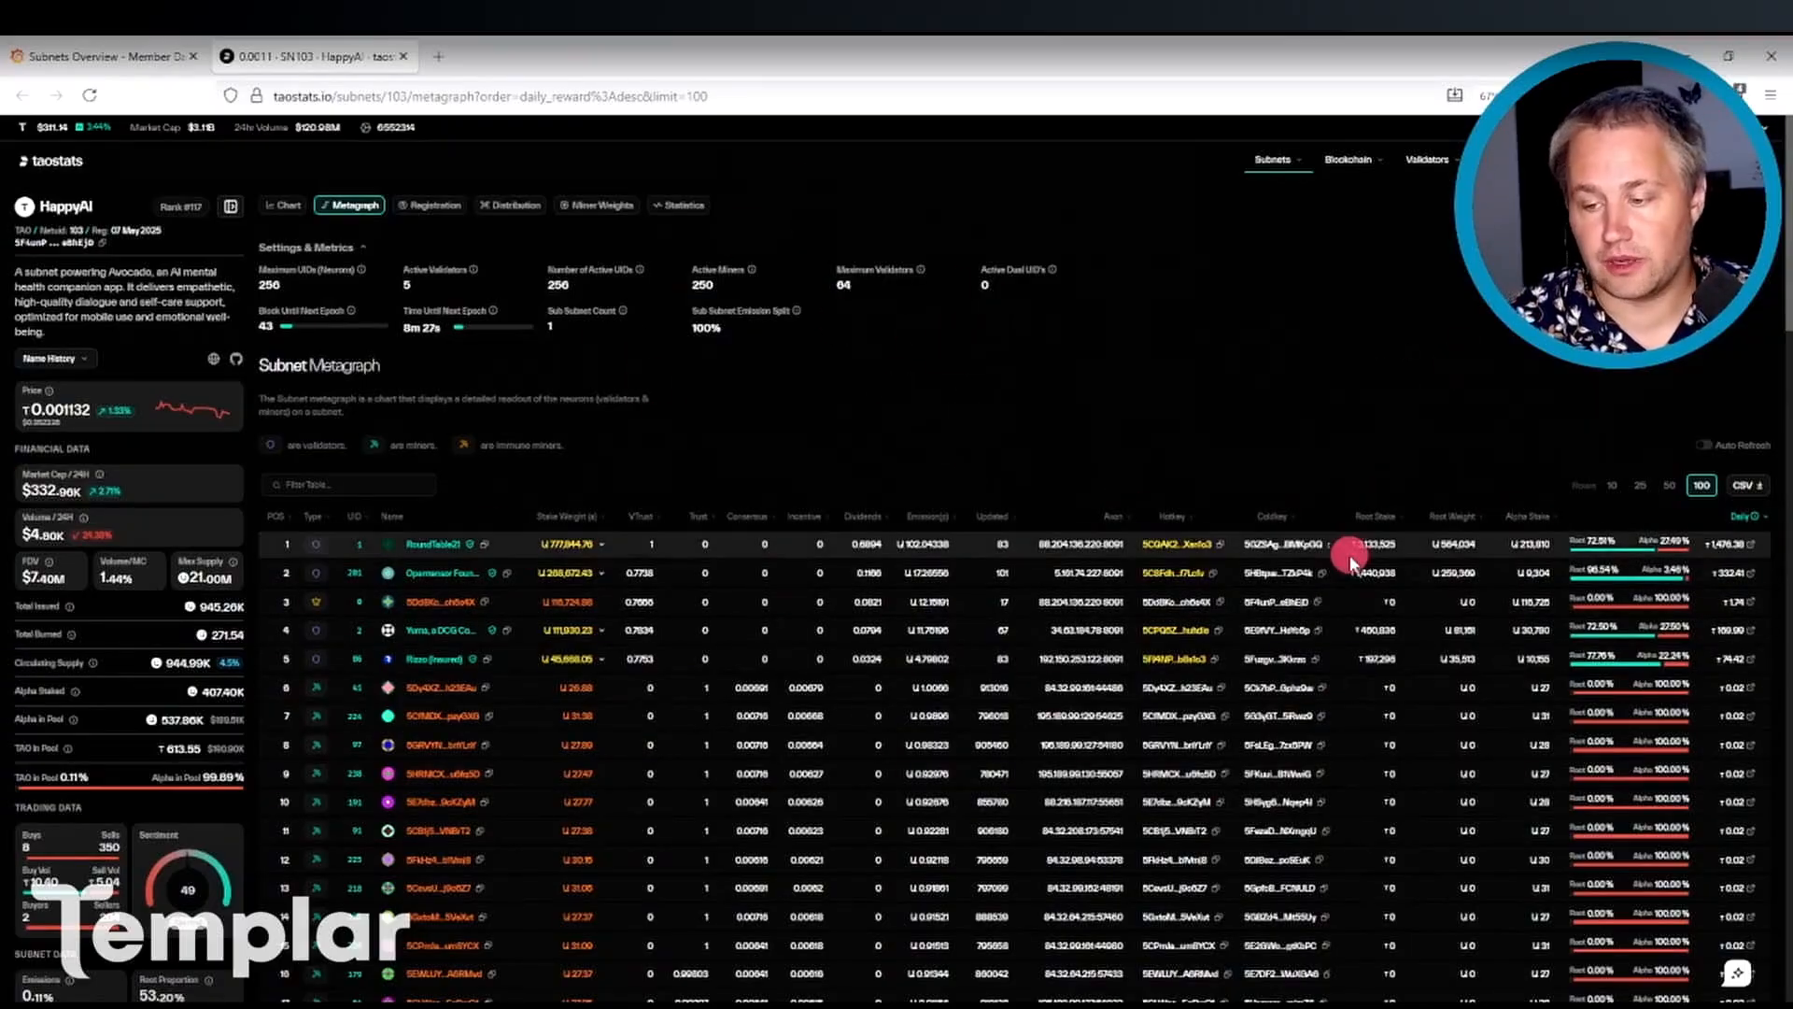
pyautogui.moveTo(1163, 437)
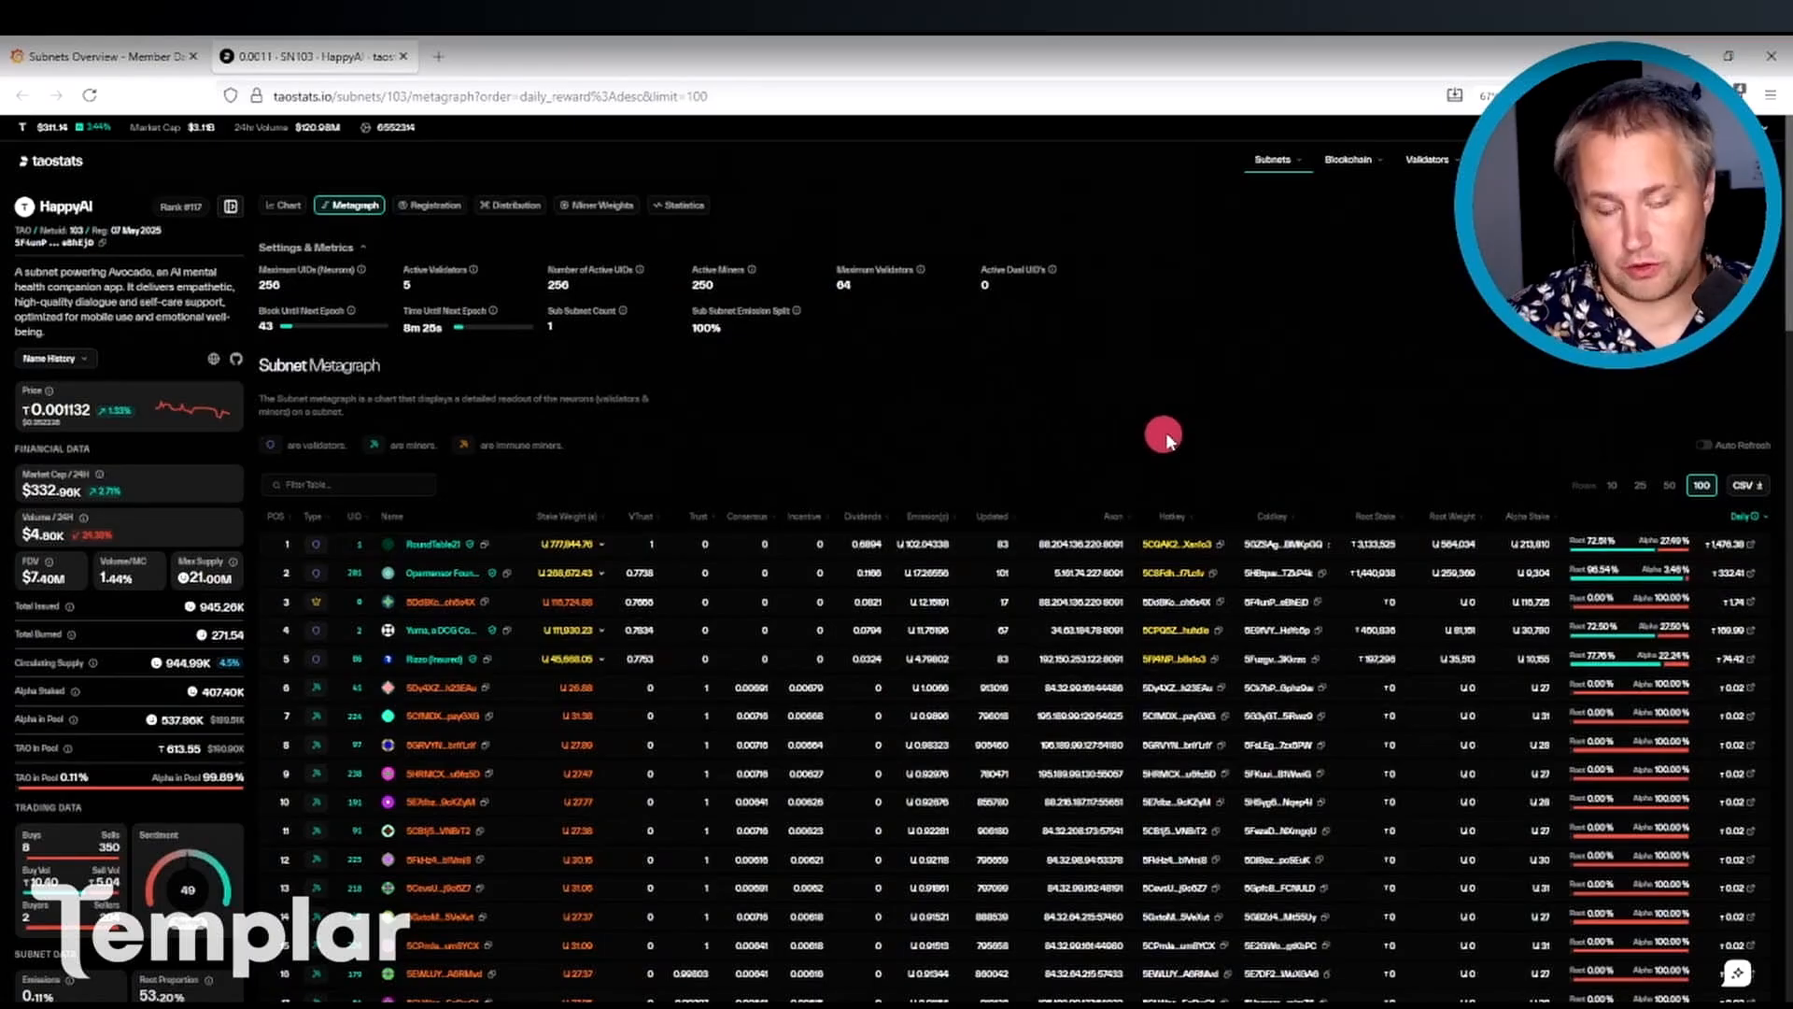
pyautogui.moveTo(994, 456)
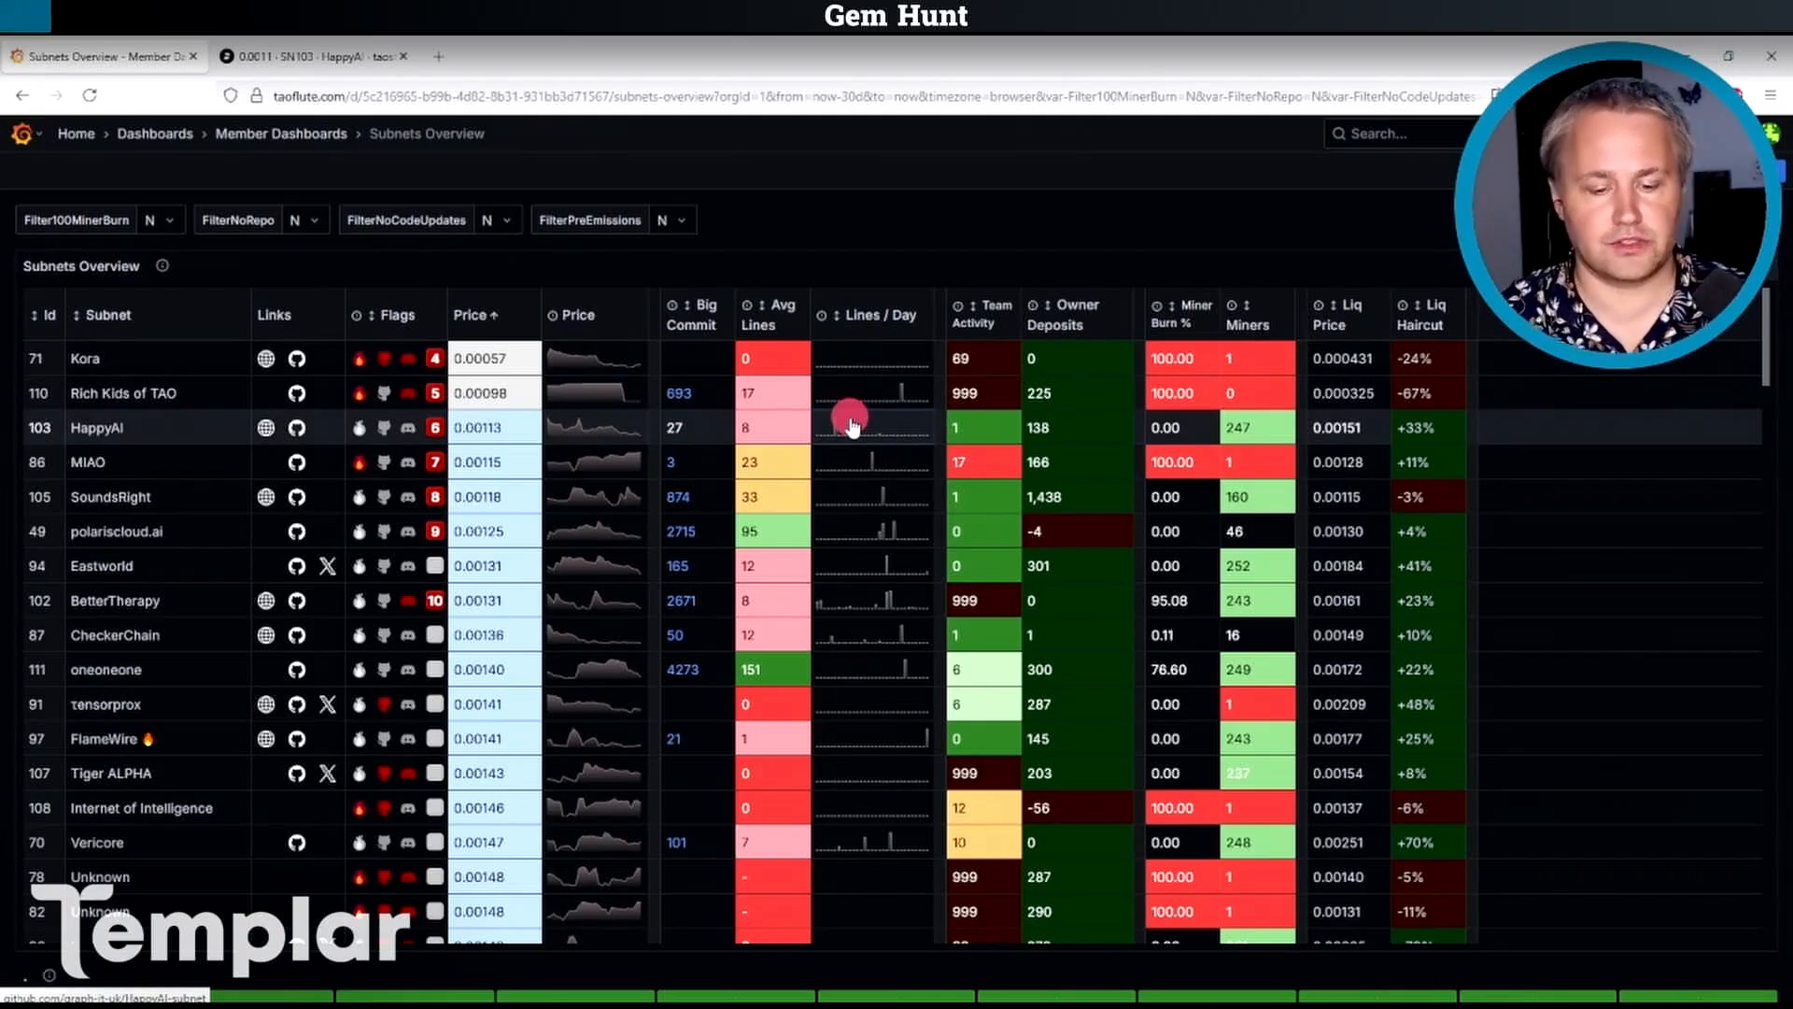
pyautogui.moveTo(804, 508)
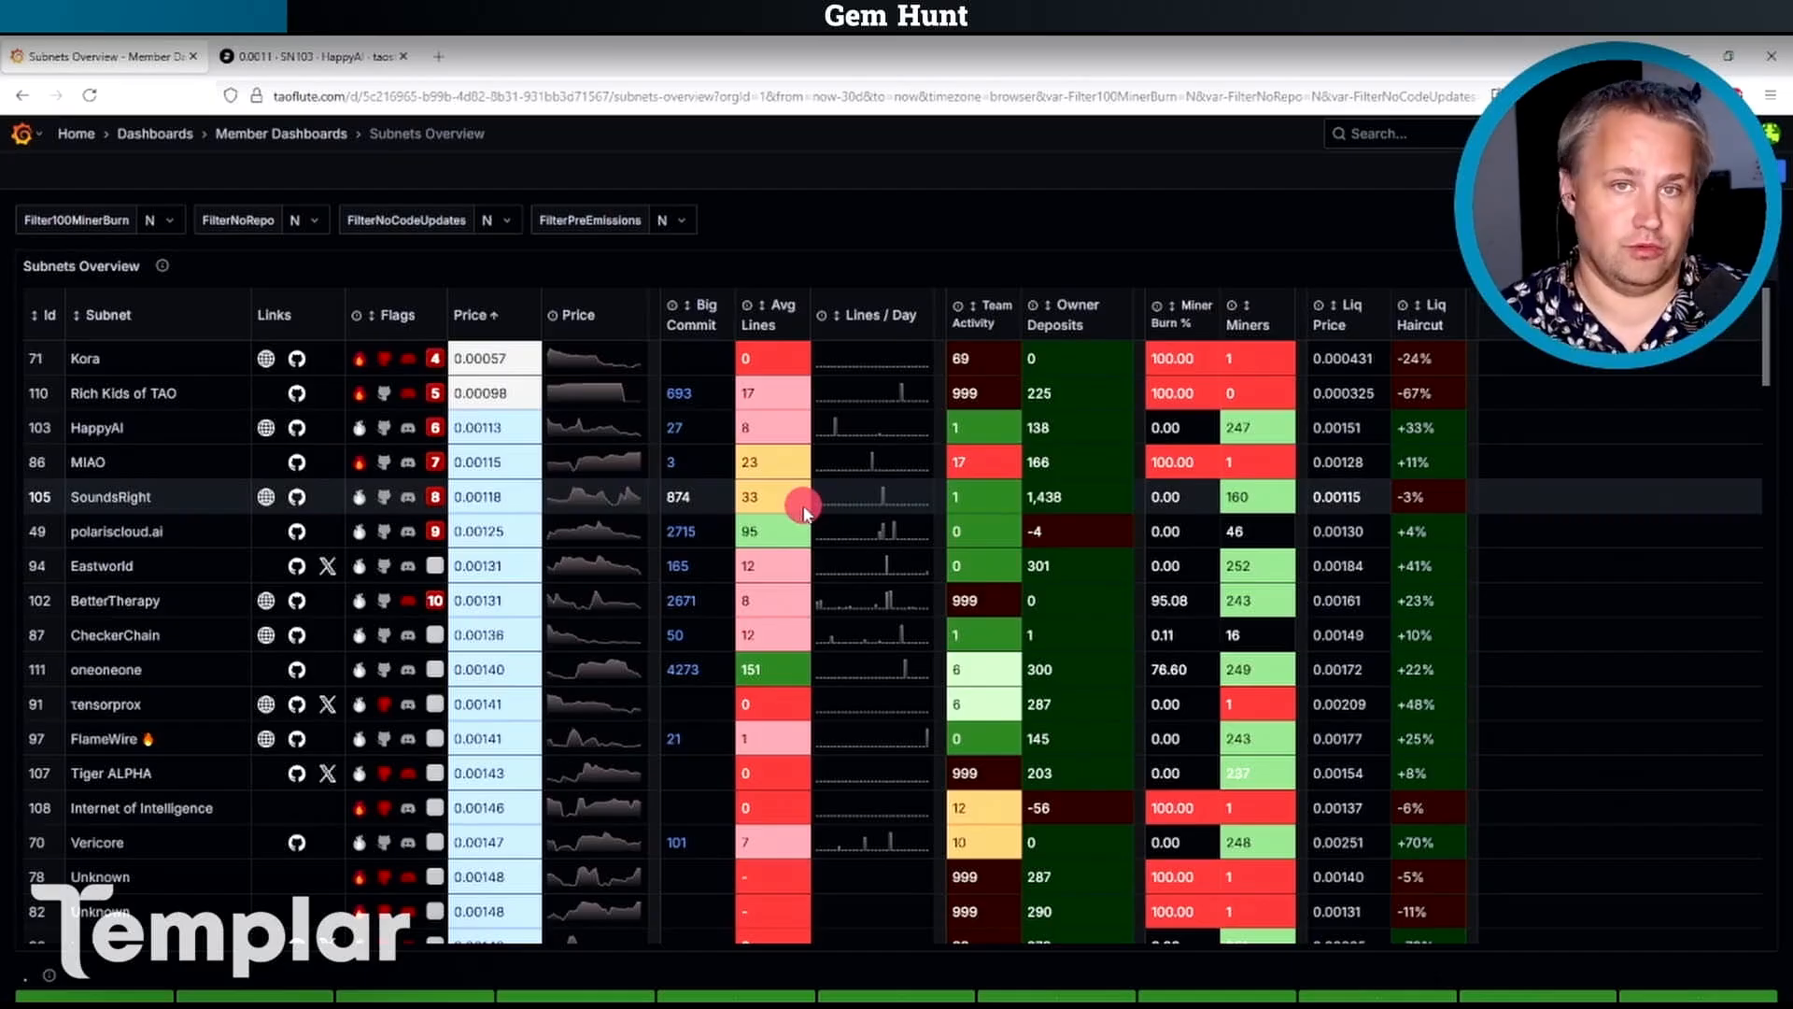
pyautogui.moveTo(717, 635)
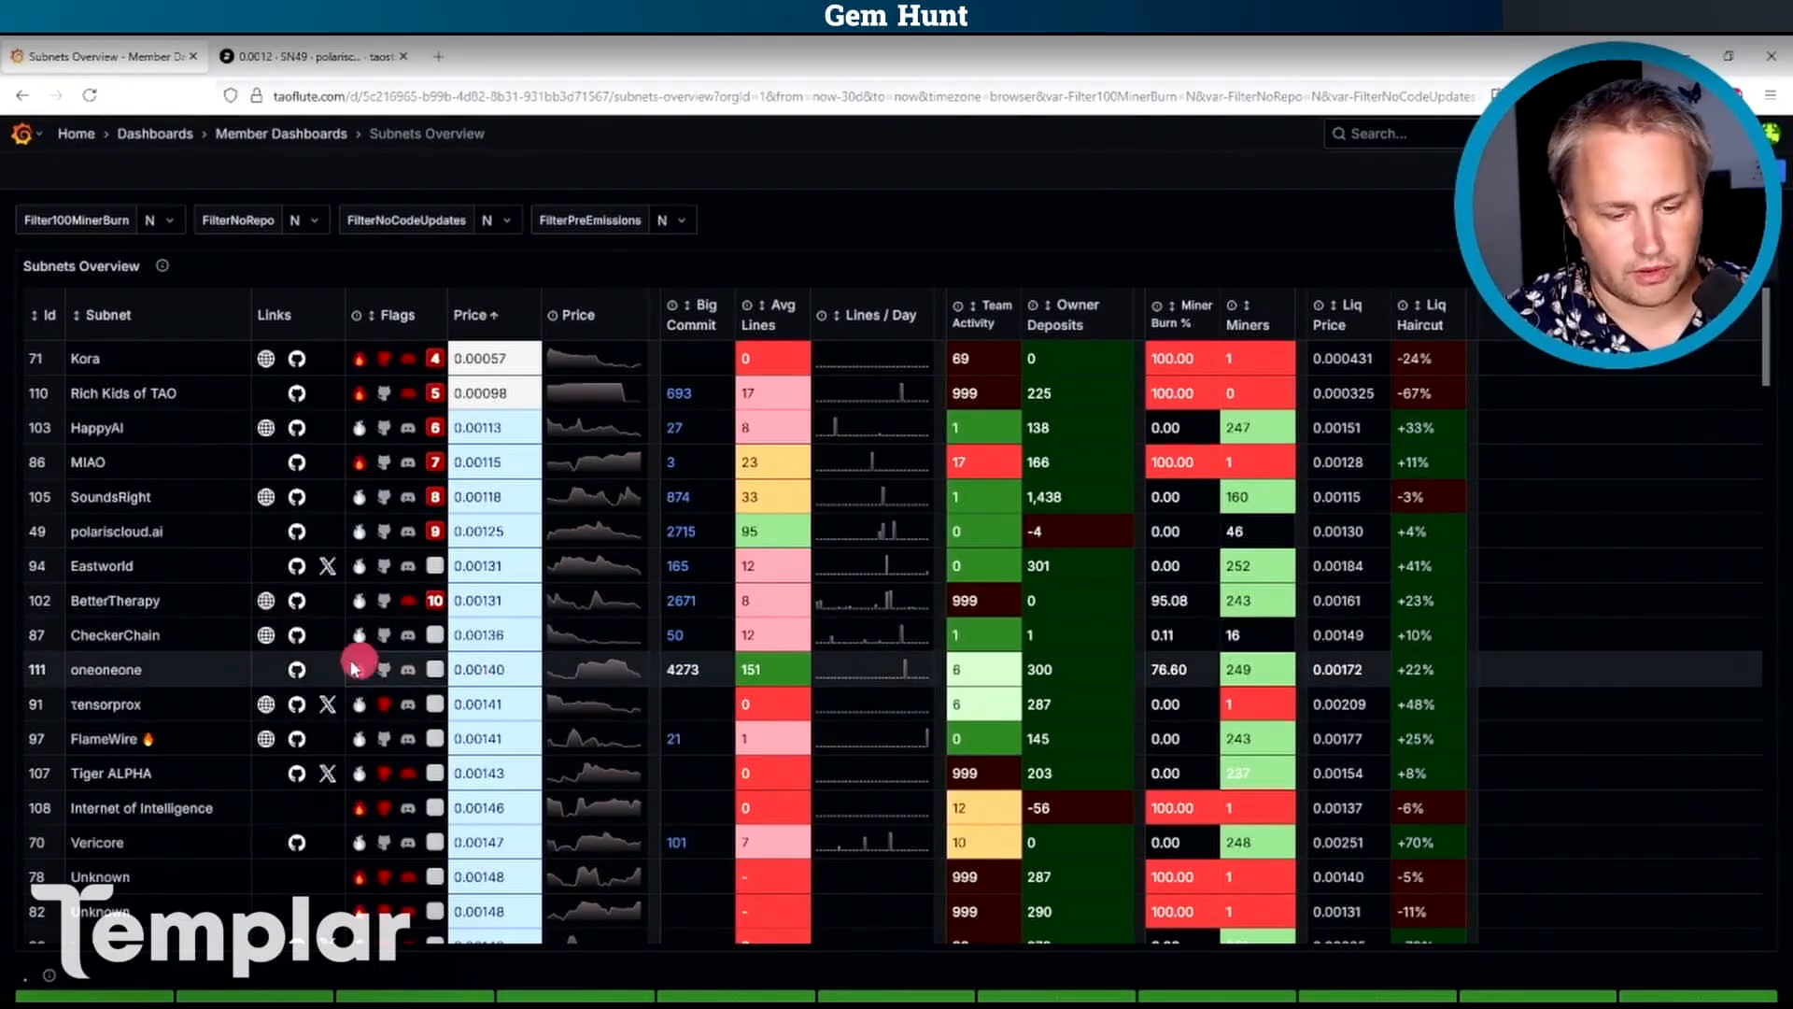
pyautogui.moveTo(657, 693)
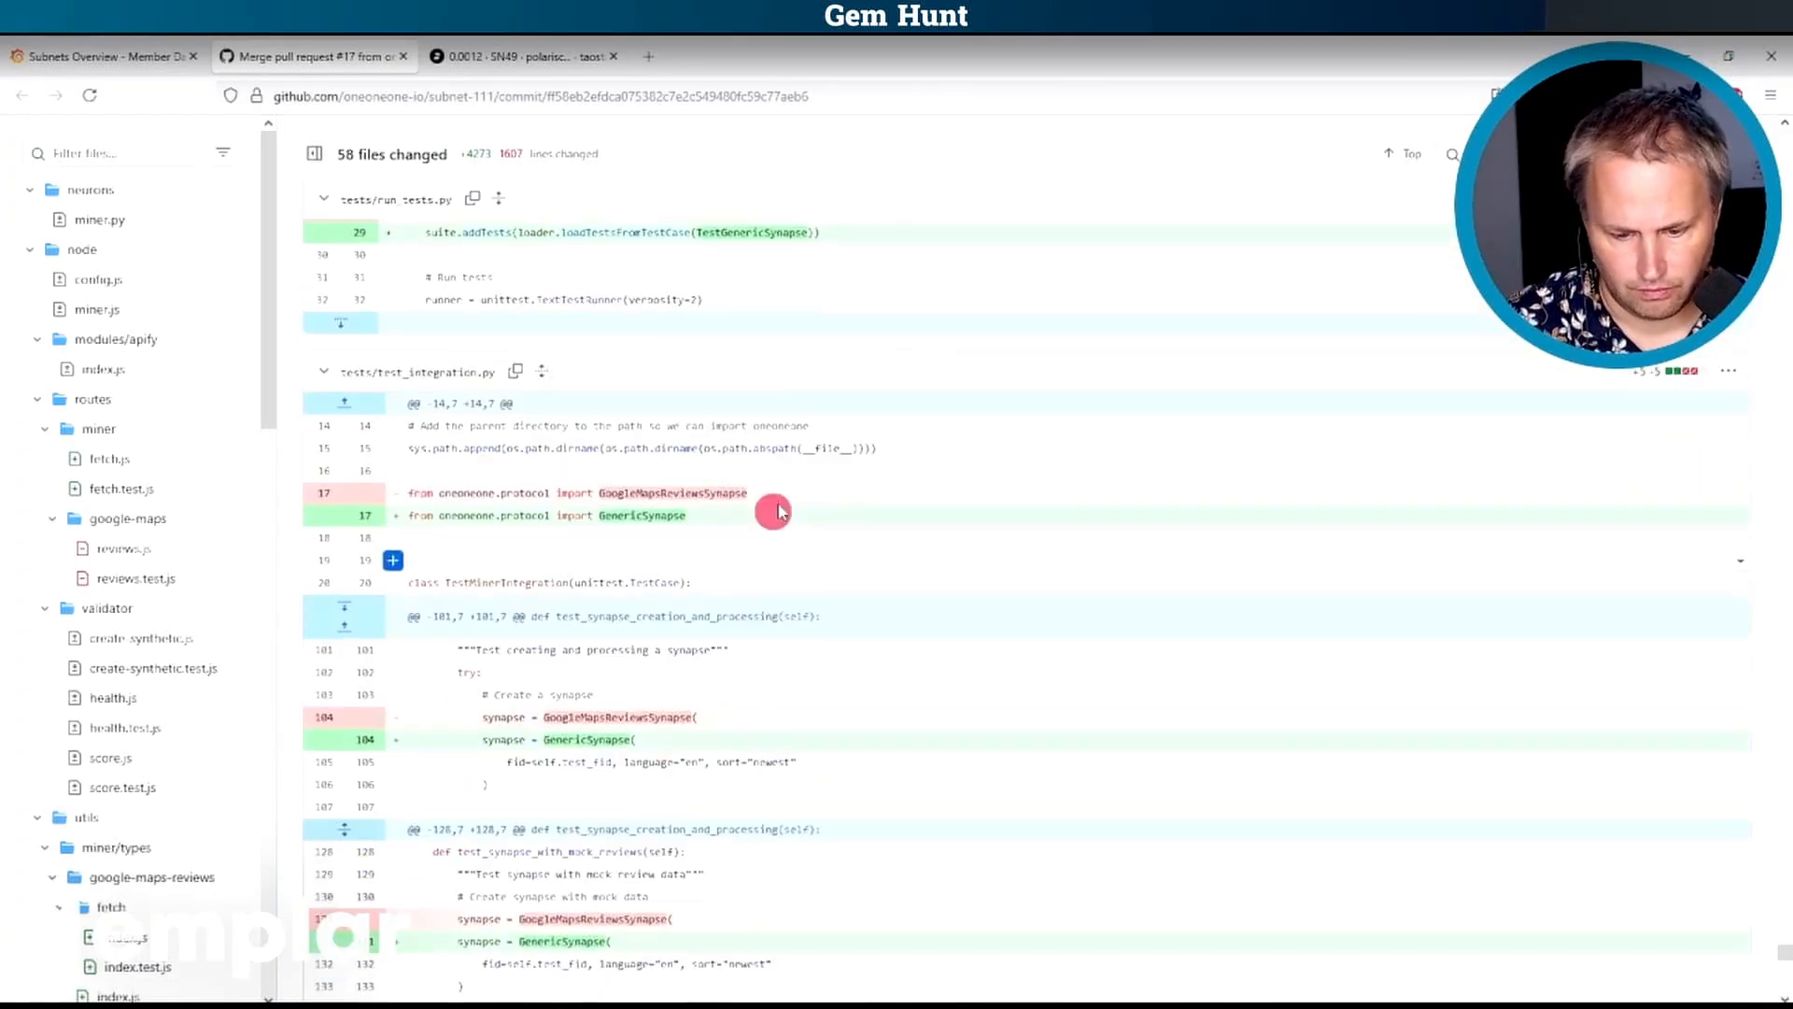
# Review the oneoneone test-file diff, then go back to the Taoflute subnets table.
pyautogui.scroll(-3)
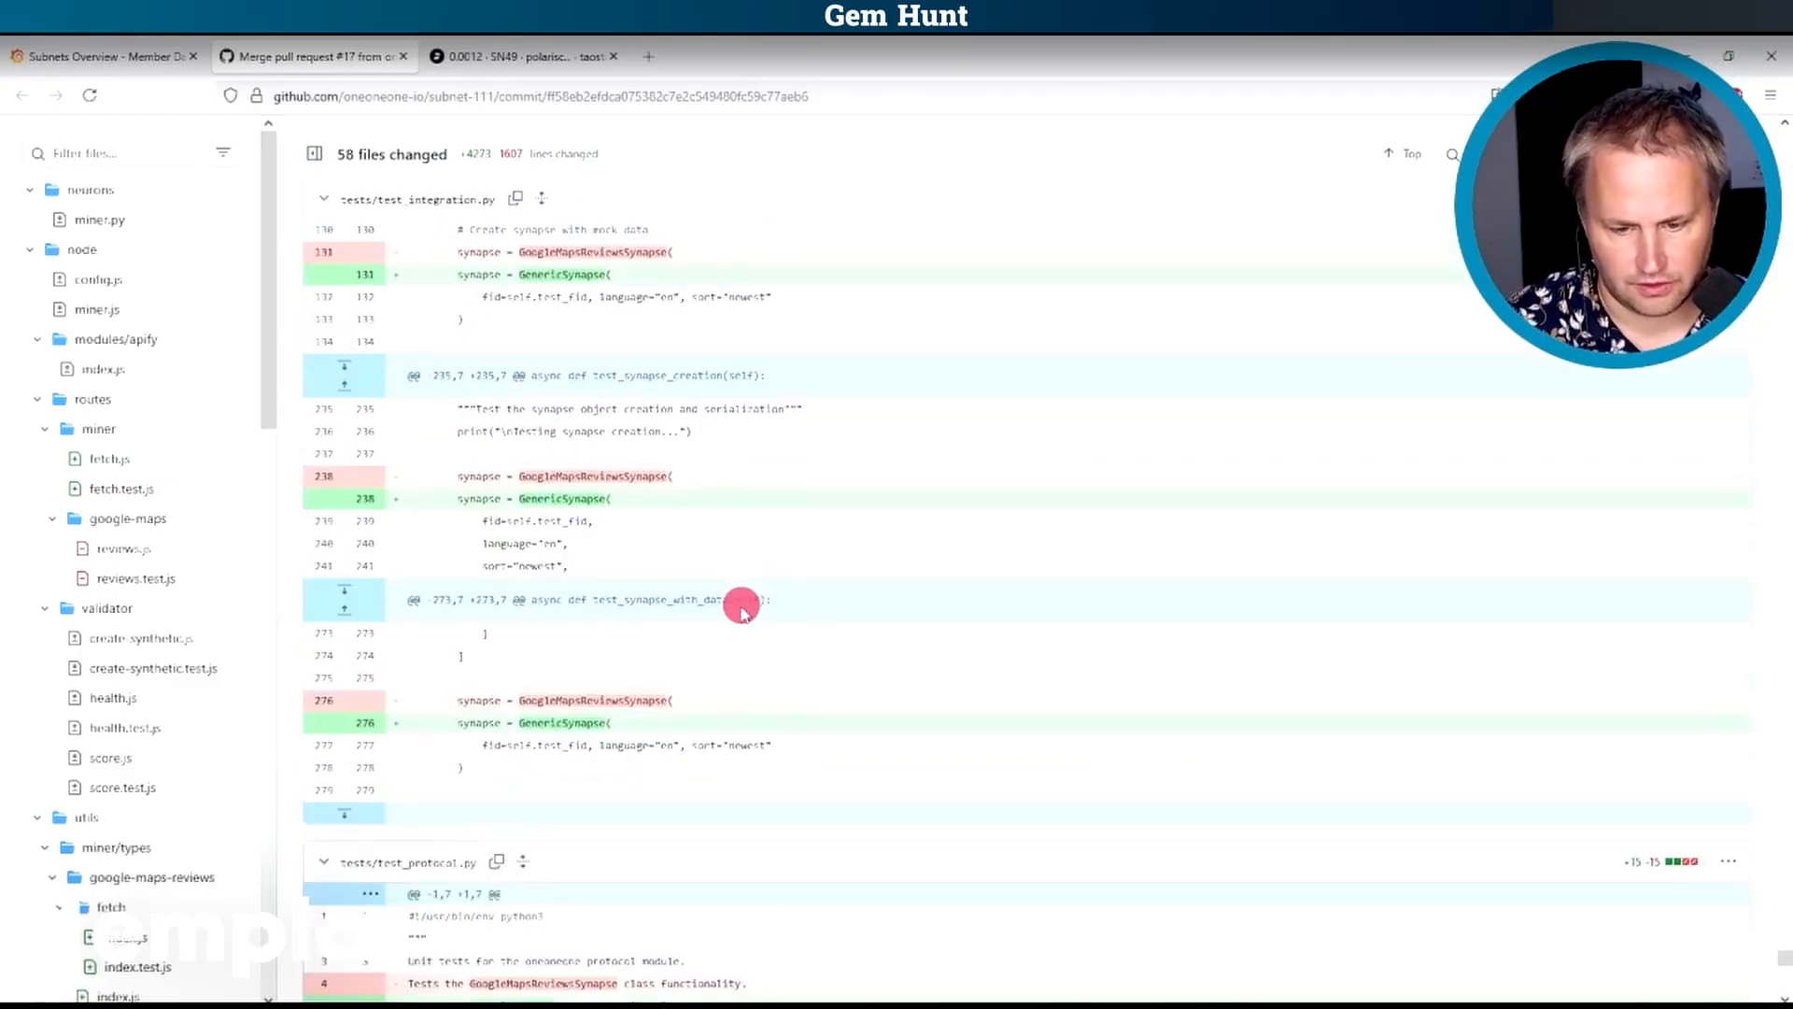
pyautogui.click(103, 56)
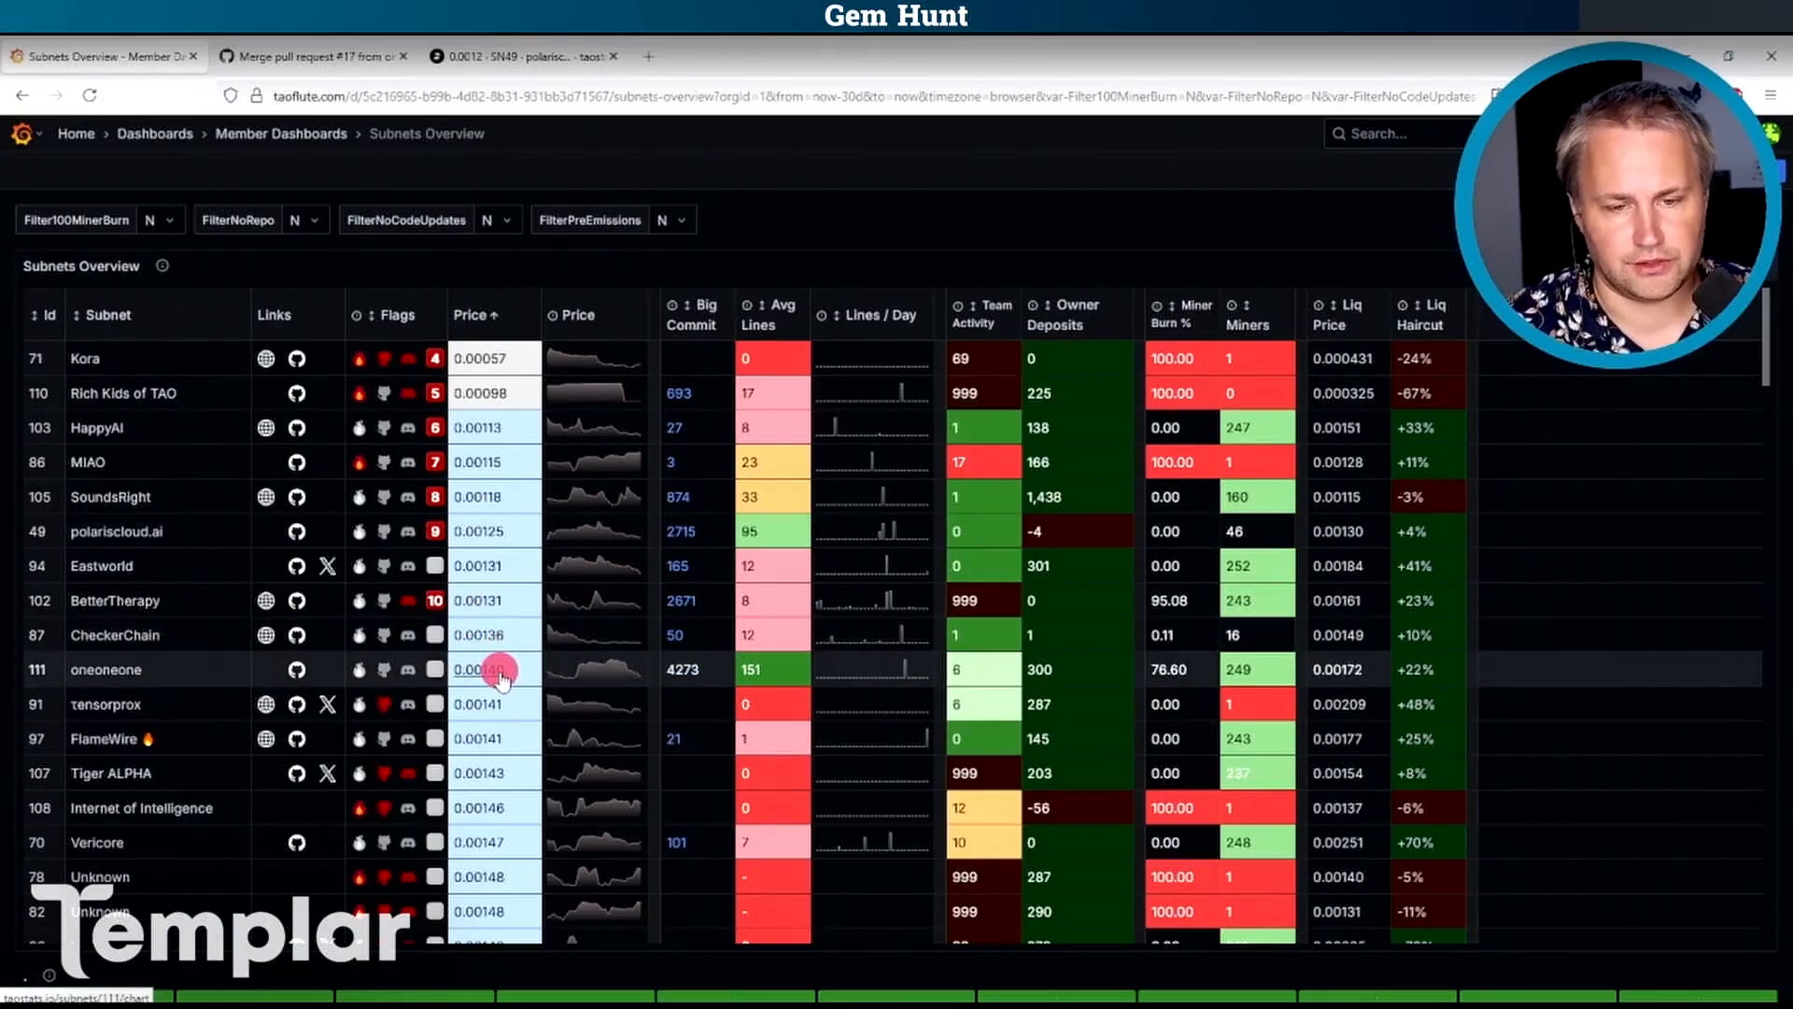
# Show the oneoneone subnet 111 price chart and trading data on Taostats.
pyautogui.click(485, 669)
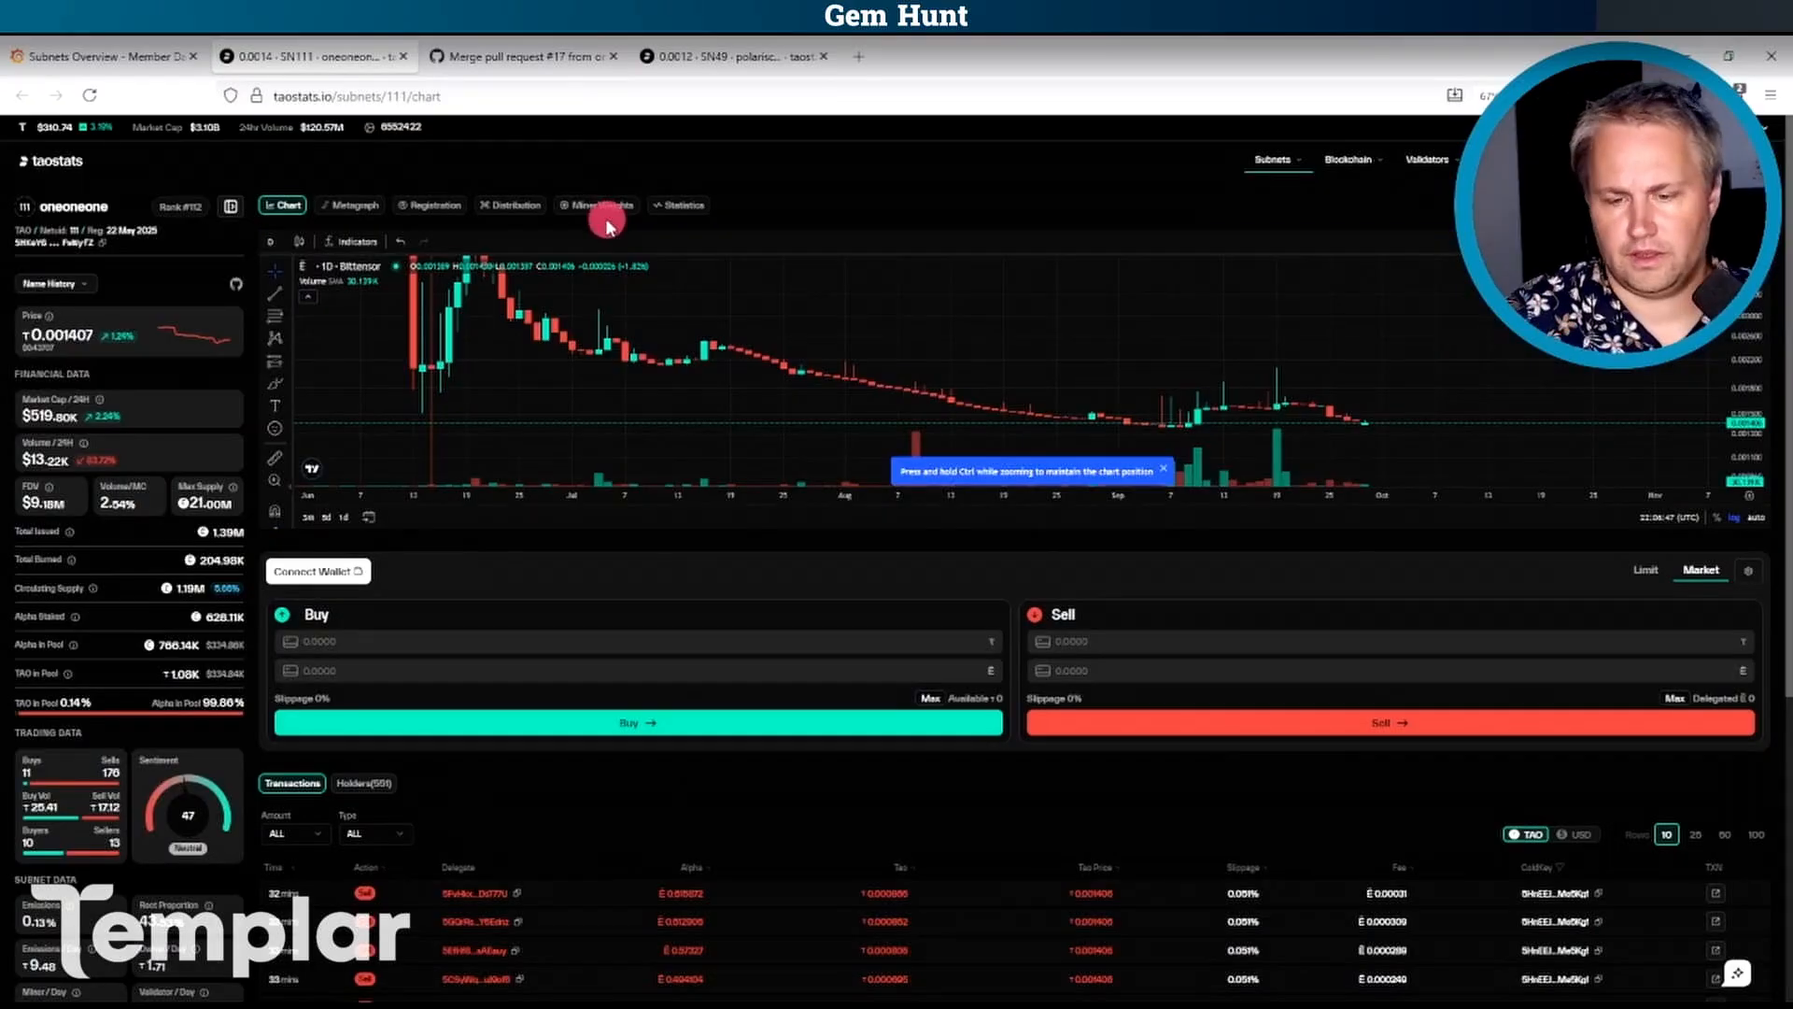
pyautogui.moveTo(1417, 424)
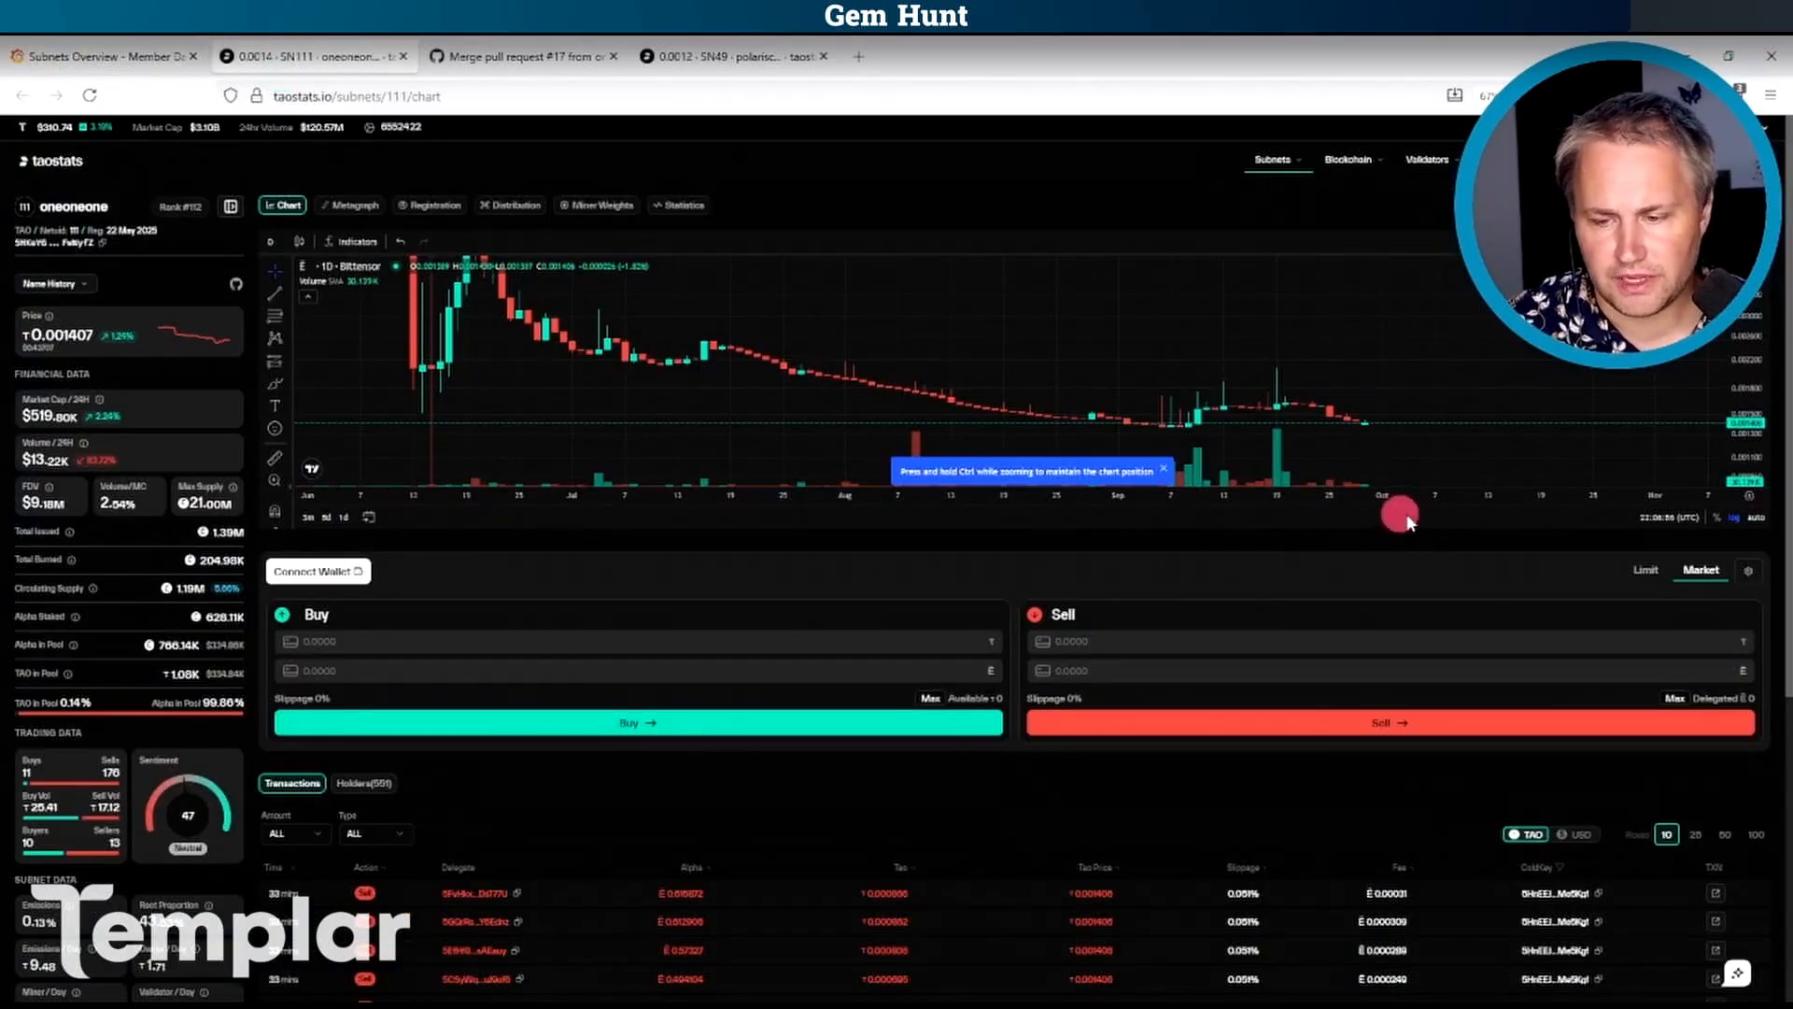
pyautogui.moveTo(1131, 420)
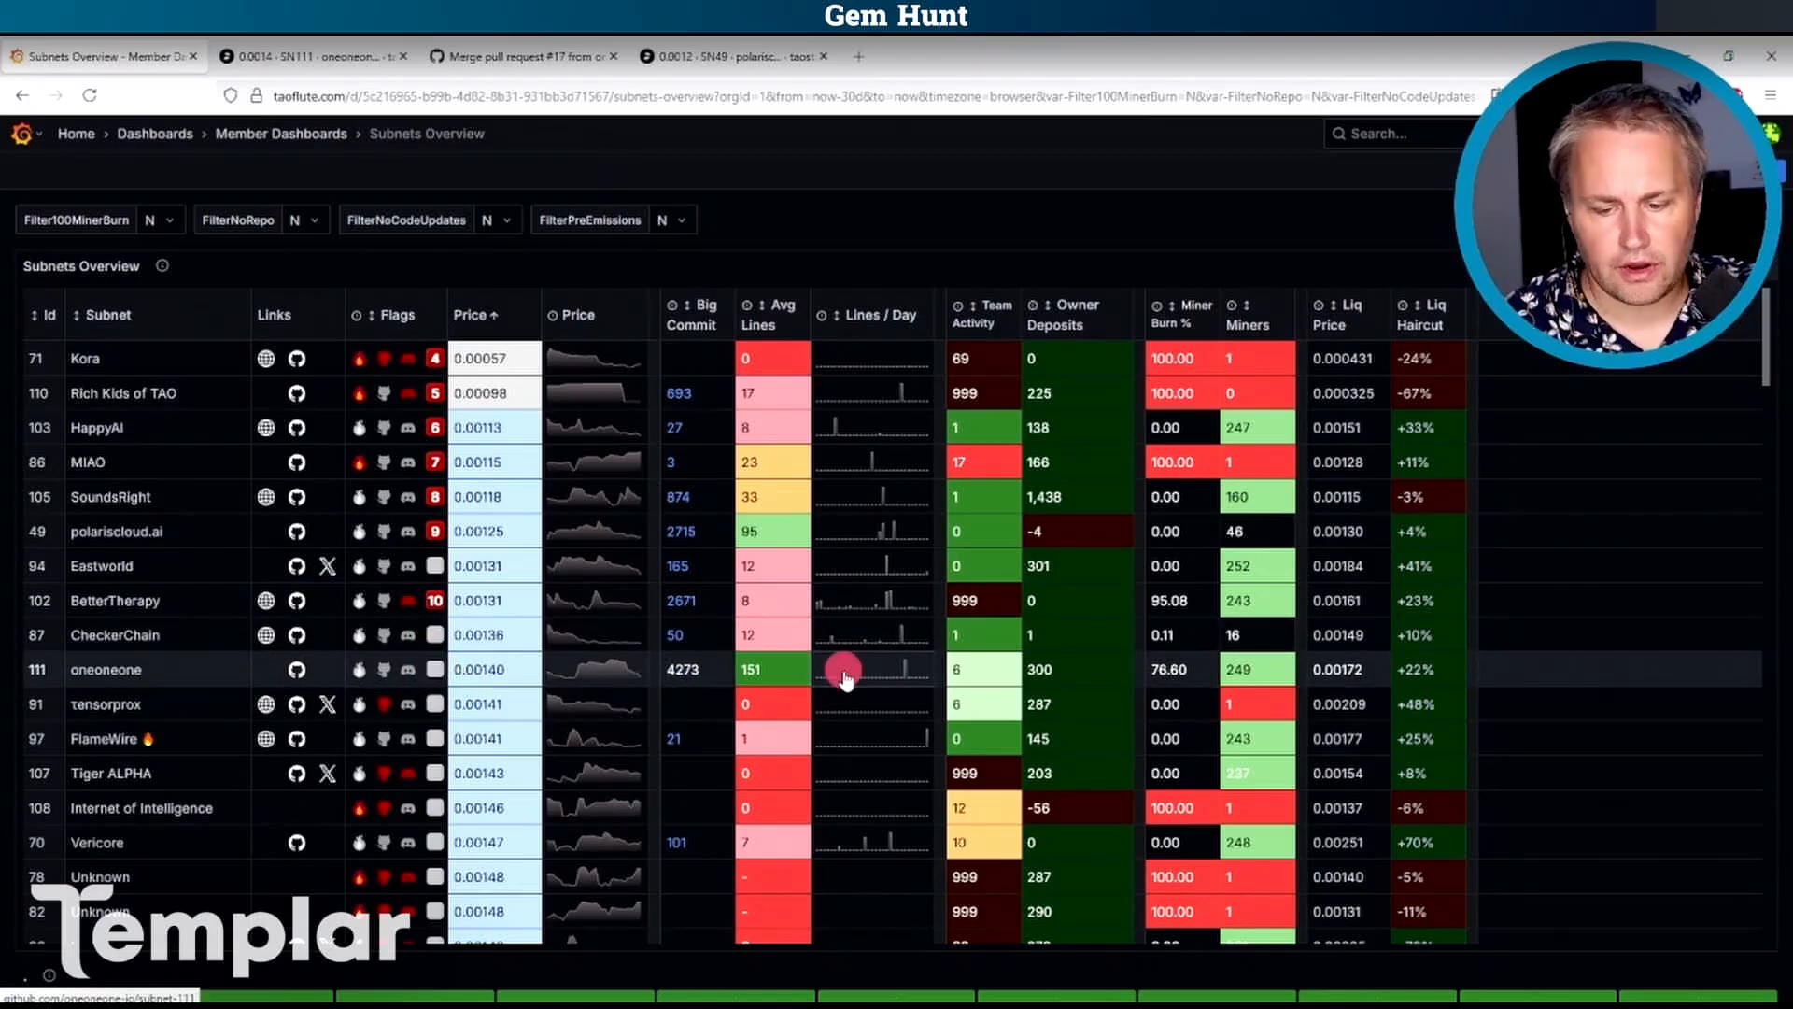
pyautogui.moveTo(960, 671)
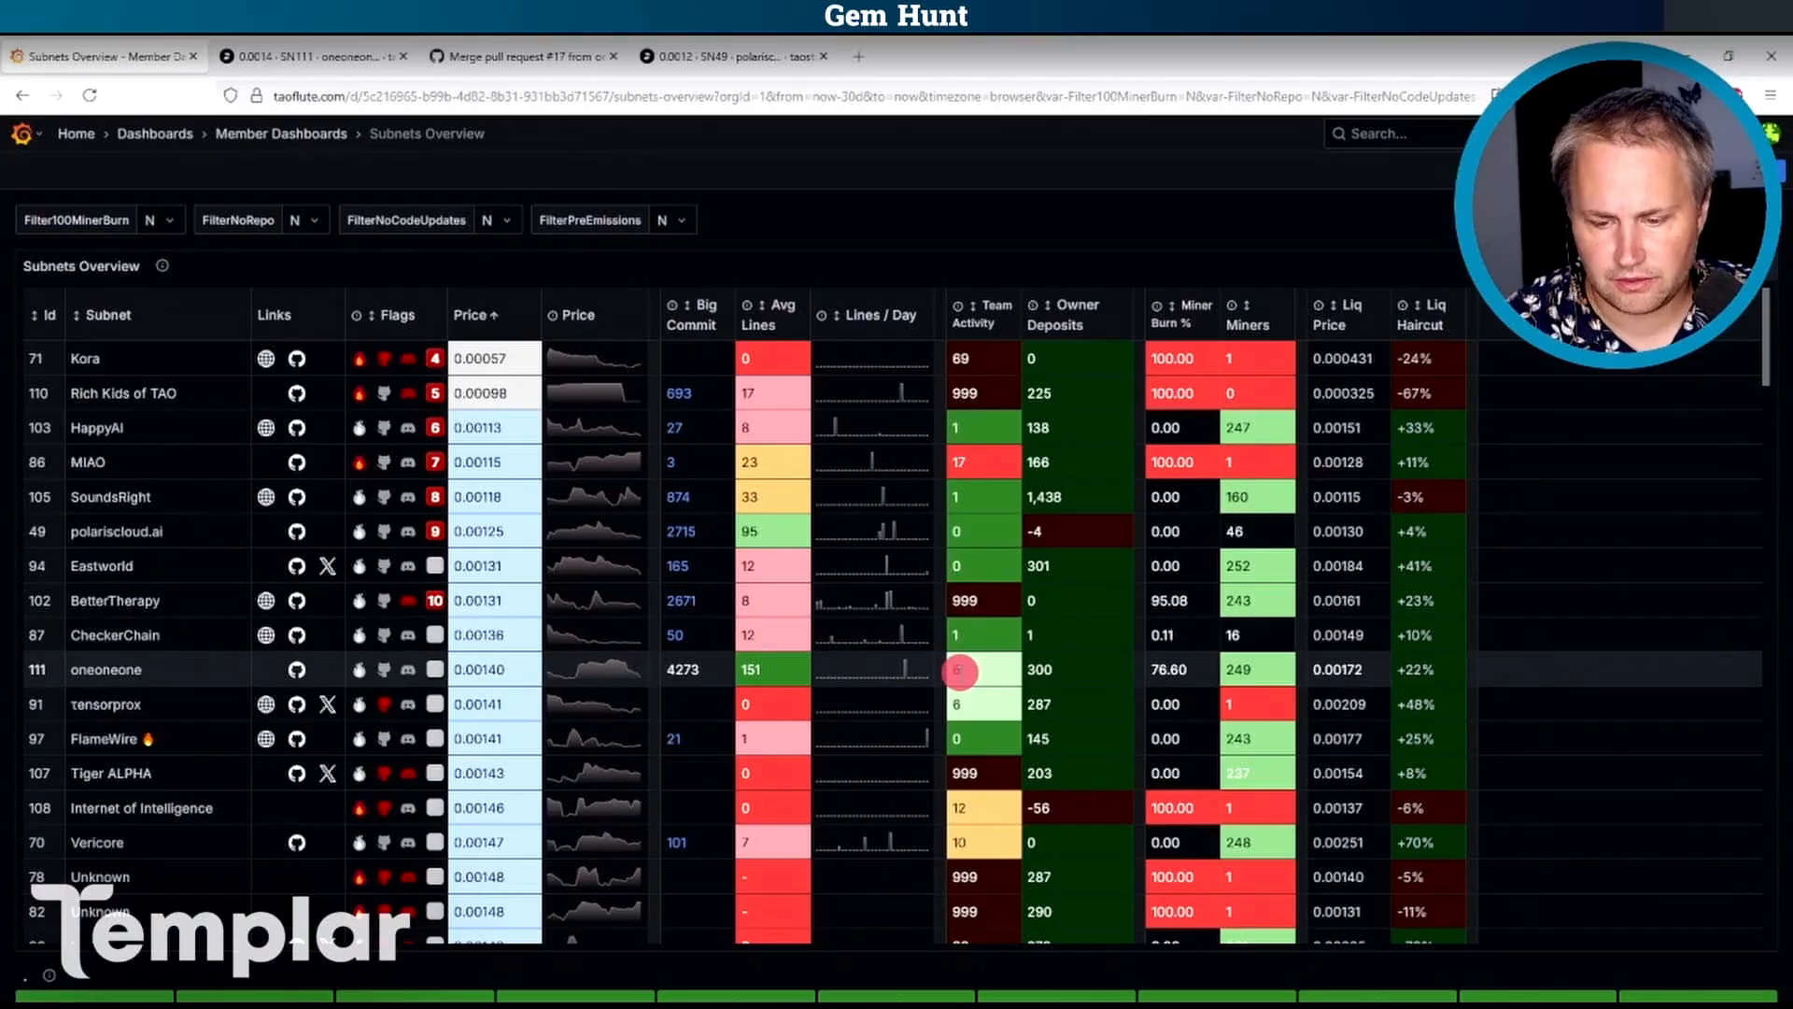
pyautogui.moveTo(958, 671)
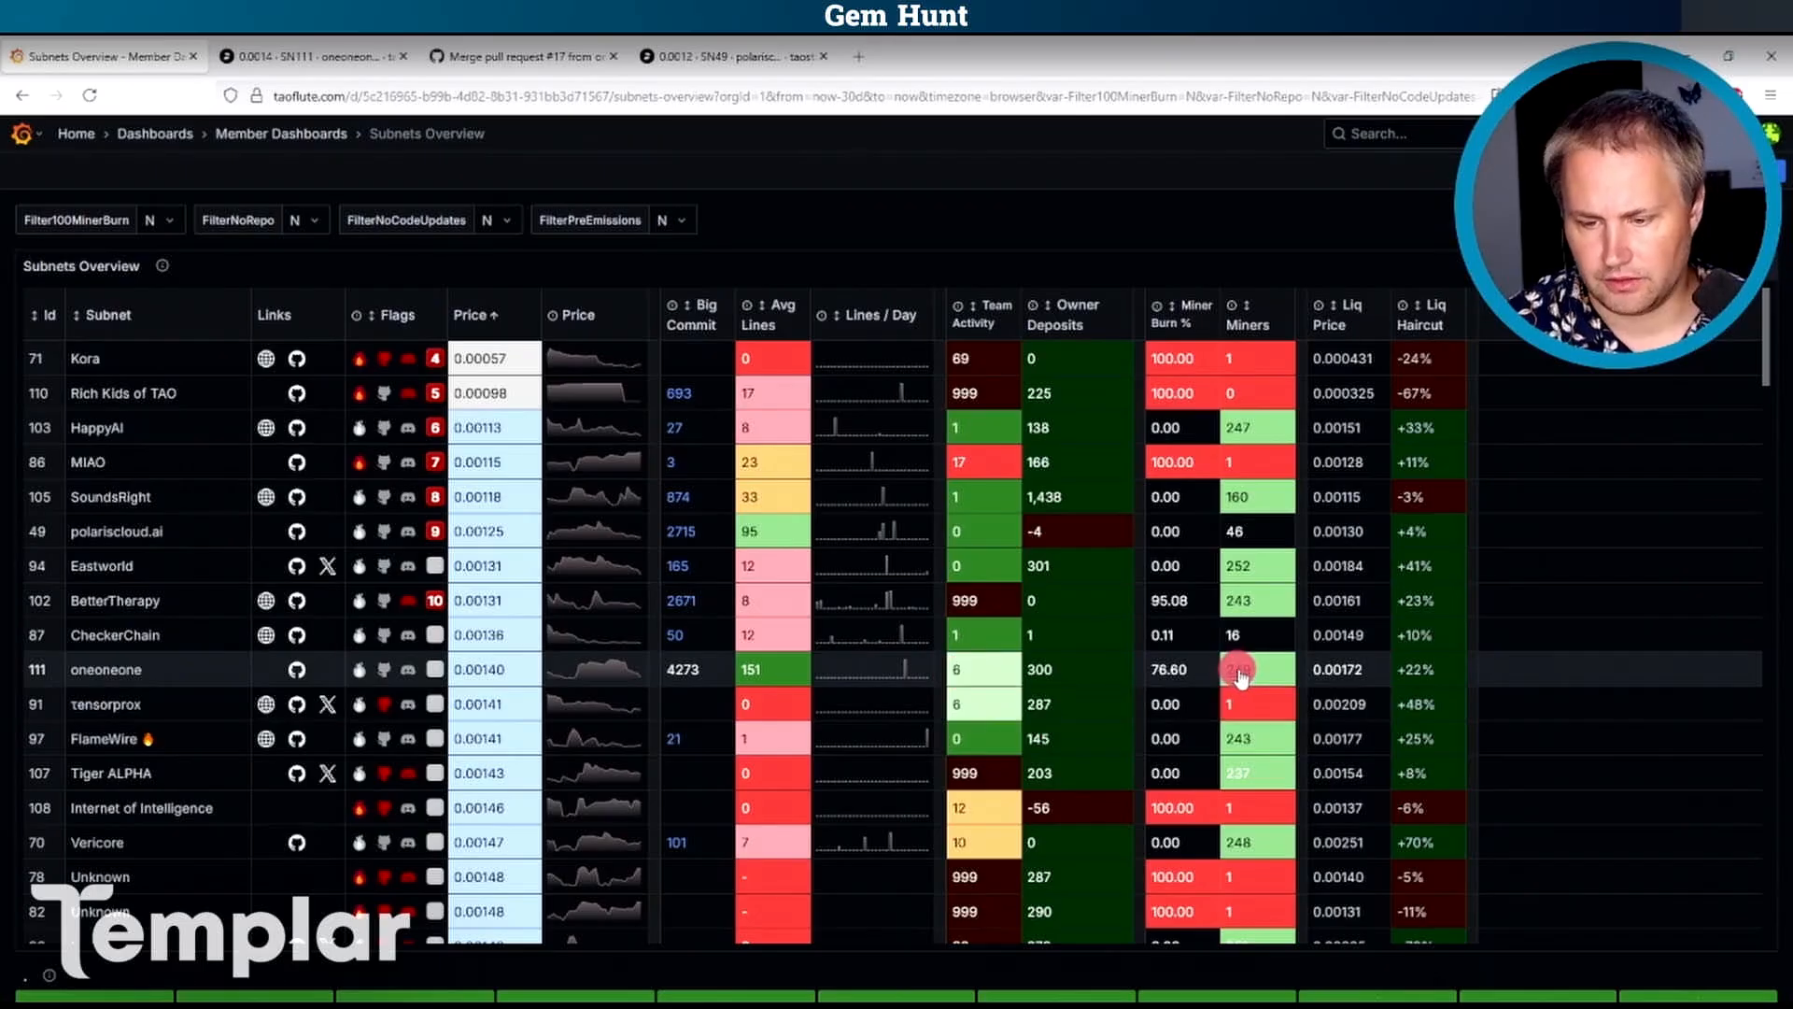
pyautogui.moveTo(1238, 674)
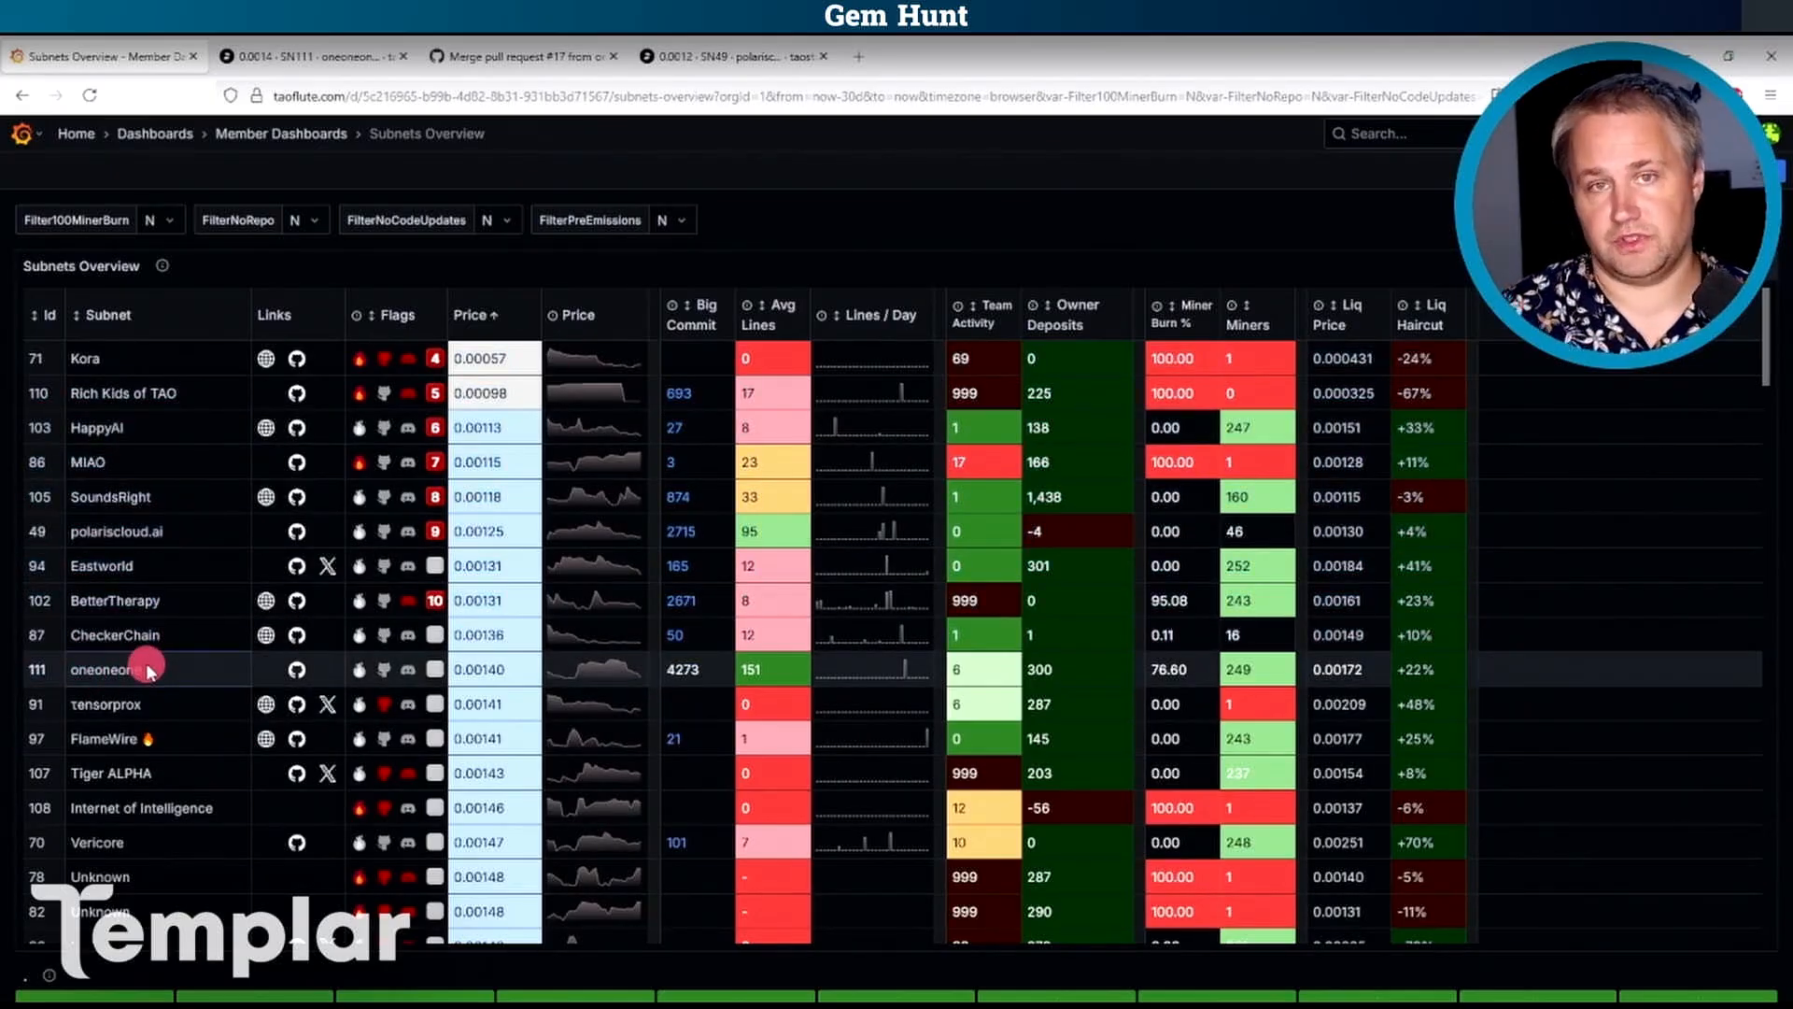
pyautogui.moveTo(676, 590)
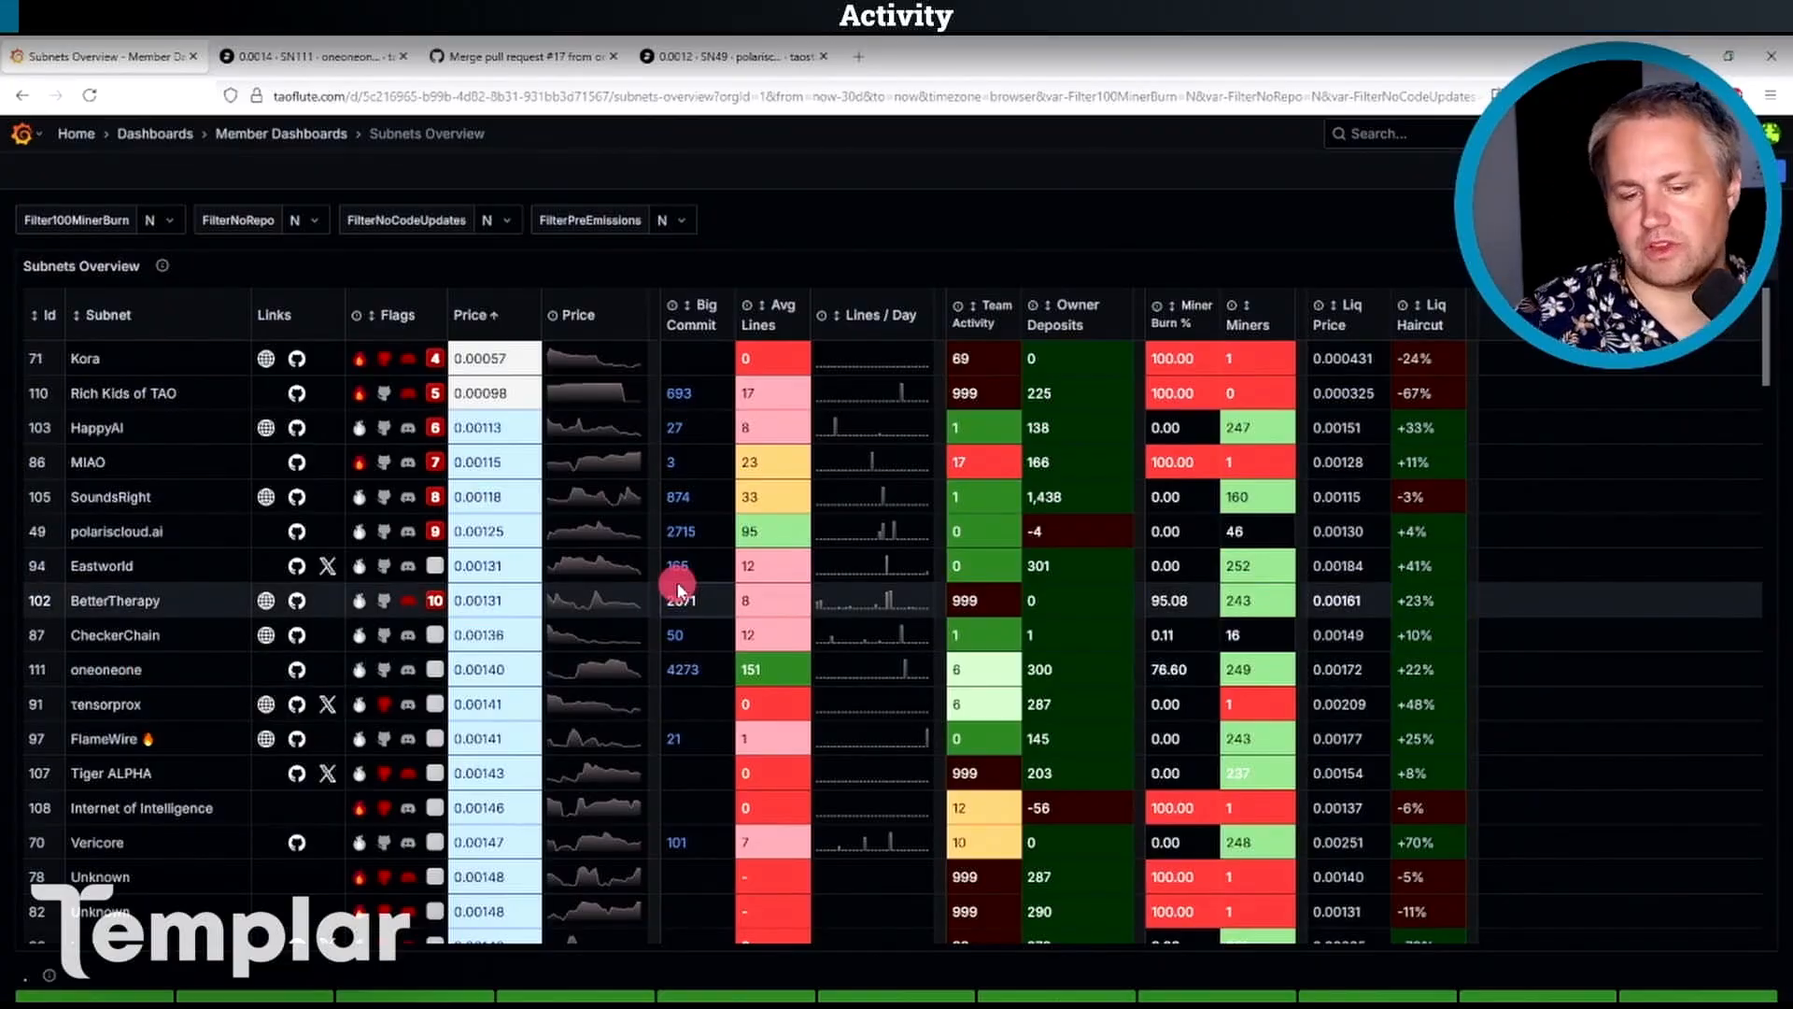
pyautogui.moveTo(876, 321)
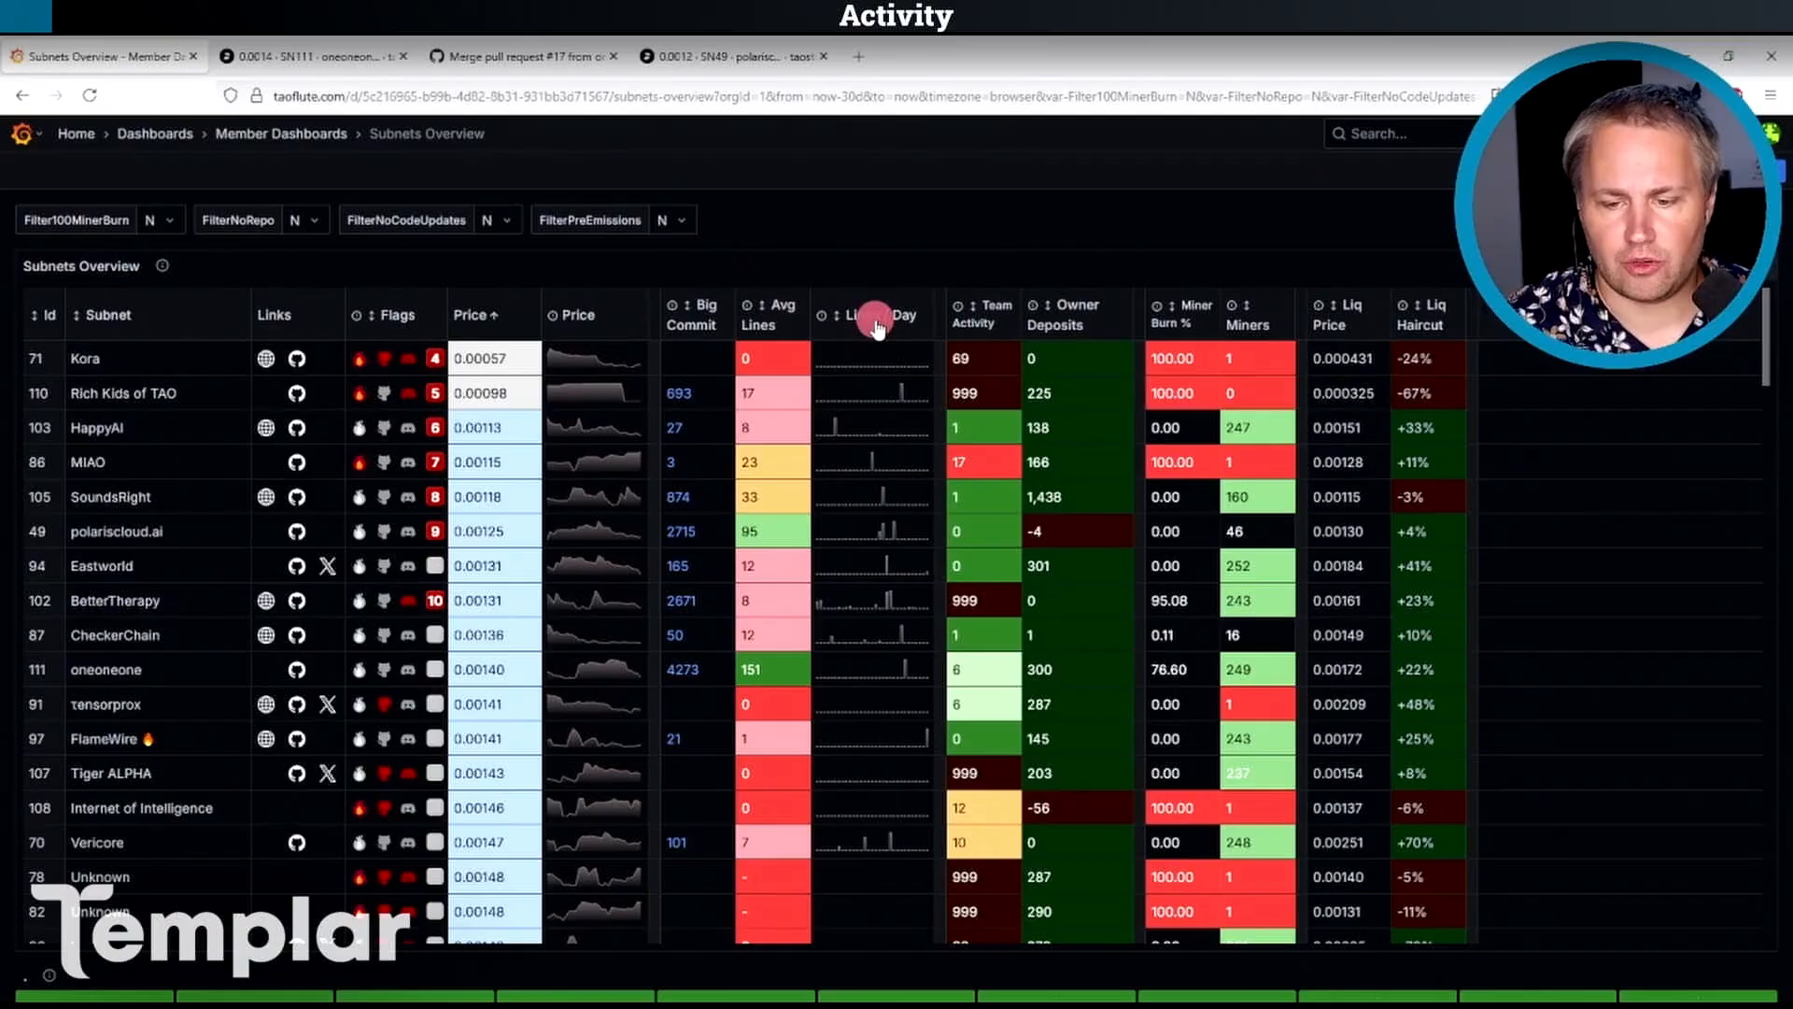
# Sort subnets descending by lines per day, putting Ridges, Data Universe and Ilium.io first.
pyautogui.click(871, 314)
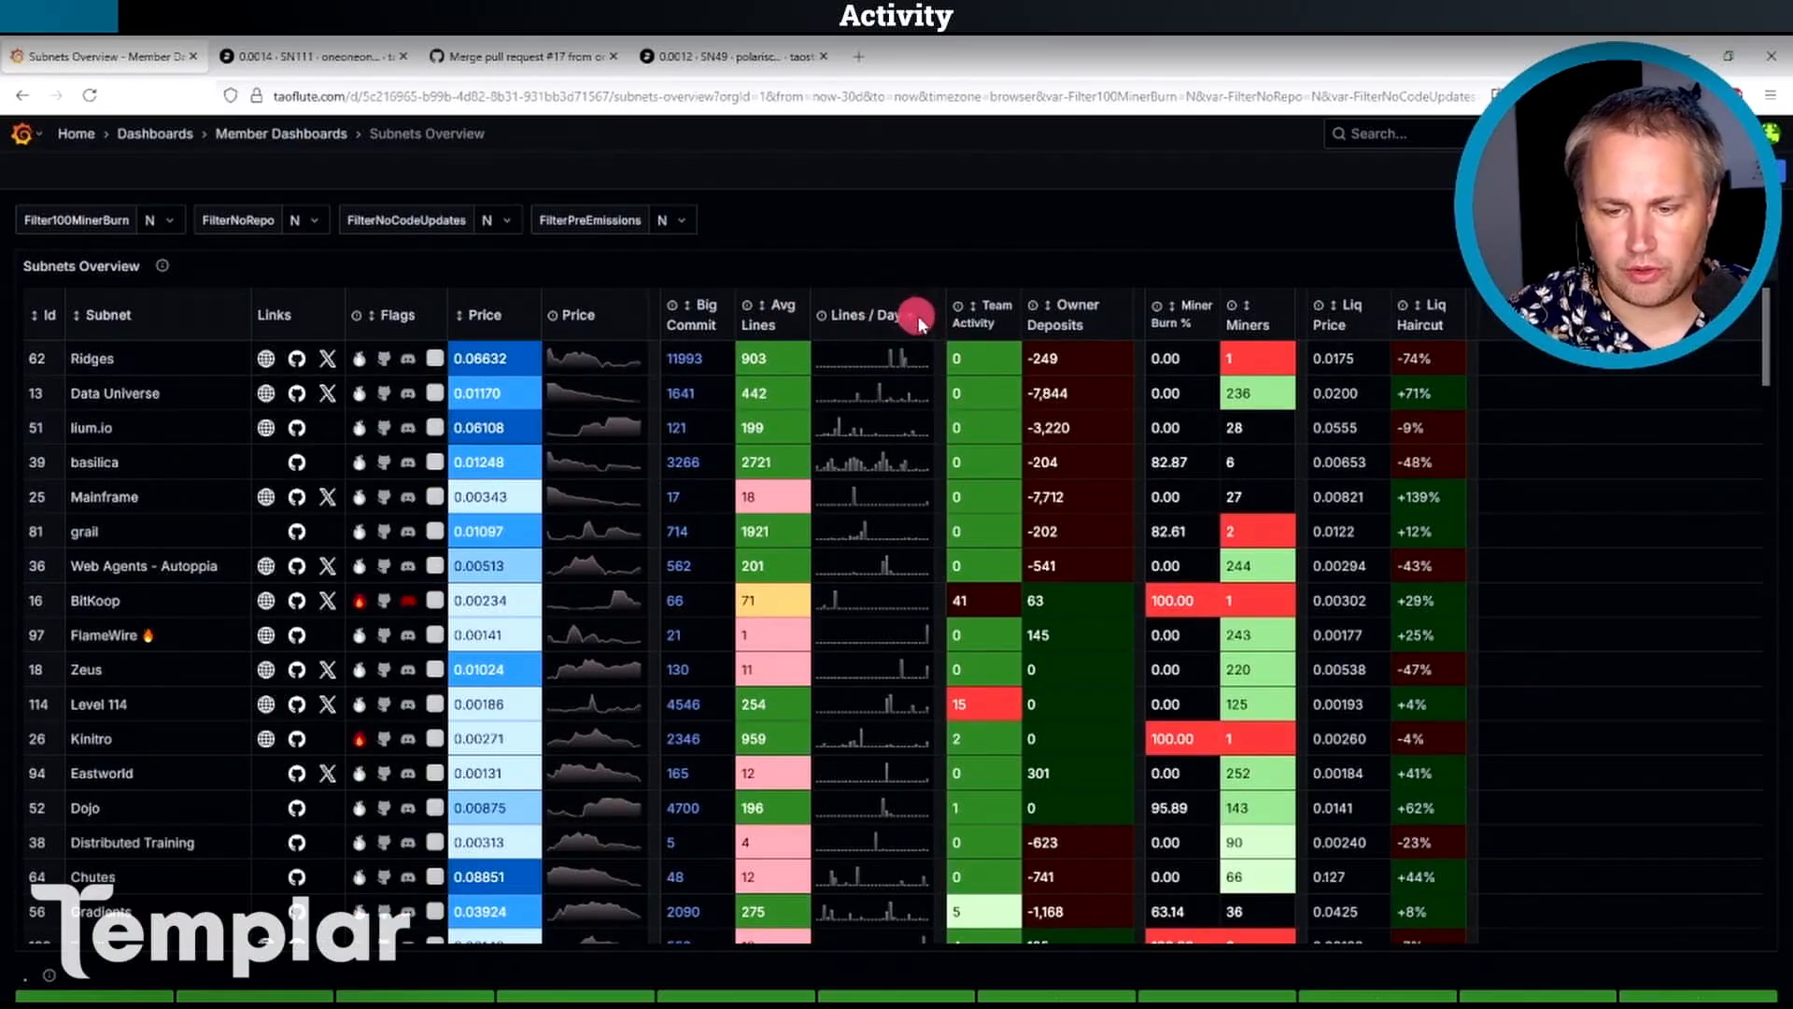
pyautogui.click(870, 314)
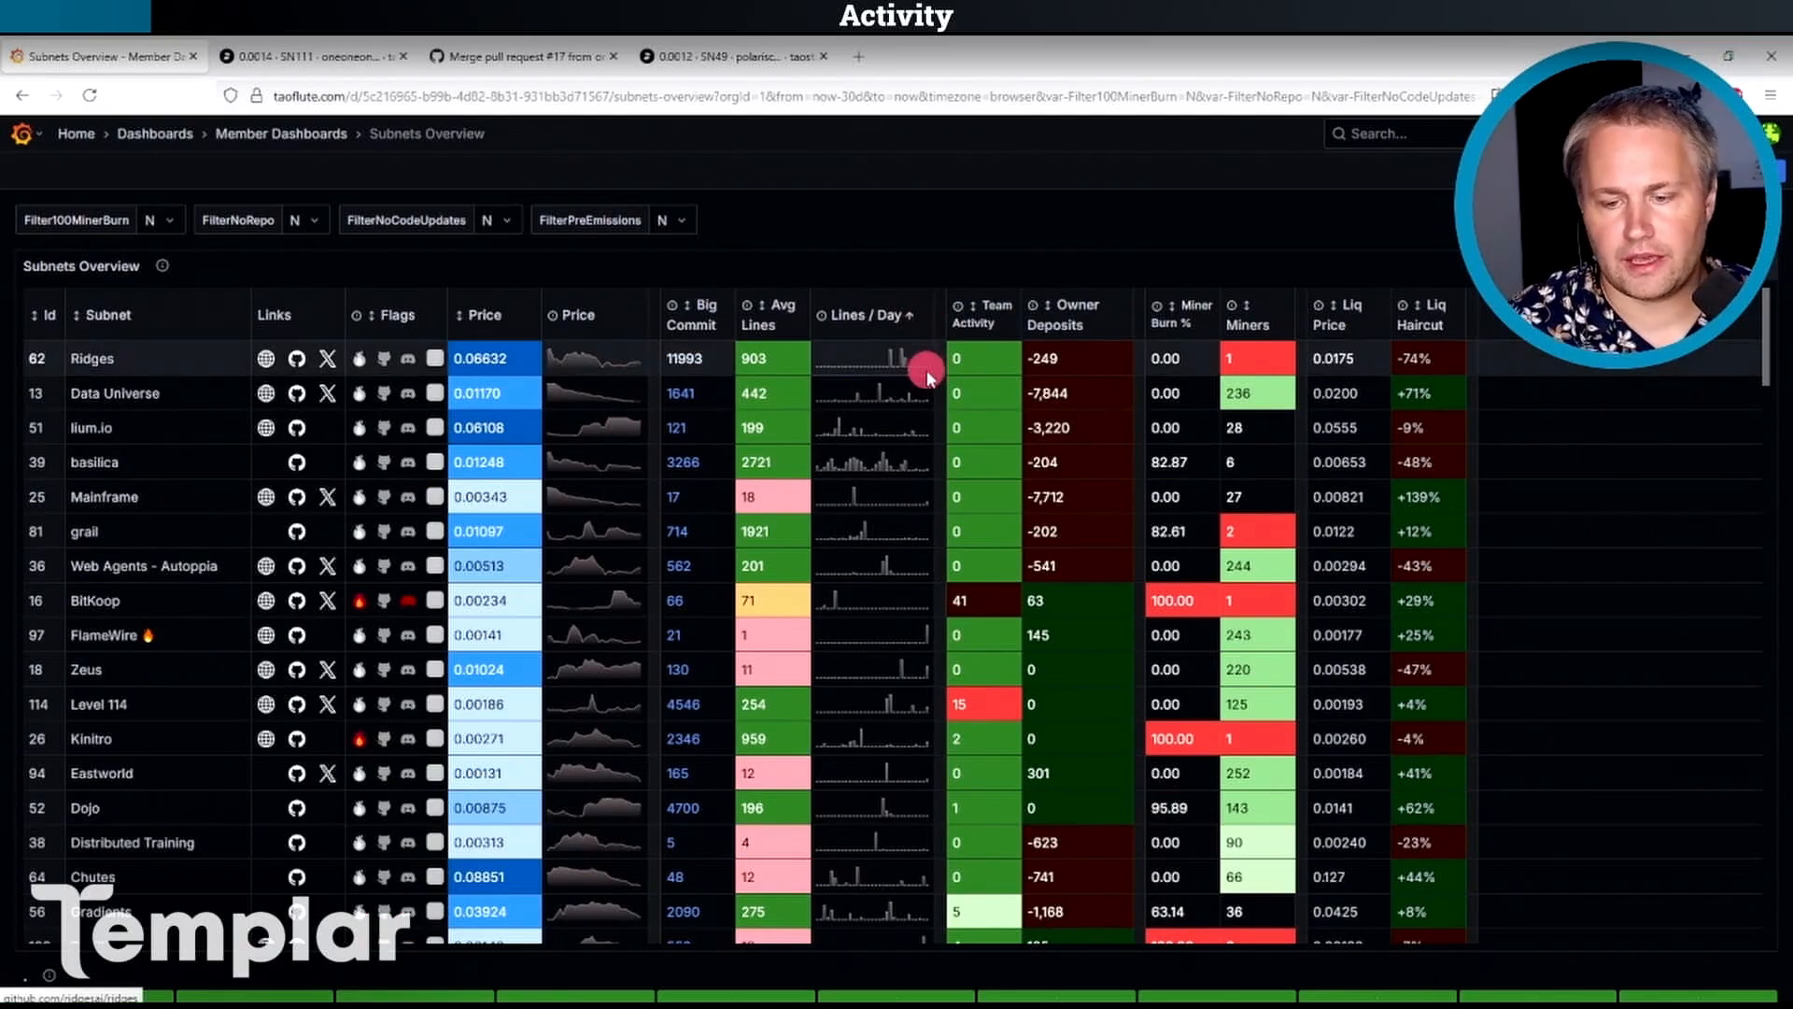
pyautogui.moveTo(902, 441)
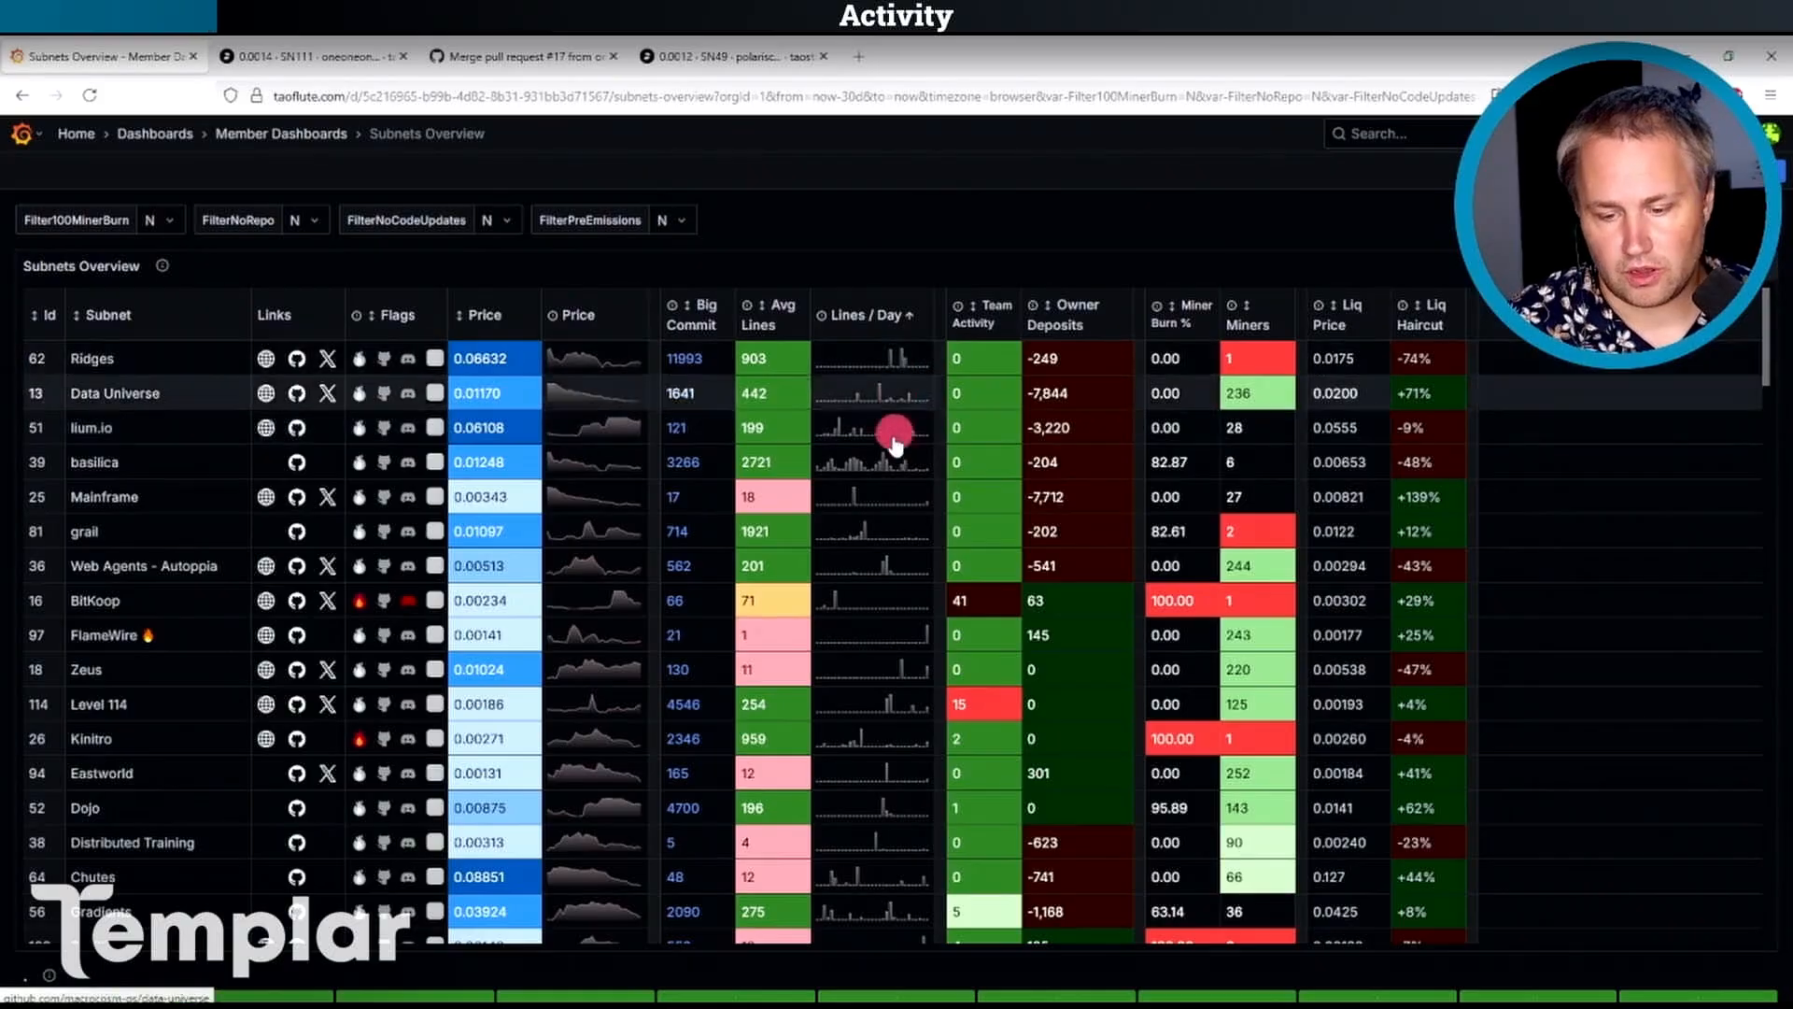
pyautogui.moveTo(926, 375)
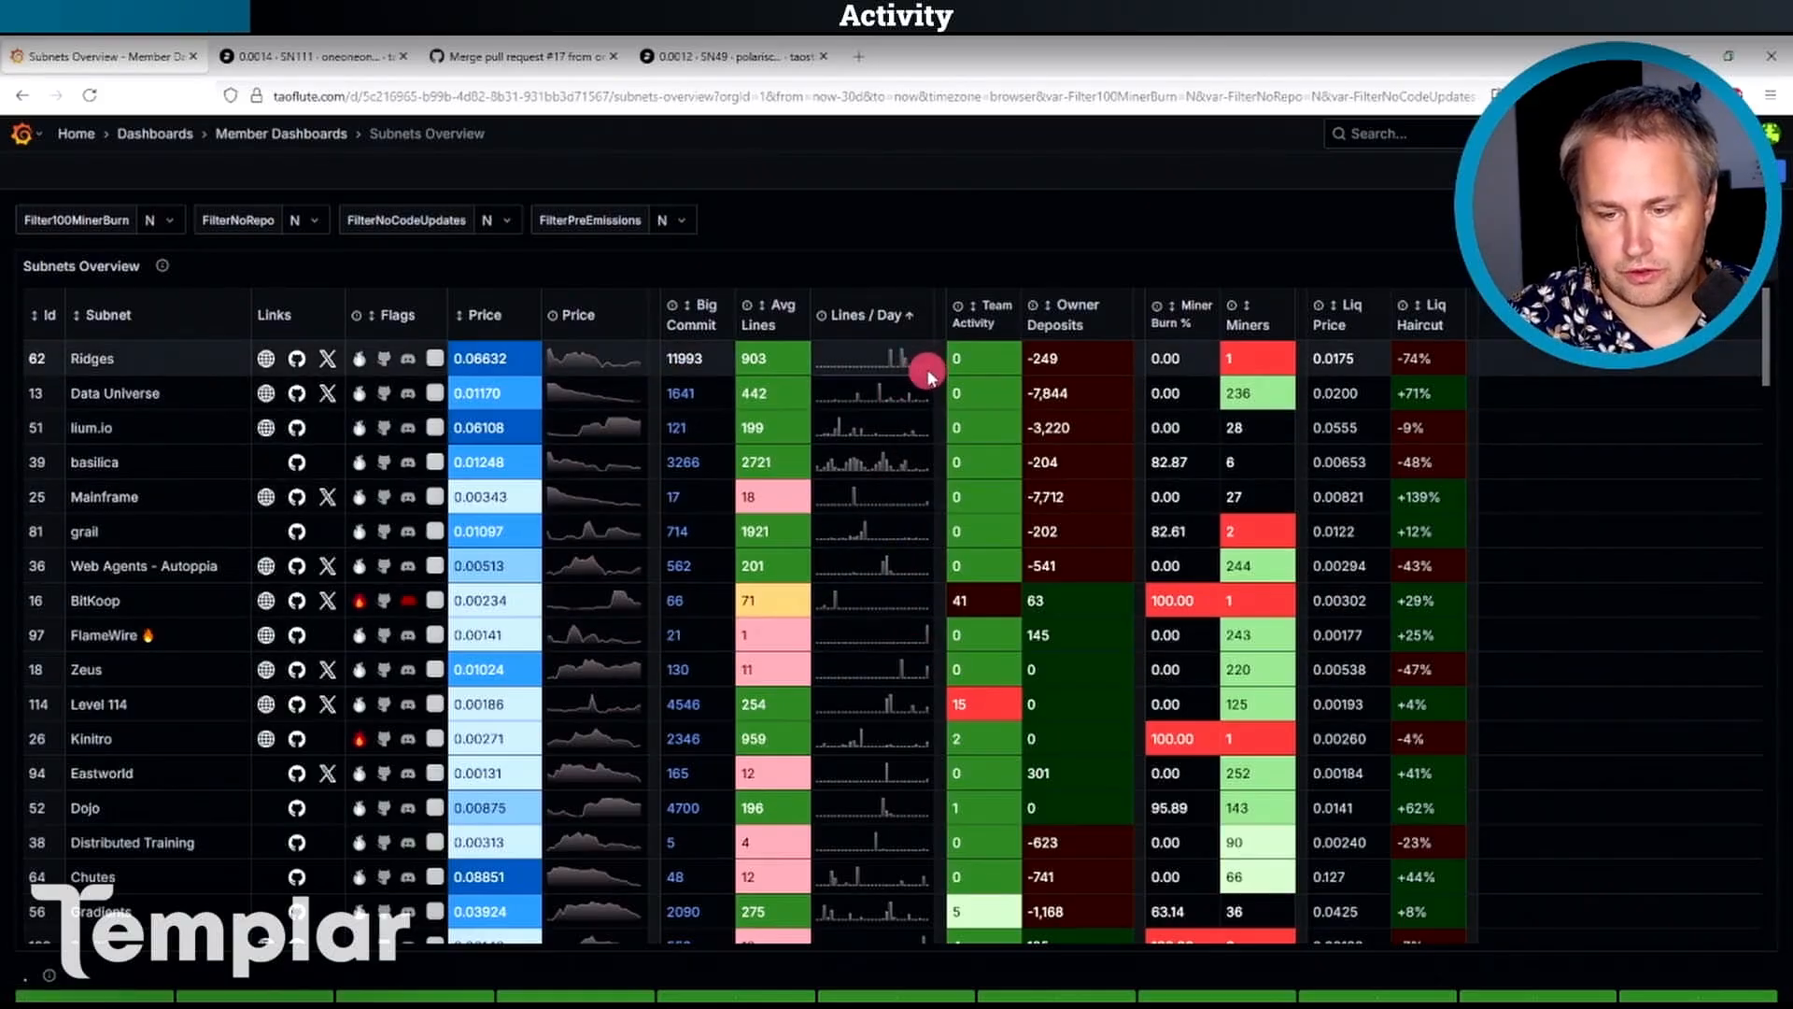
pyautogui.moveTo(863, 363)
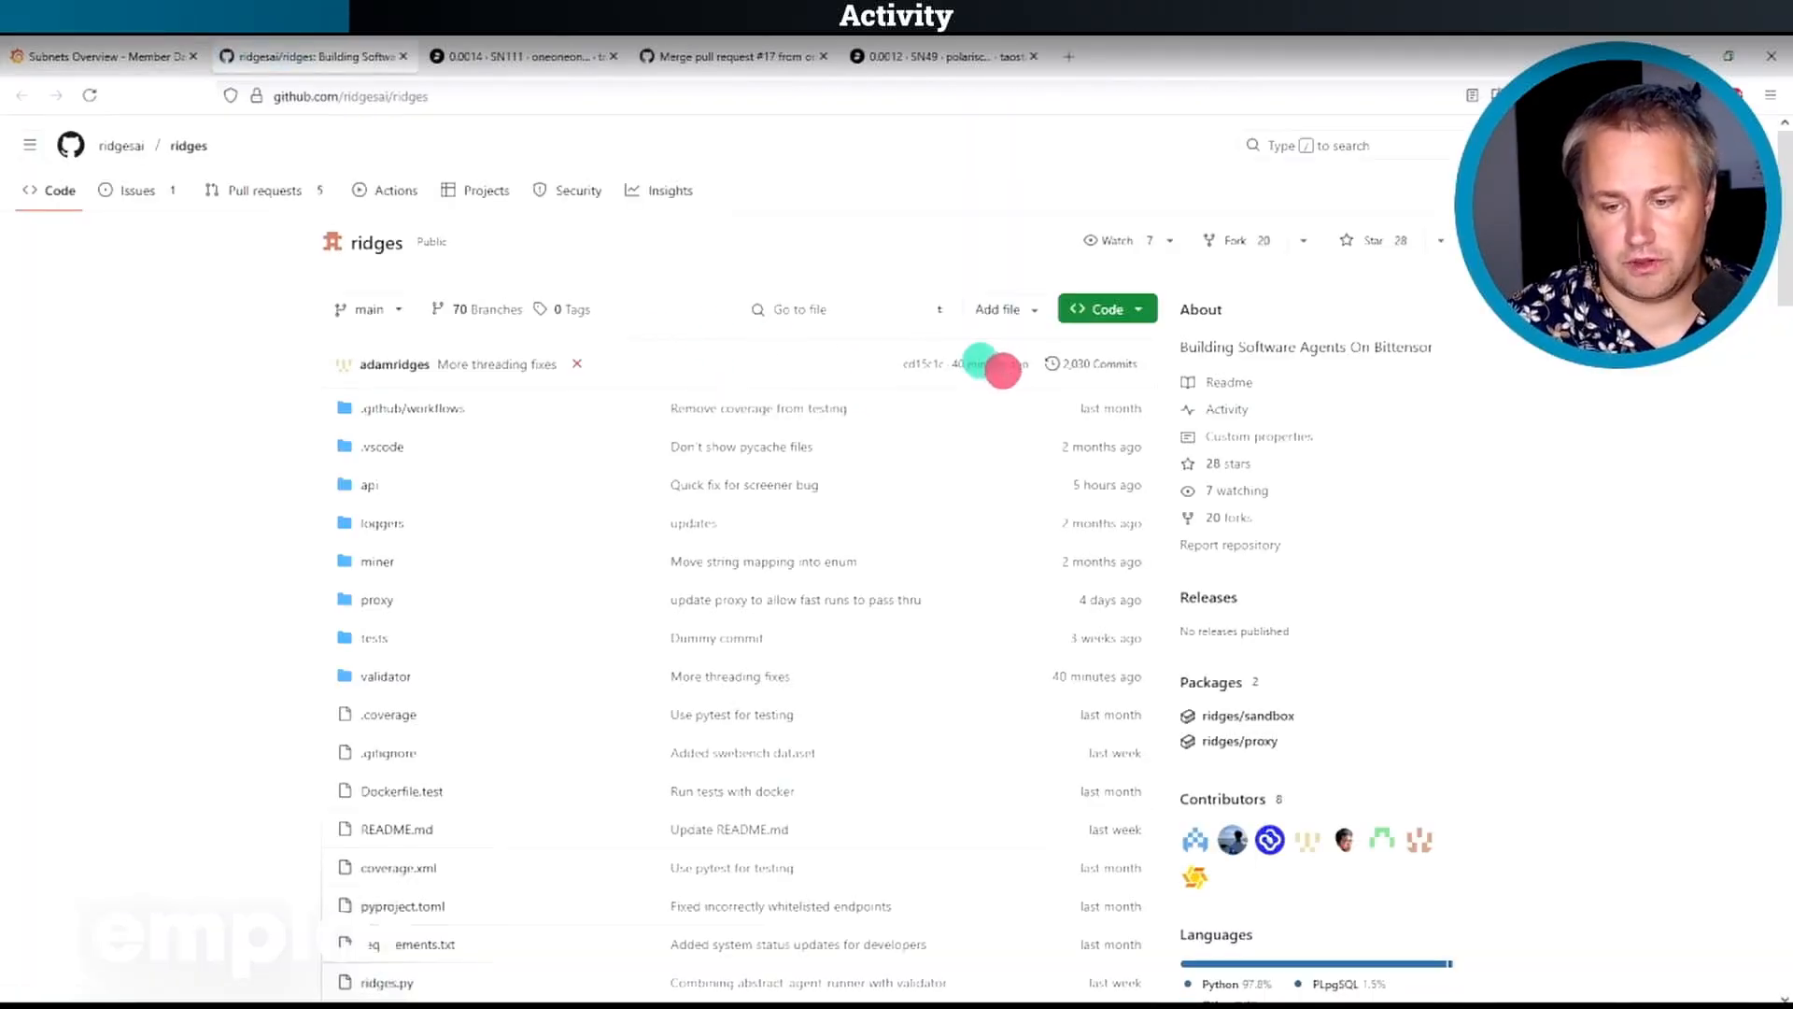
# Leave the Ridges and Basilica GitHub repos open and return to the lines-per-day table.
pyautogui.click(103, 56)
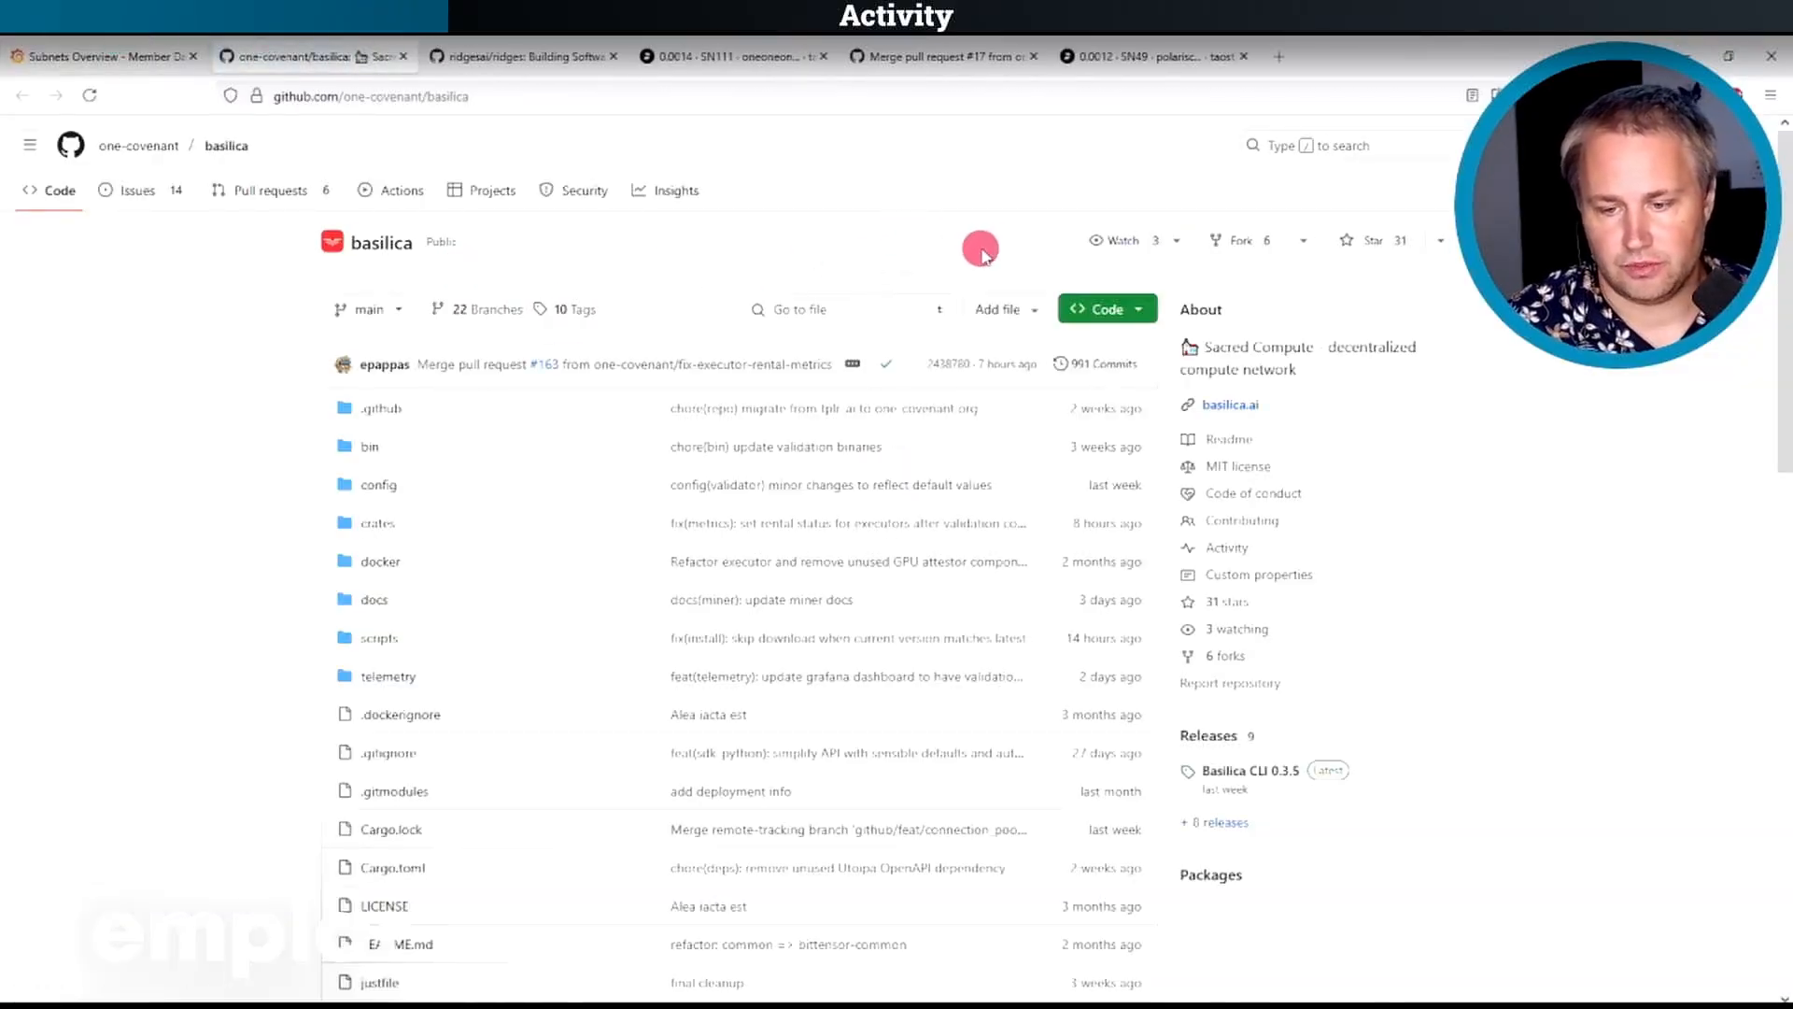
pyautogui.click(102, 56)
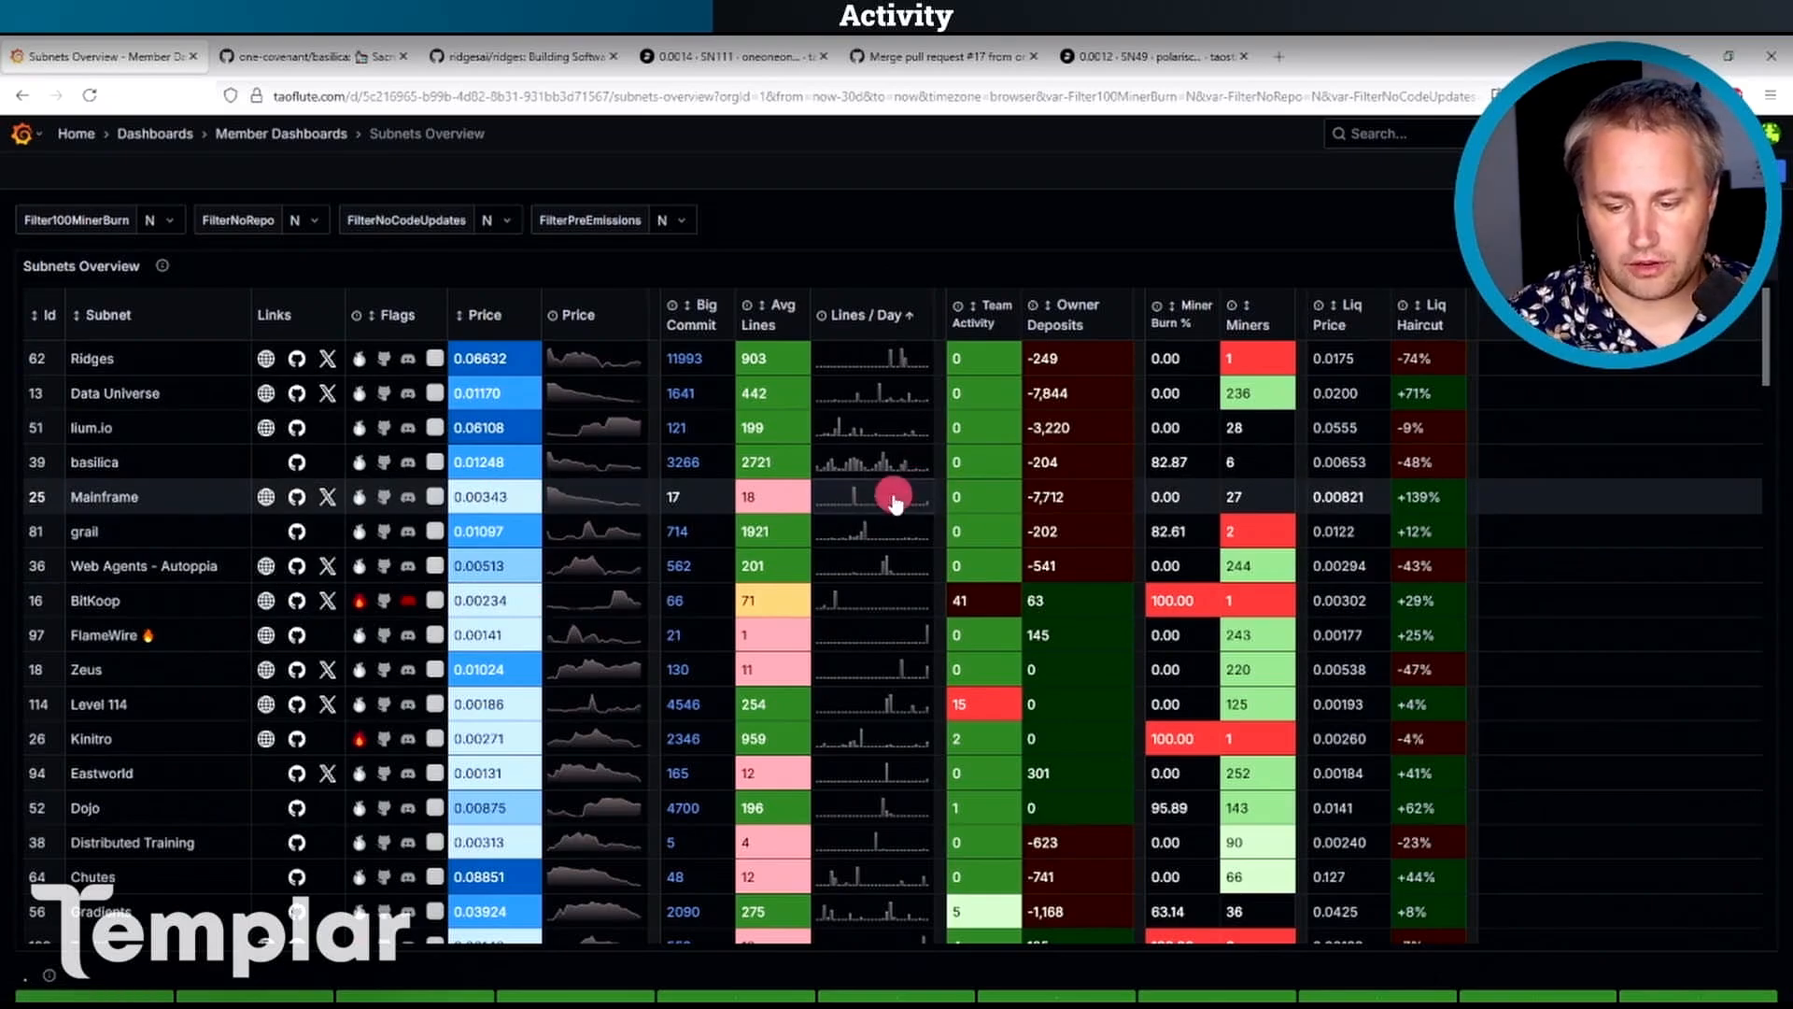
pyautogui.moveTo(889, 614)
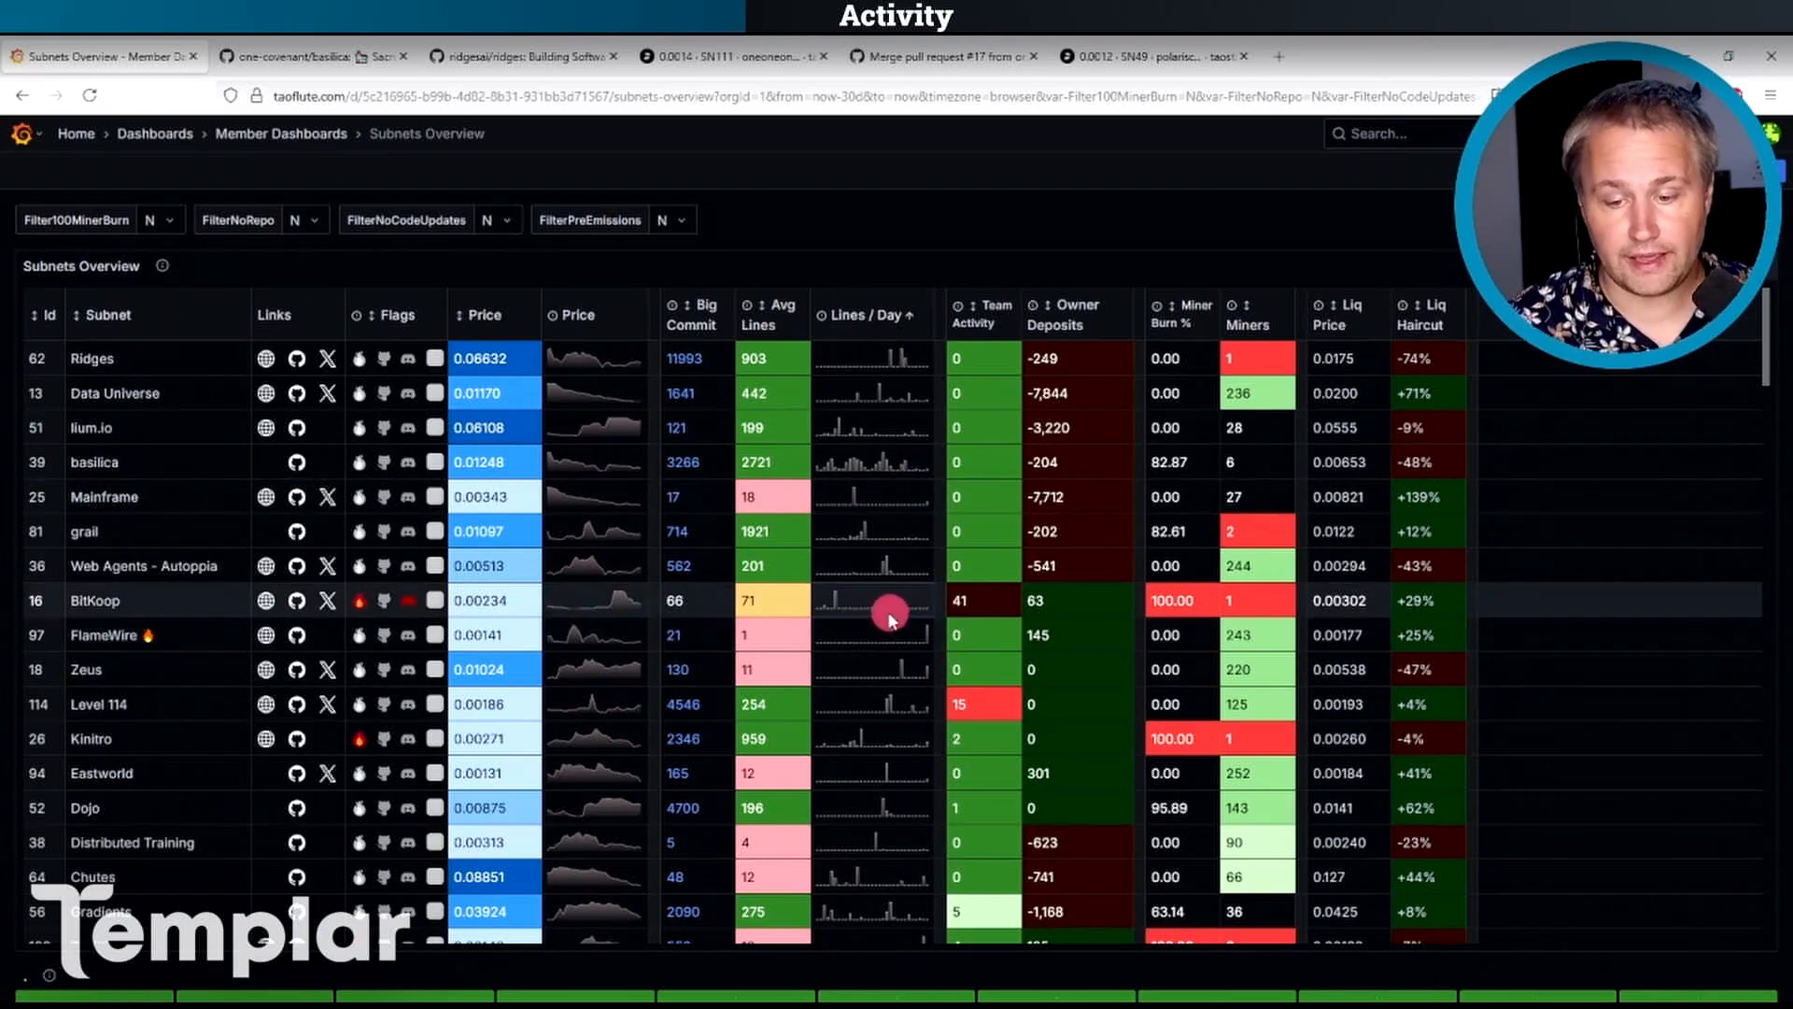
pyautogui.moveTo(591, 500)
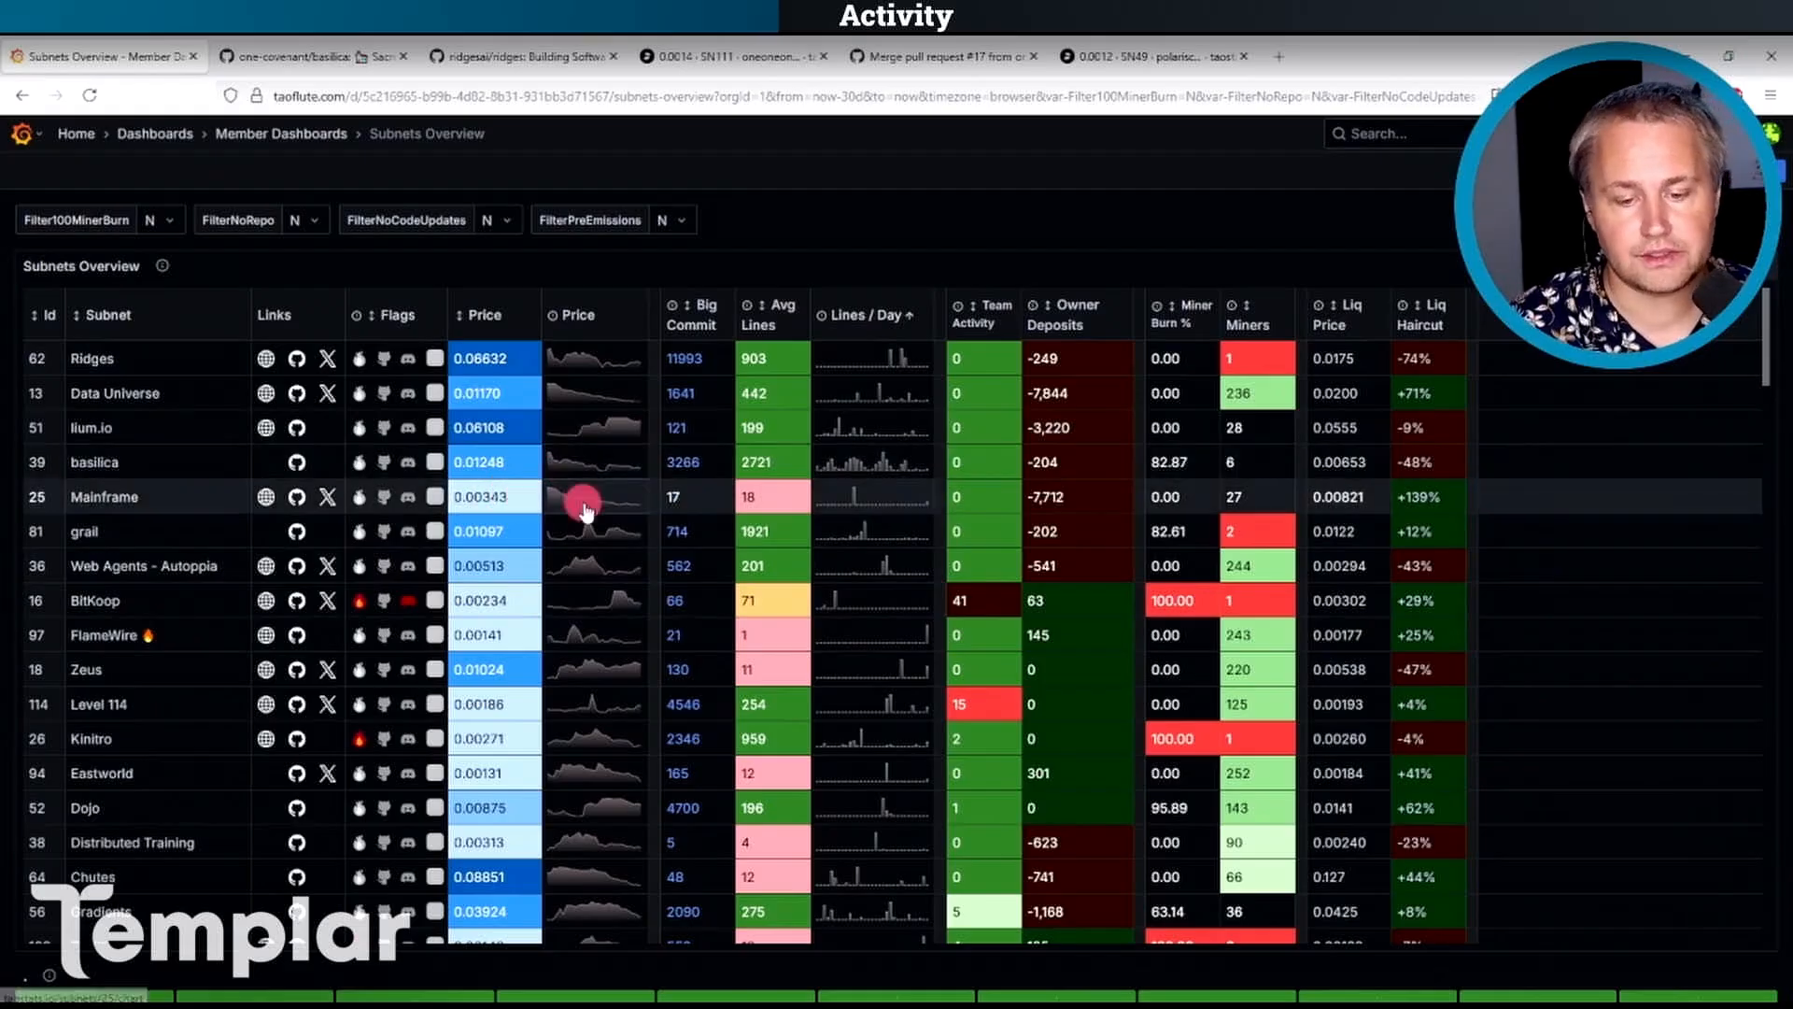
pyautogui.moveTo(840, 504)
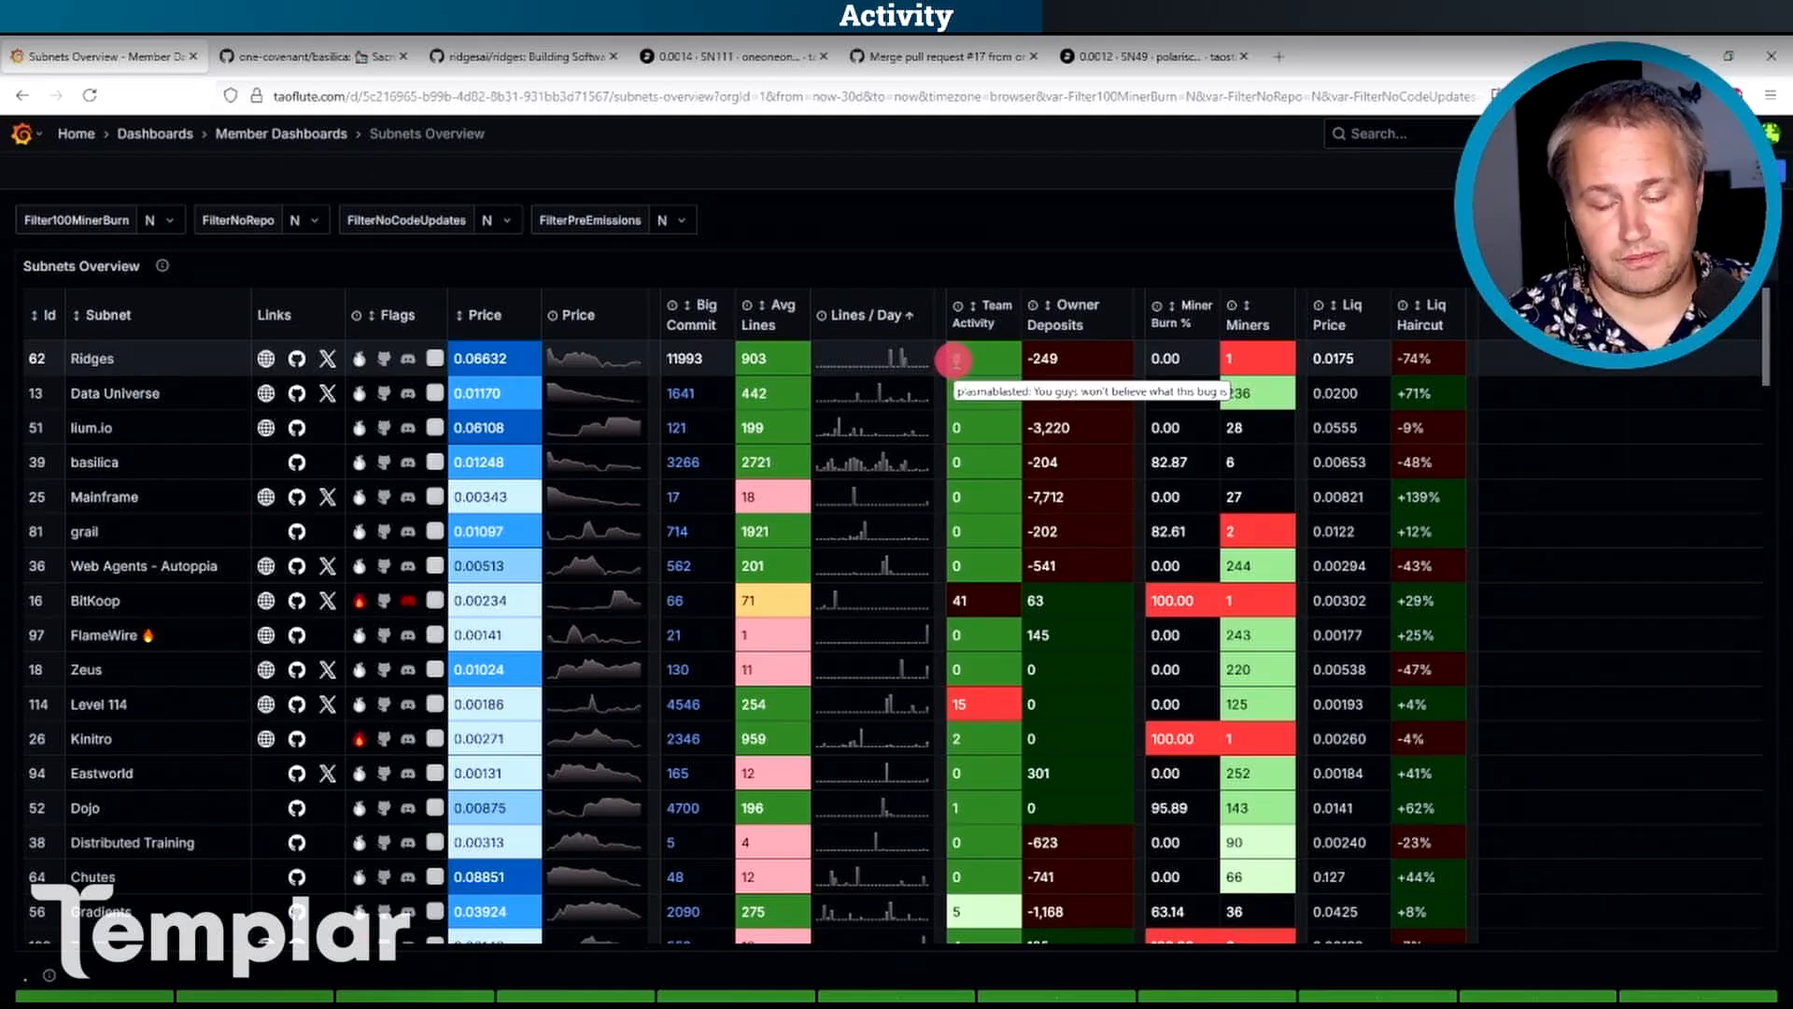
pyautogui.moveTo(865, 600)
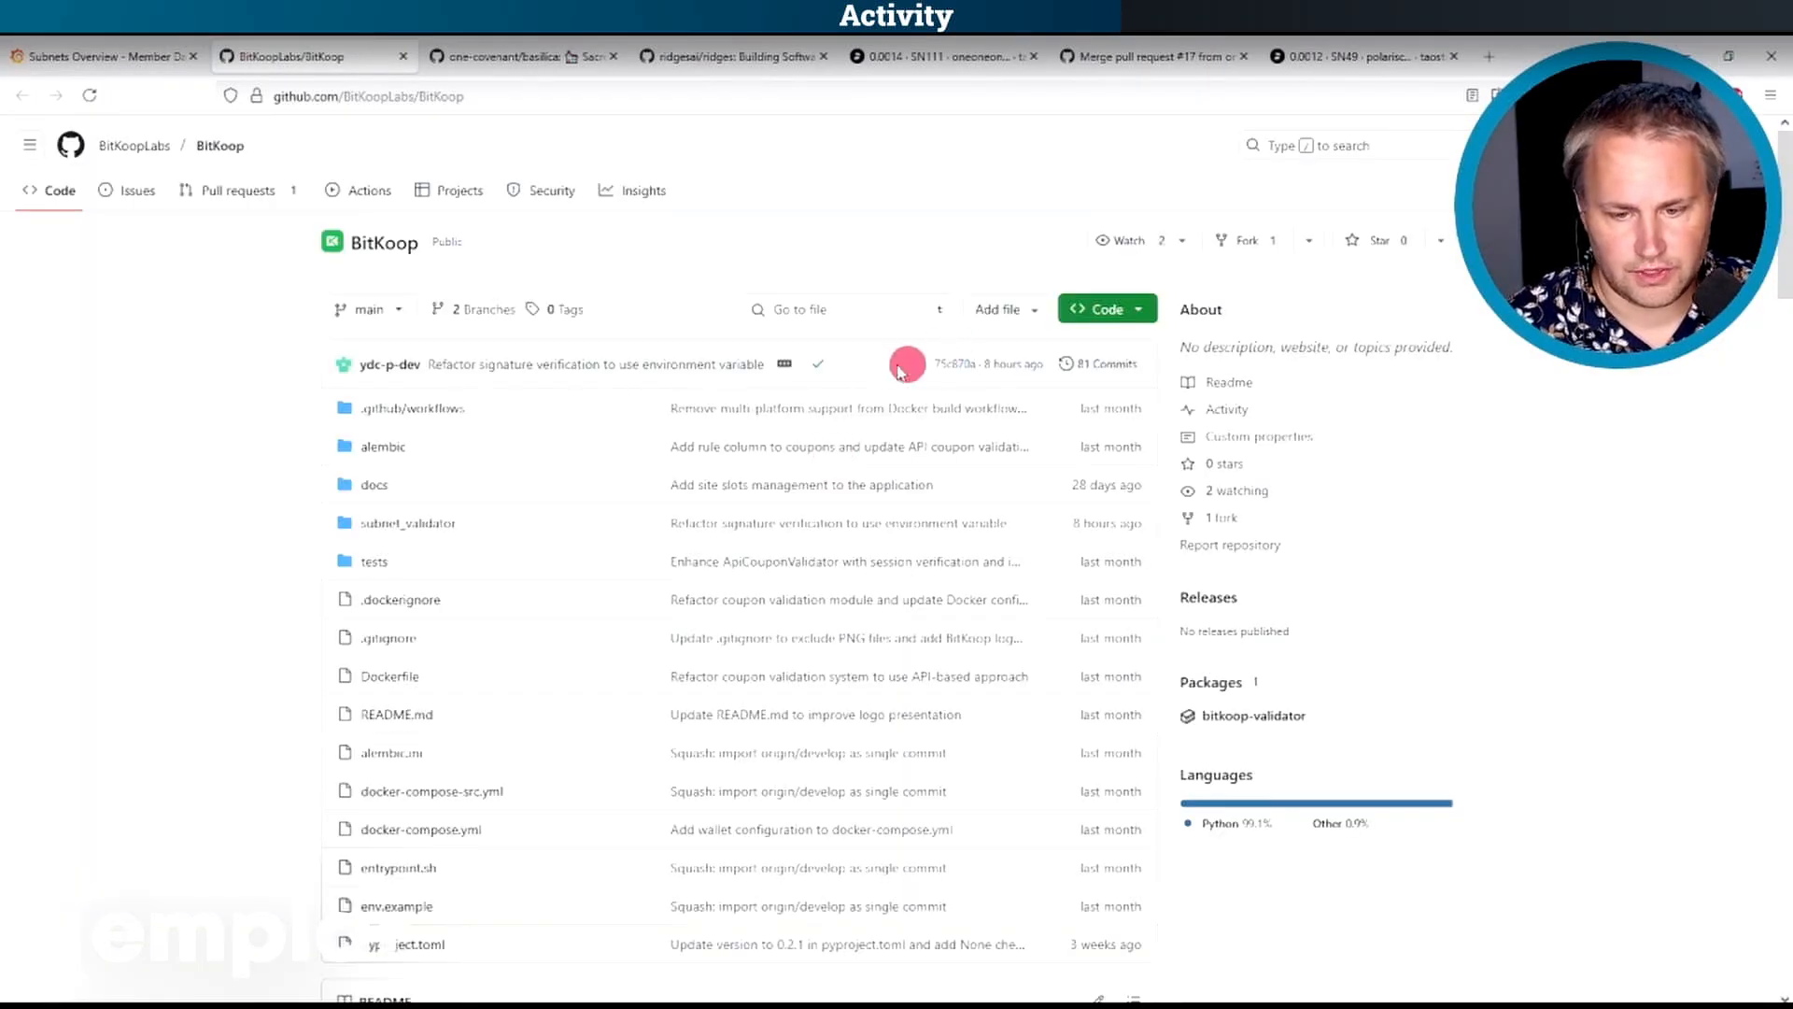
pyautogui.click(955, 362)
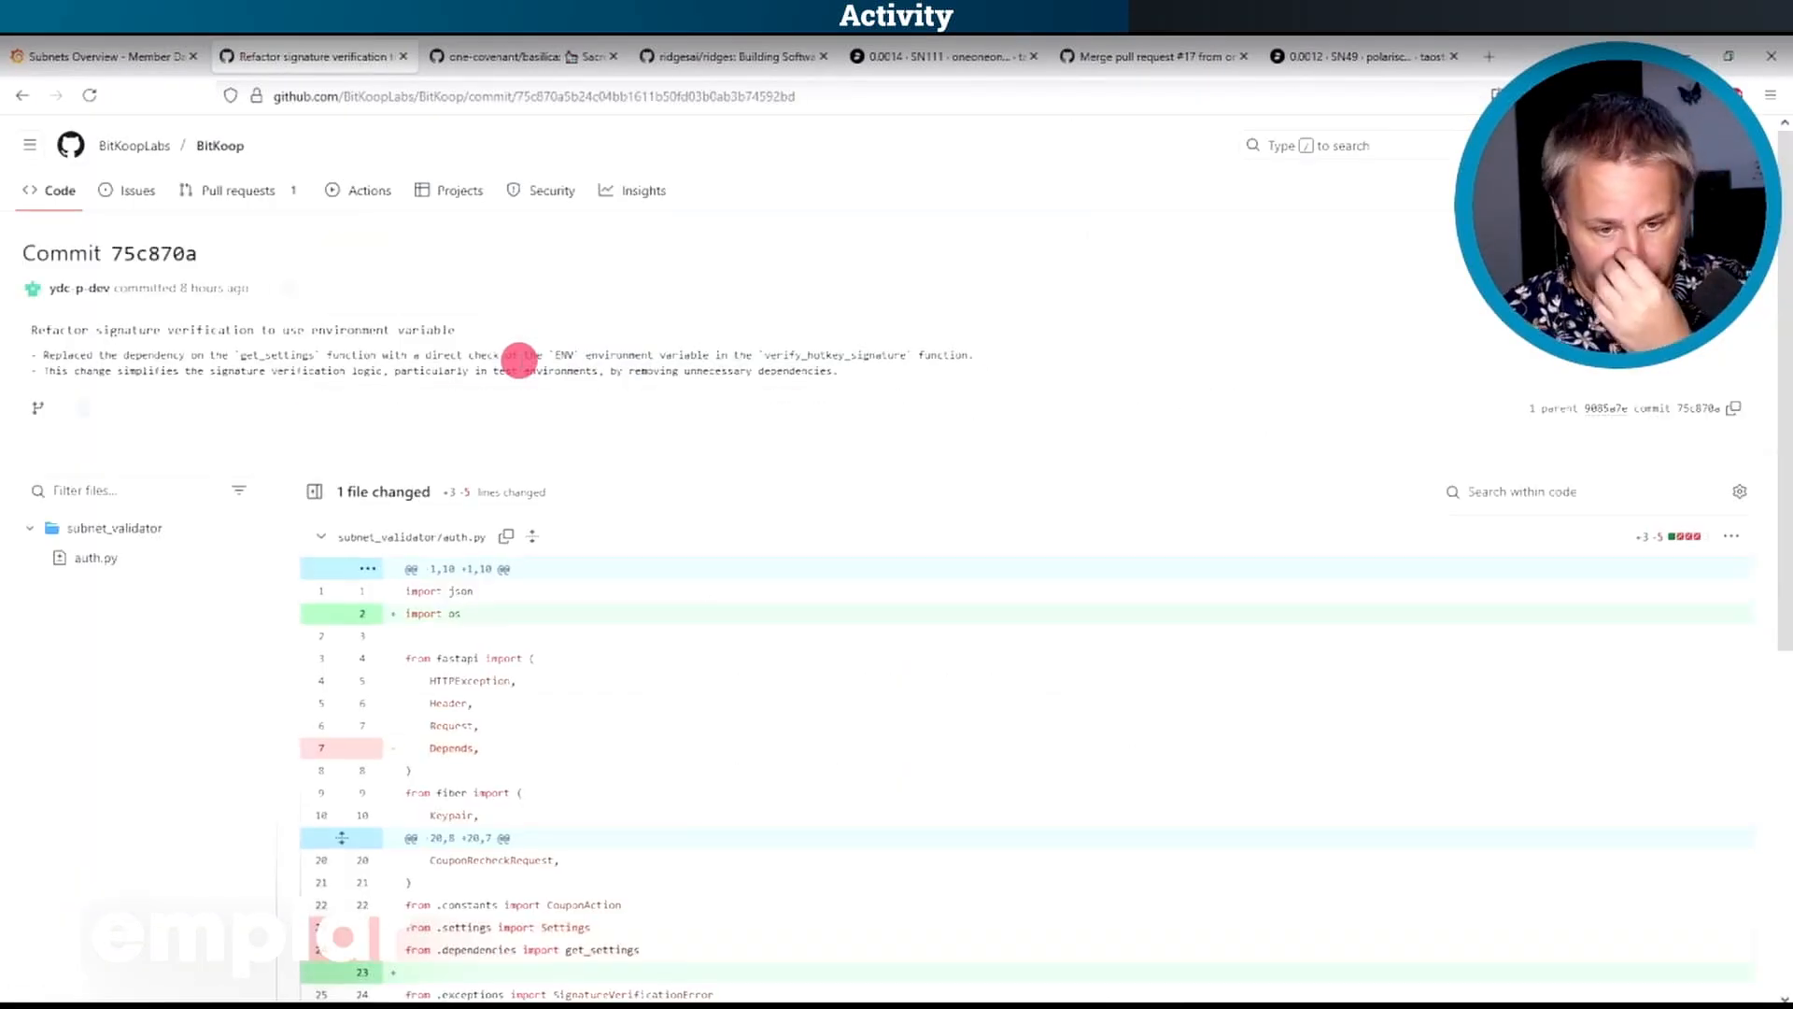
pyautogui.click(102, 56)
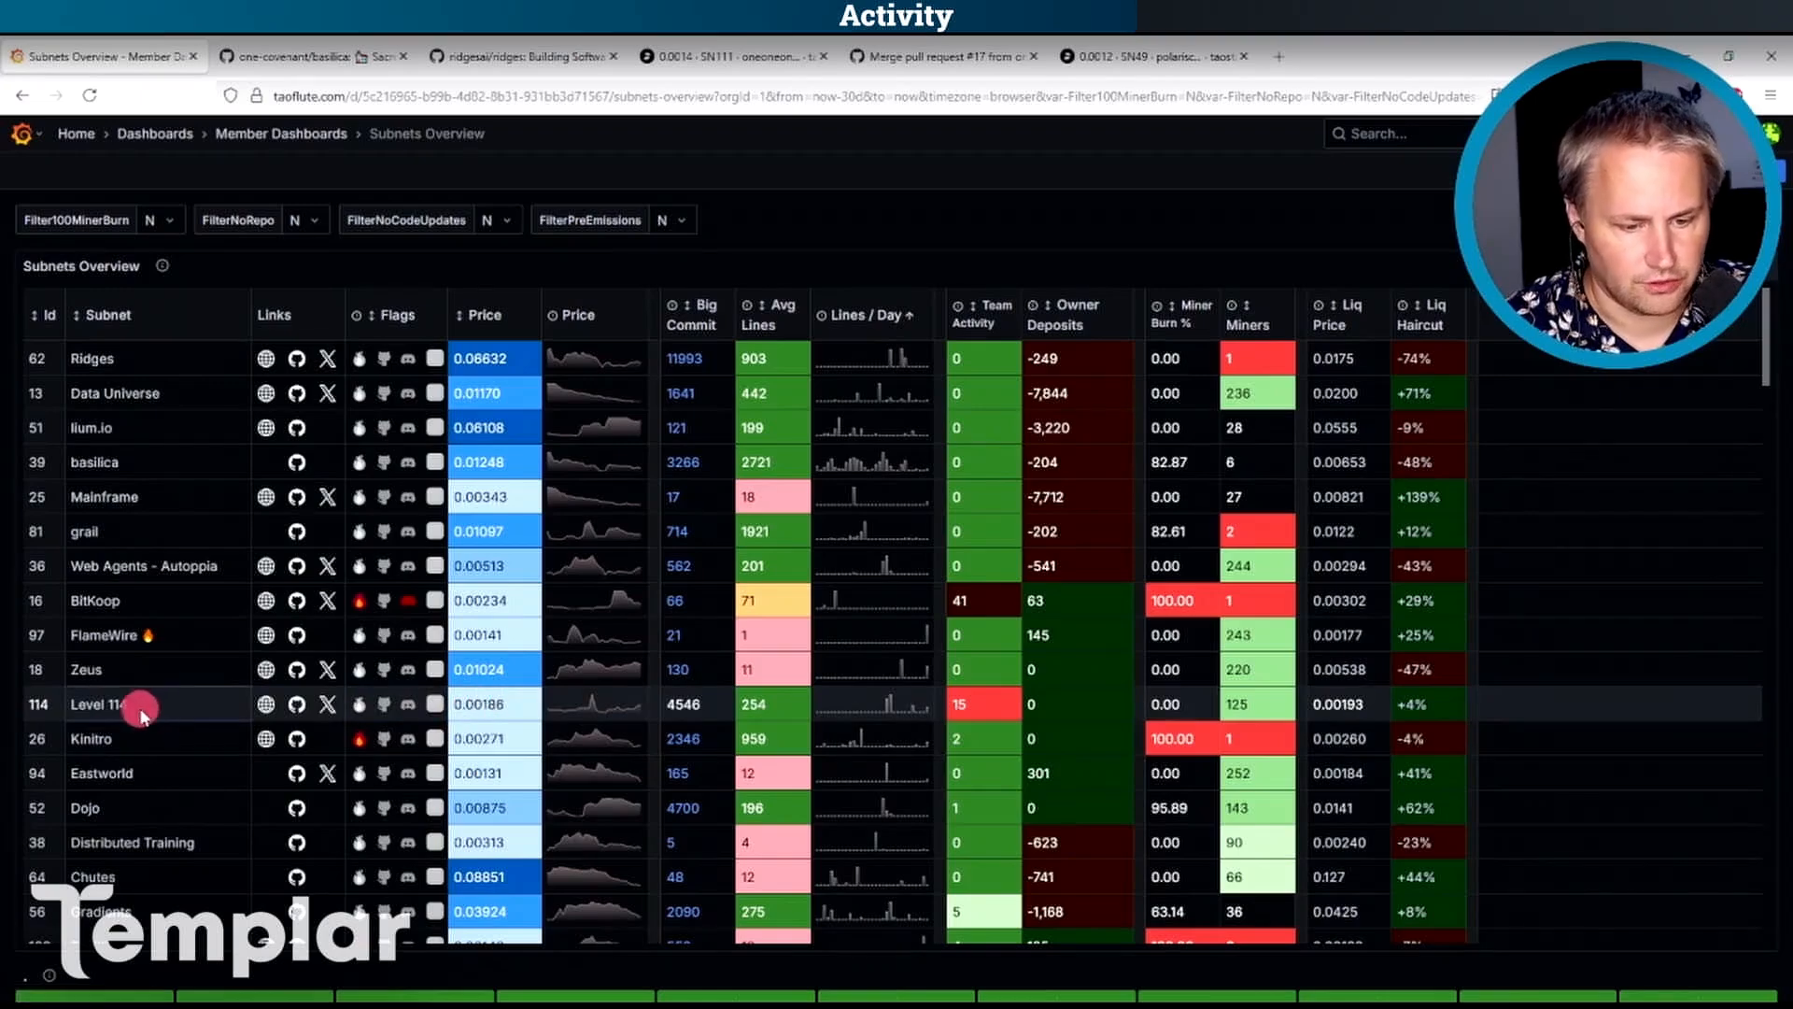
pyautogui.moveTo(889, 691)
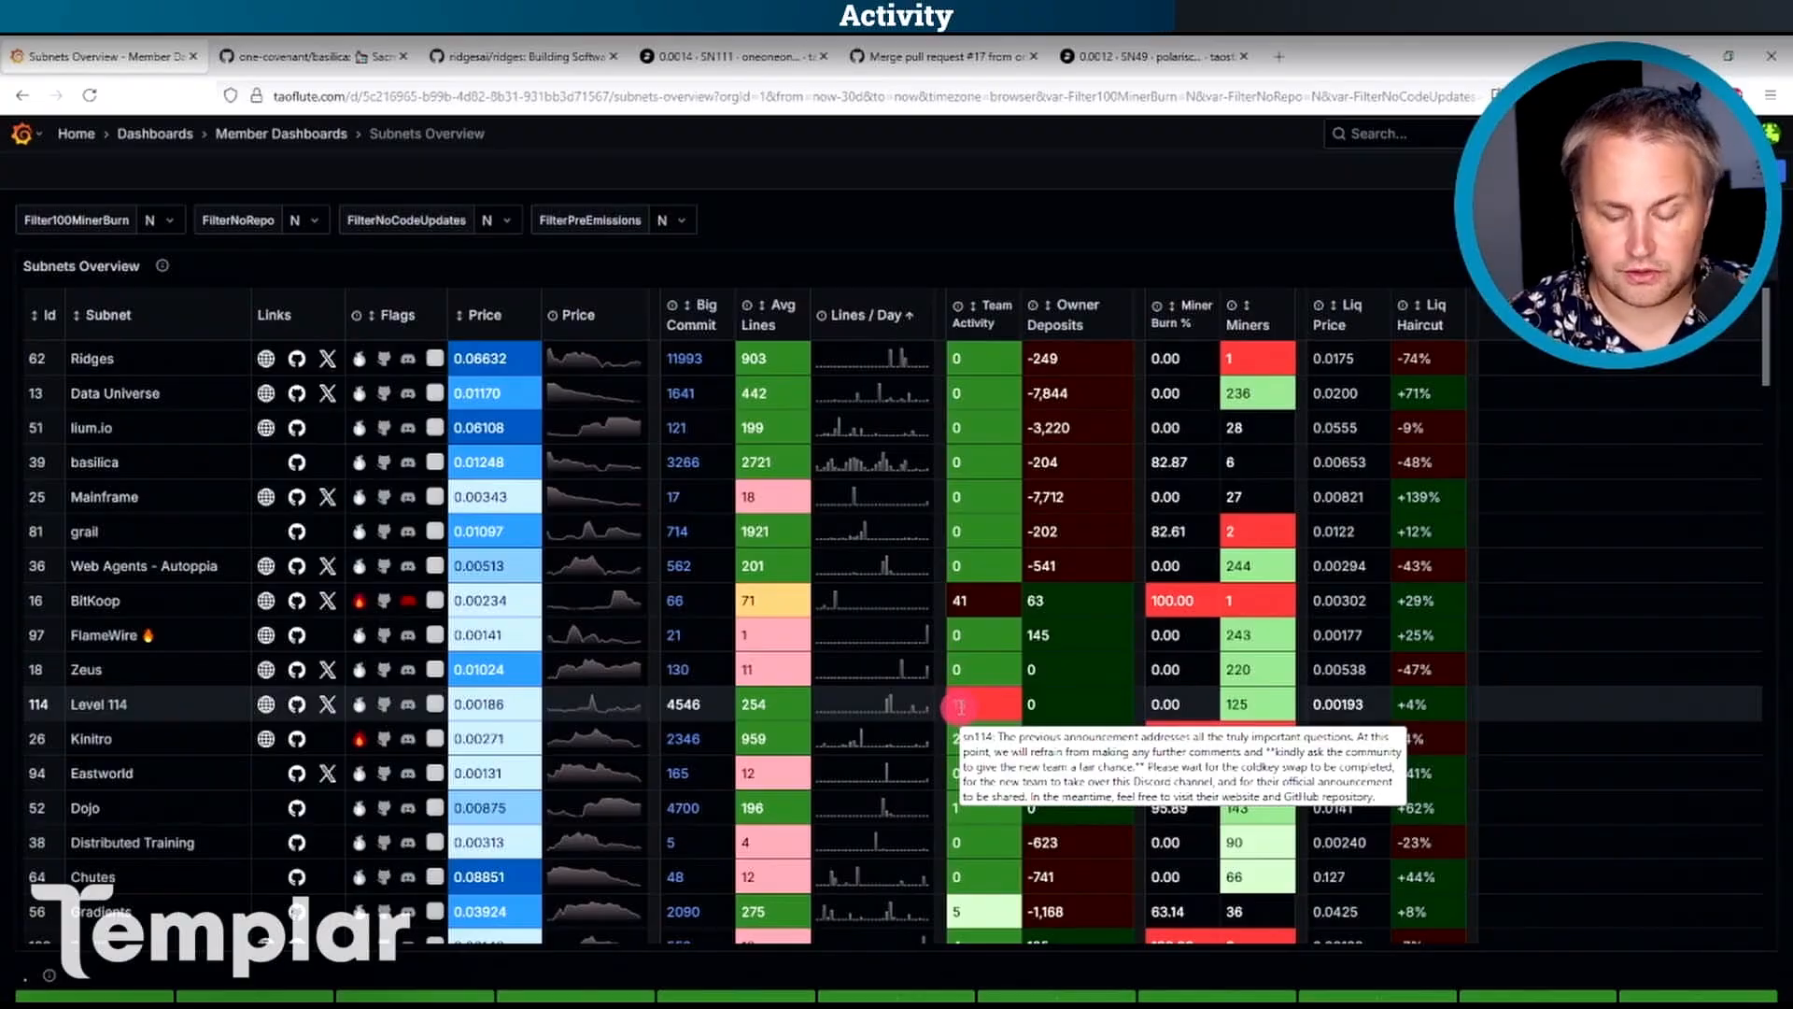
pyautogui.moveTo(299, 706)
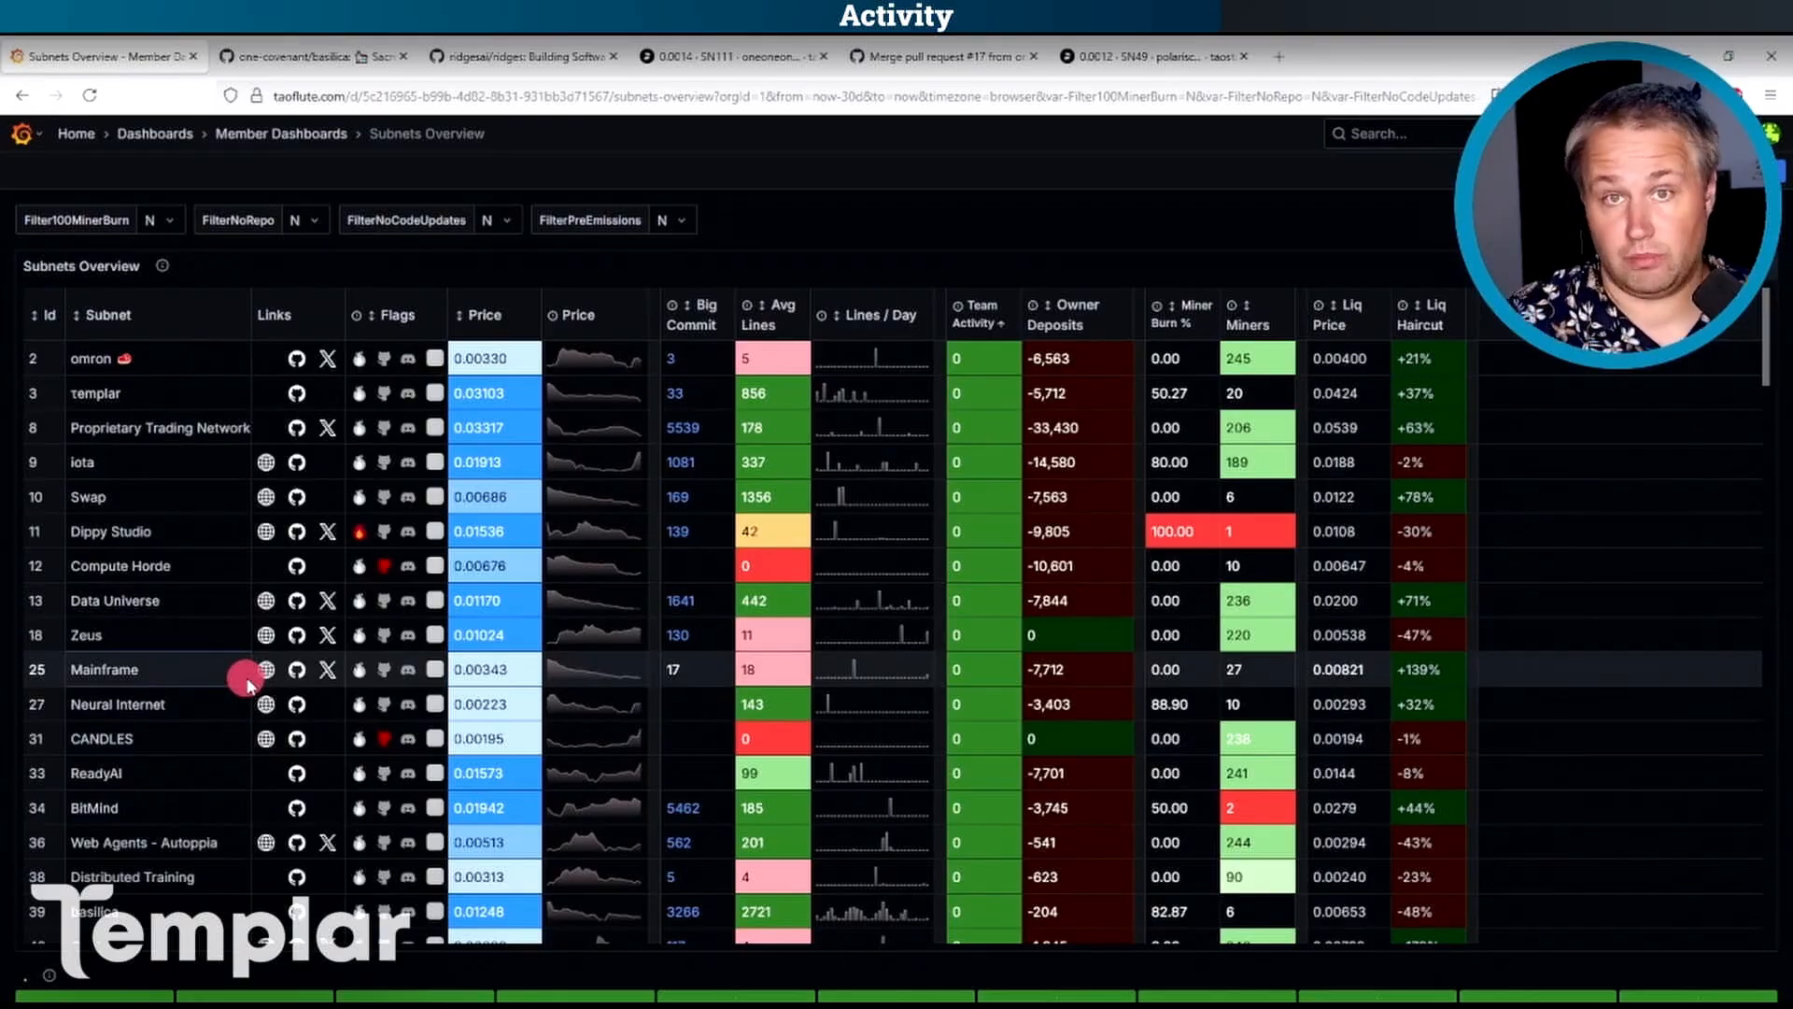
pyautogui.scroll(-3)
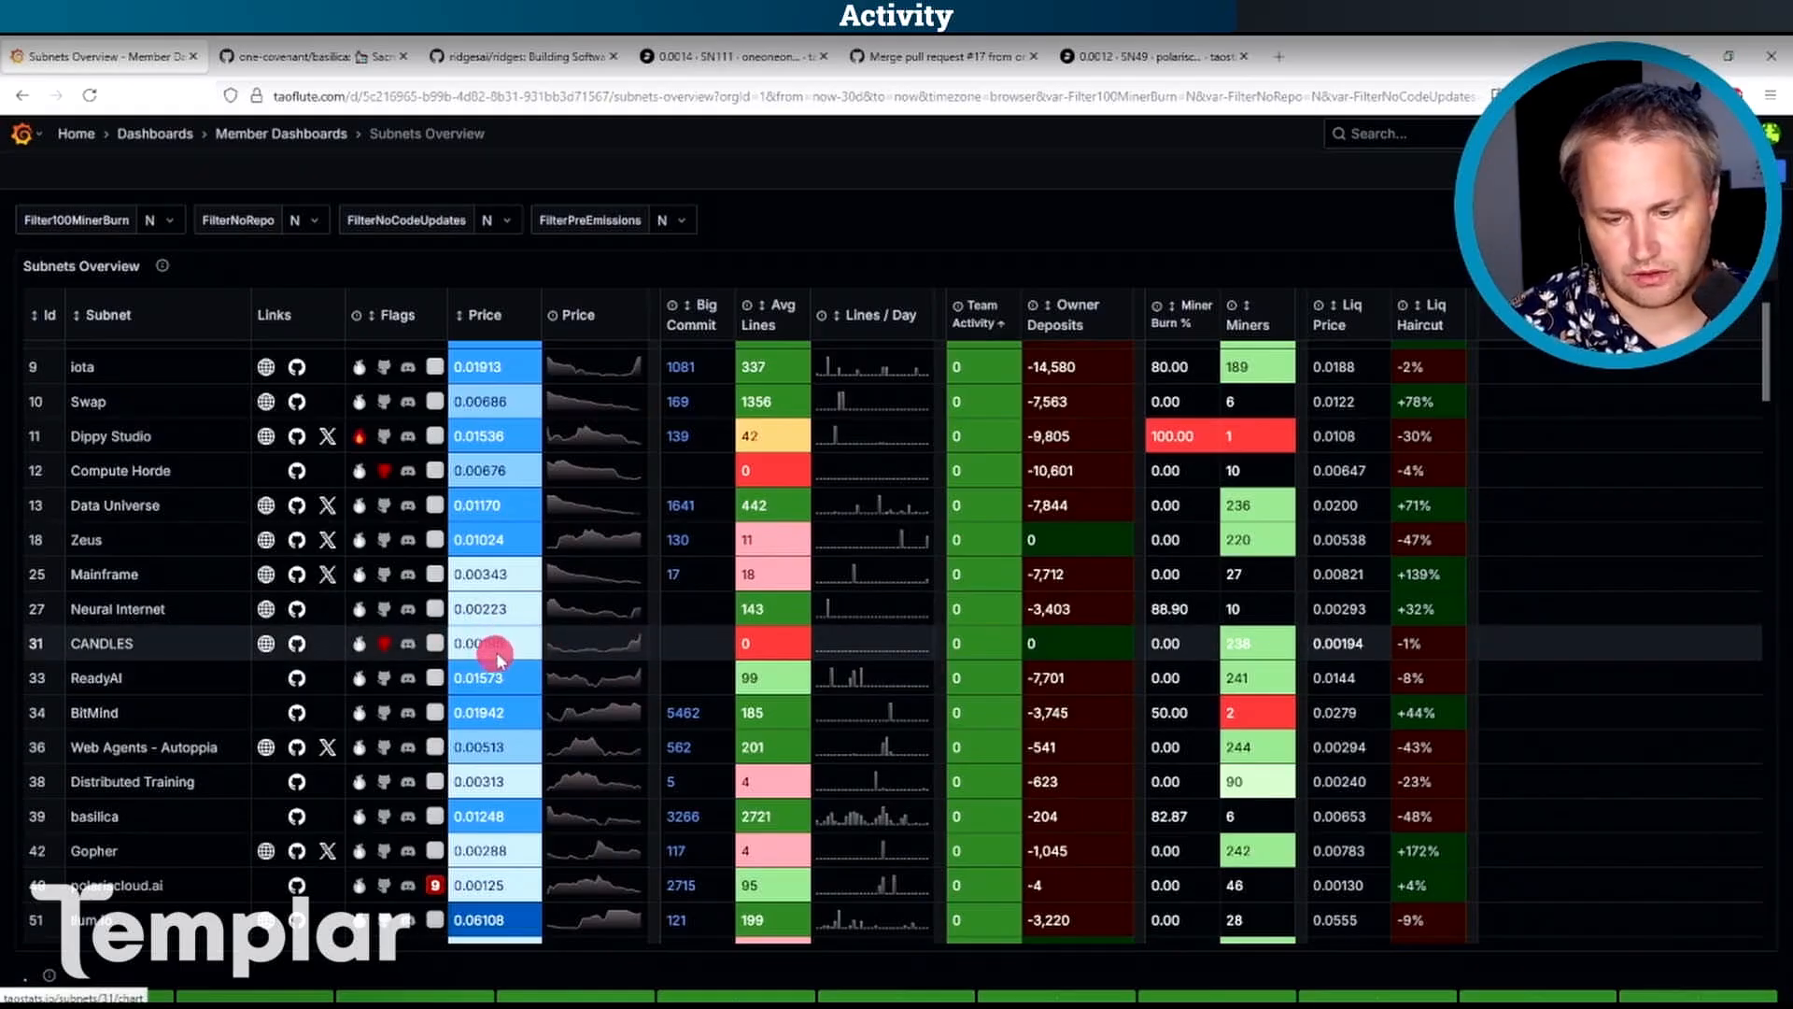
pyautogui.moveTo(384, 642)
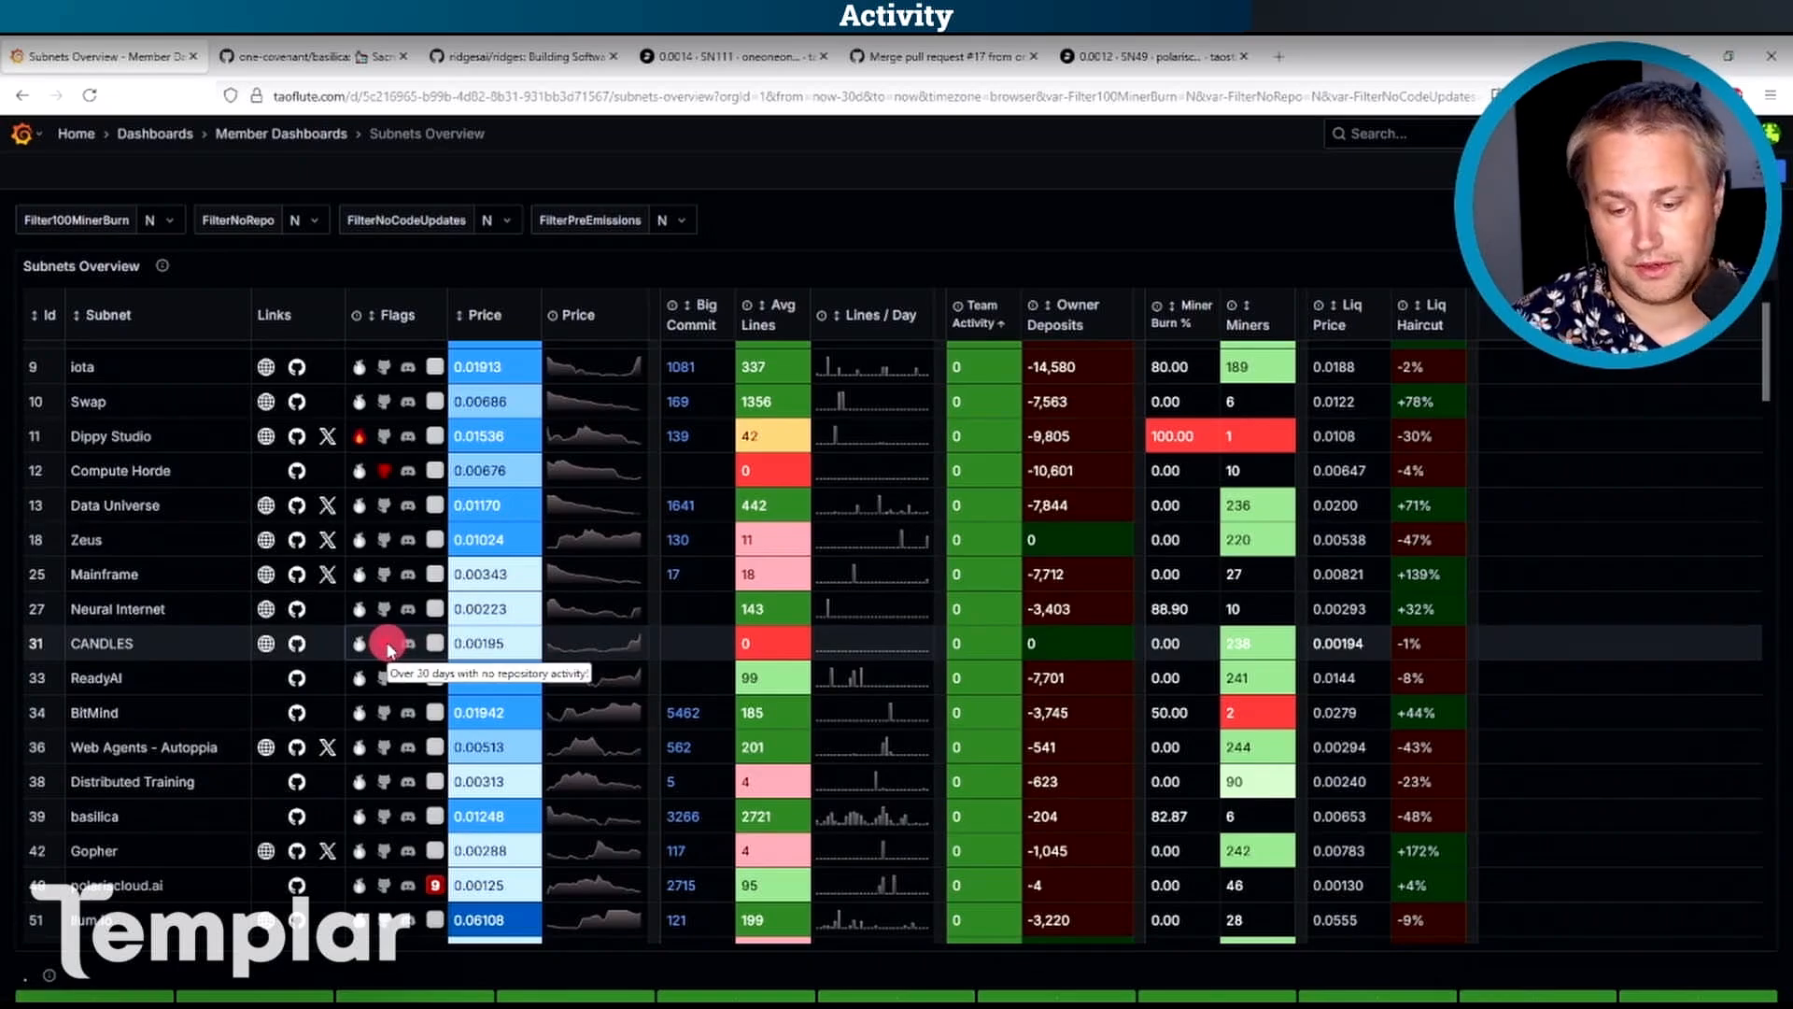
pyautogui.moveTo(958, 639)
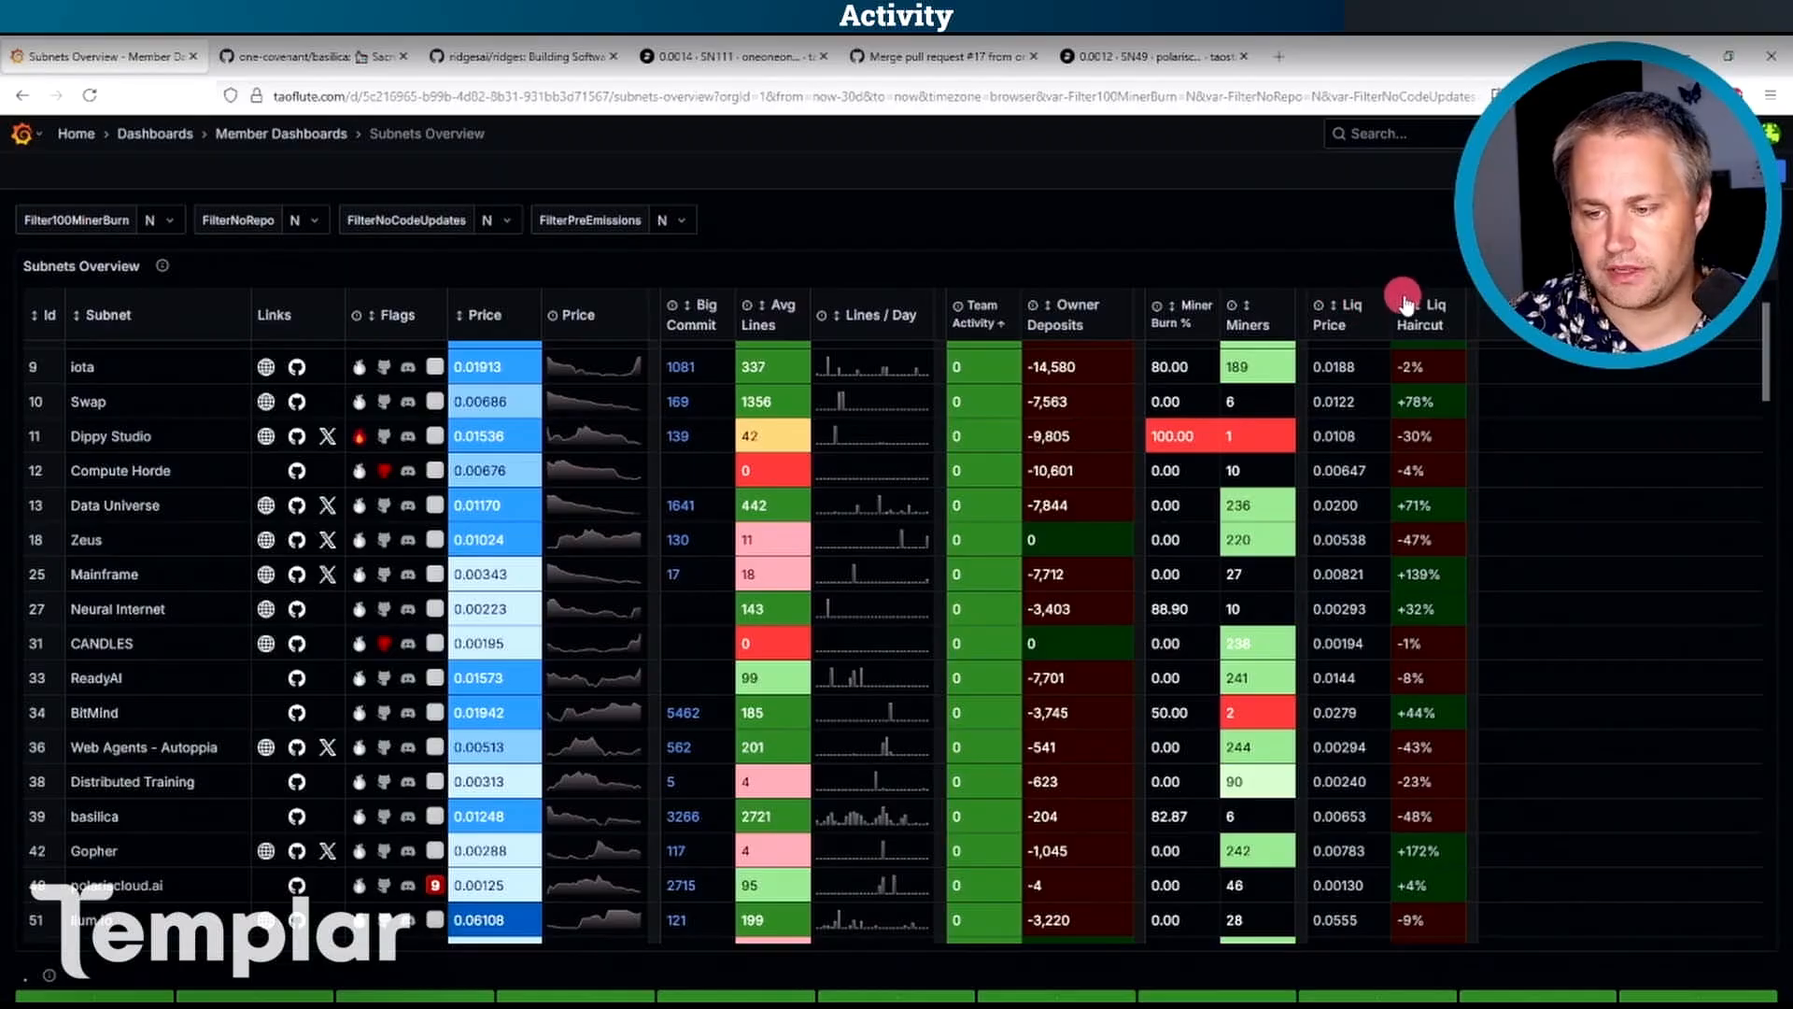
pyautogui.moveTo(1442, 288)
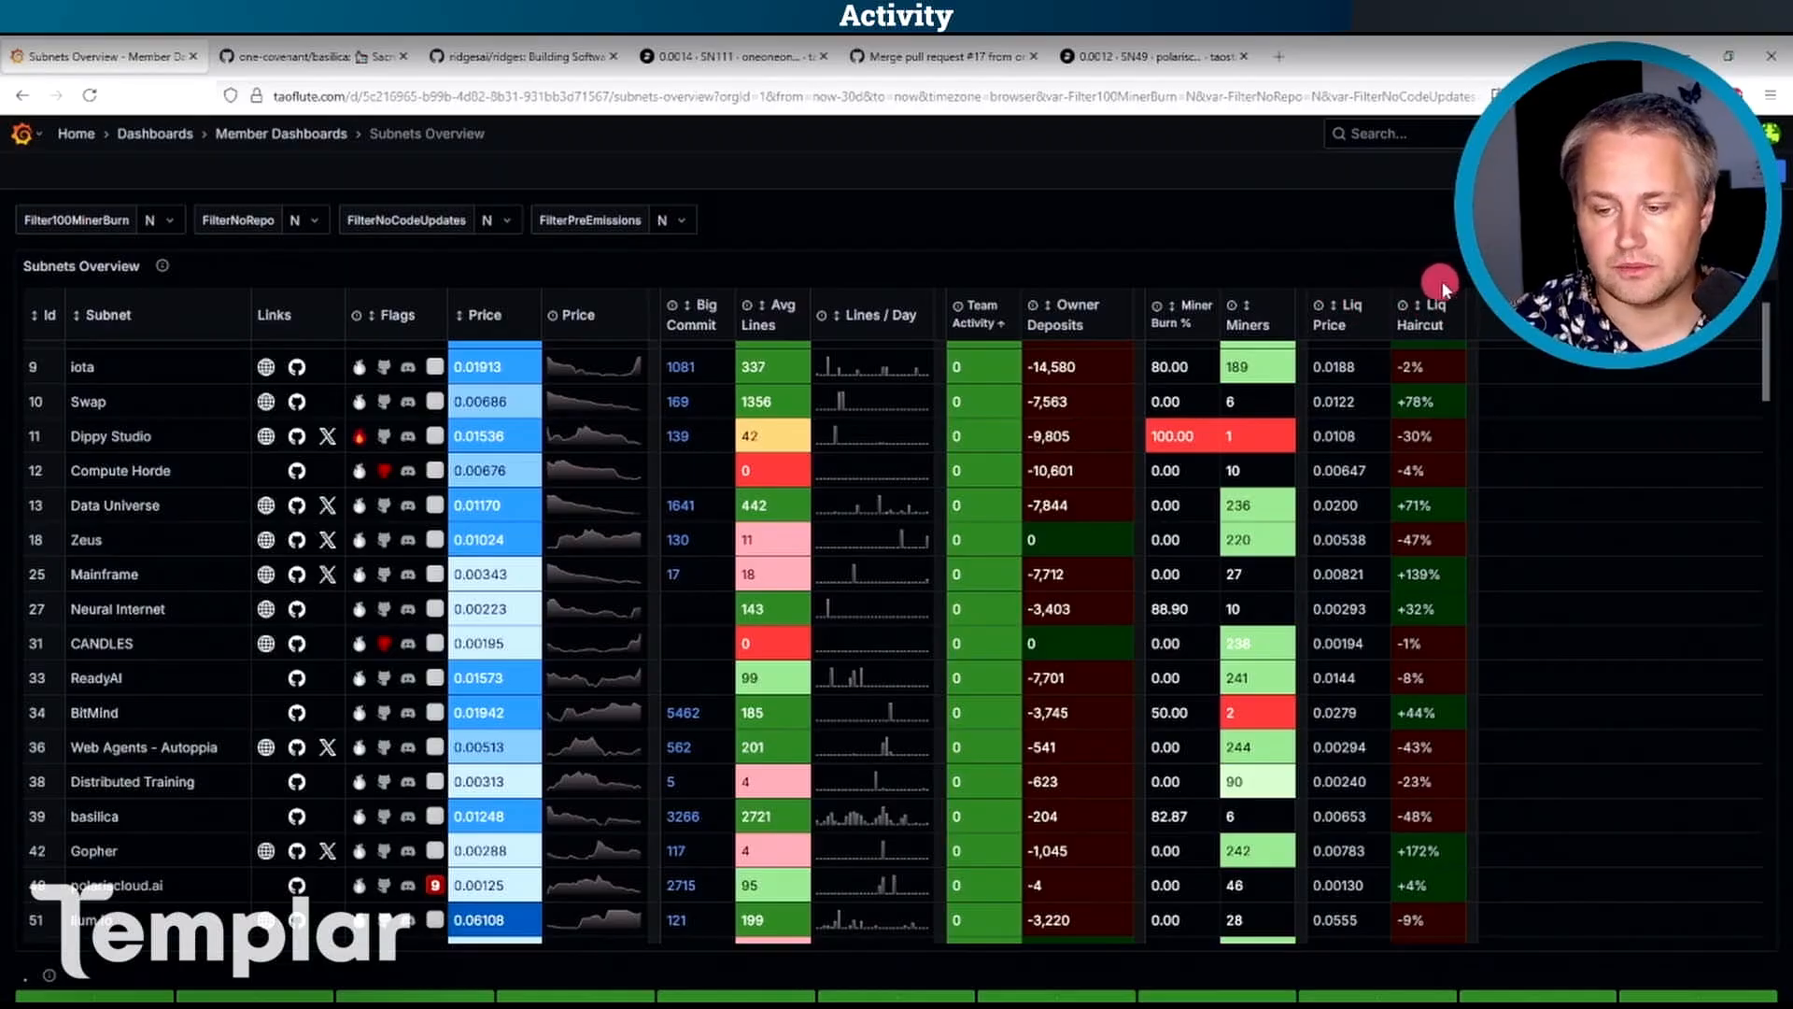
# Sort subnets ascending by liquidation price, with Rich Kids of TAO and Kora on top.
pyautogui.click(1337, 306)
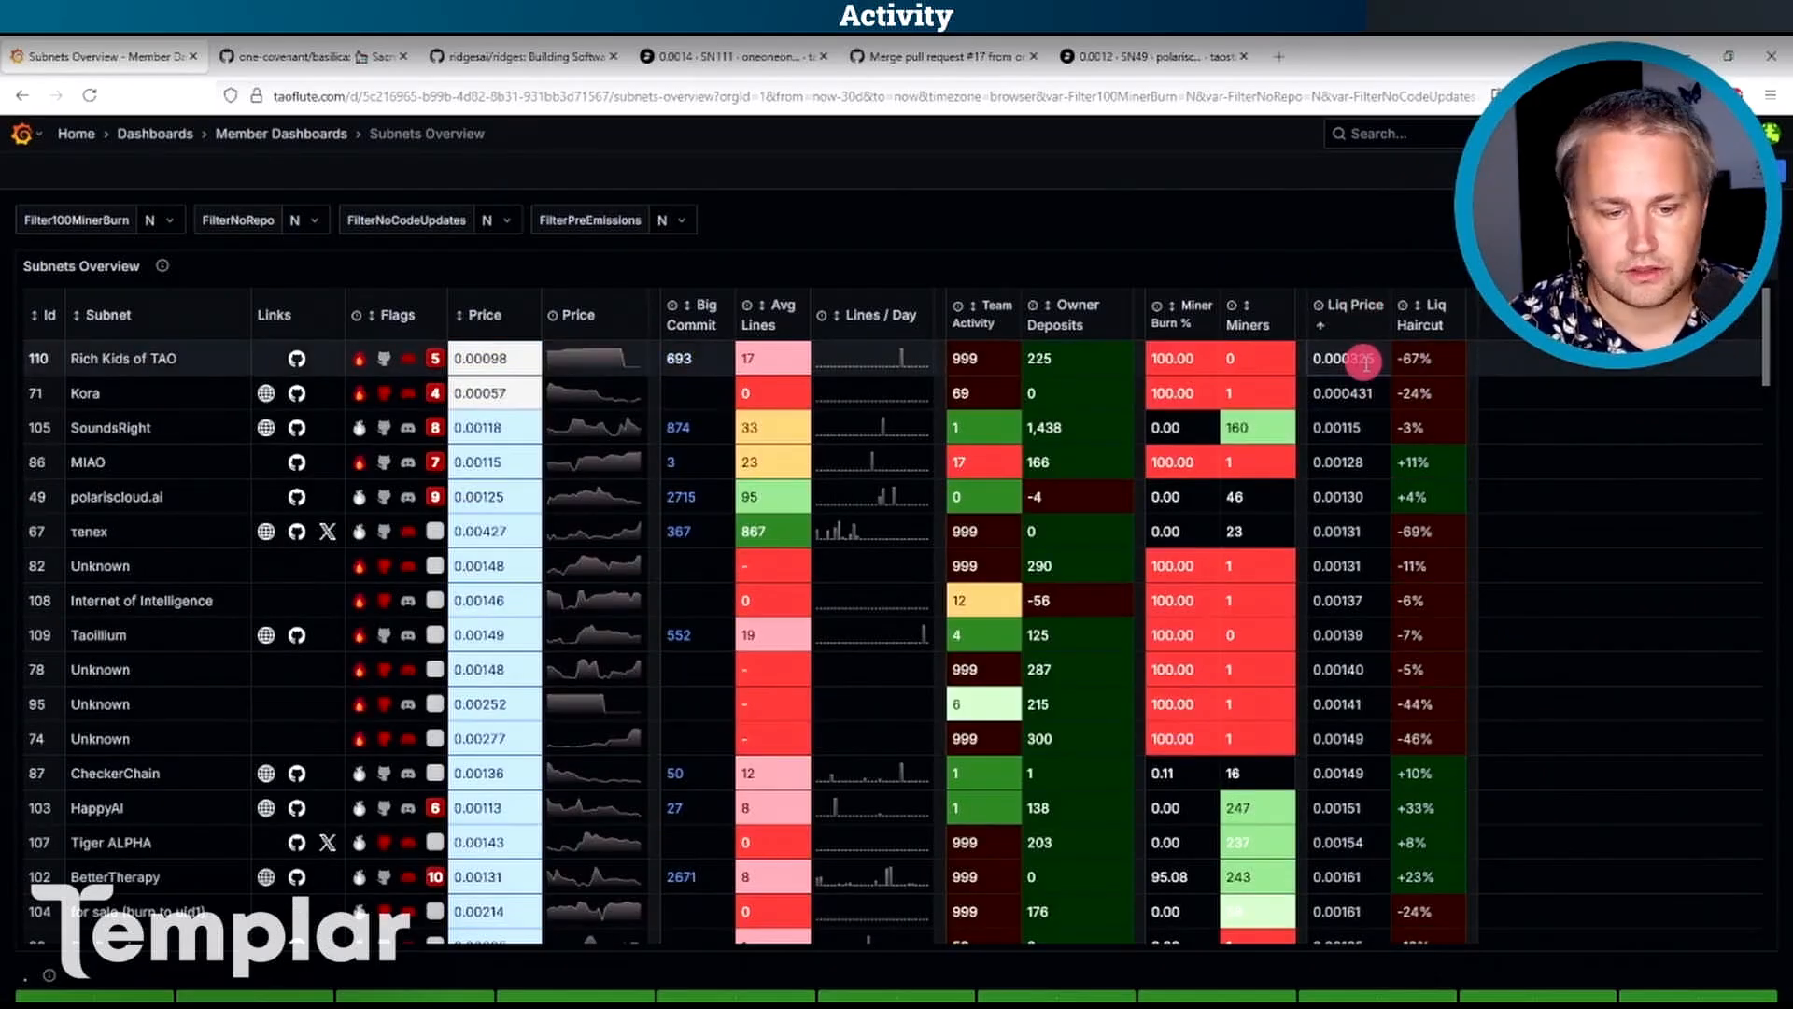
pyautogui.moveTo(1371, 361)
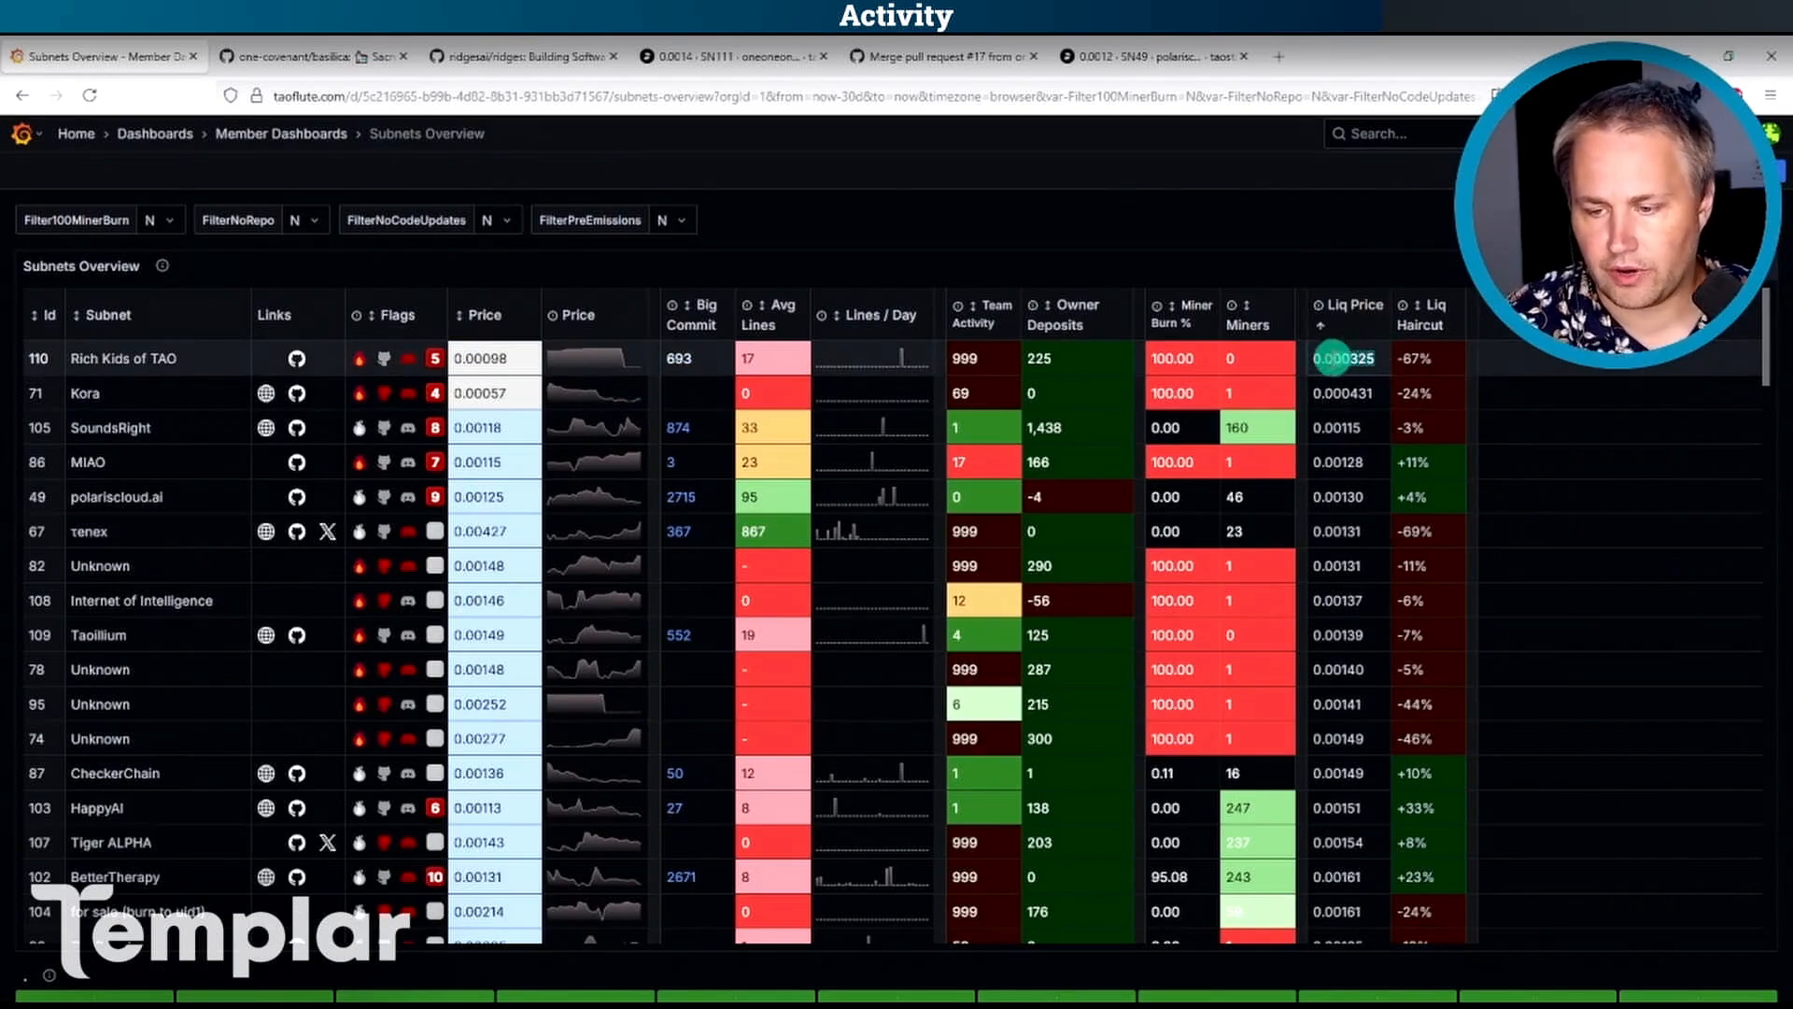
pyautogui.moveTo(1311, 364)
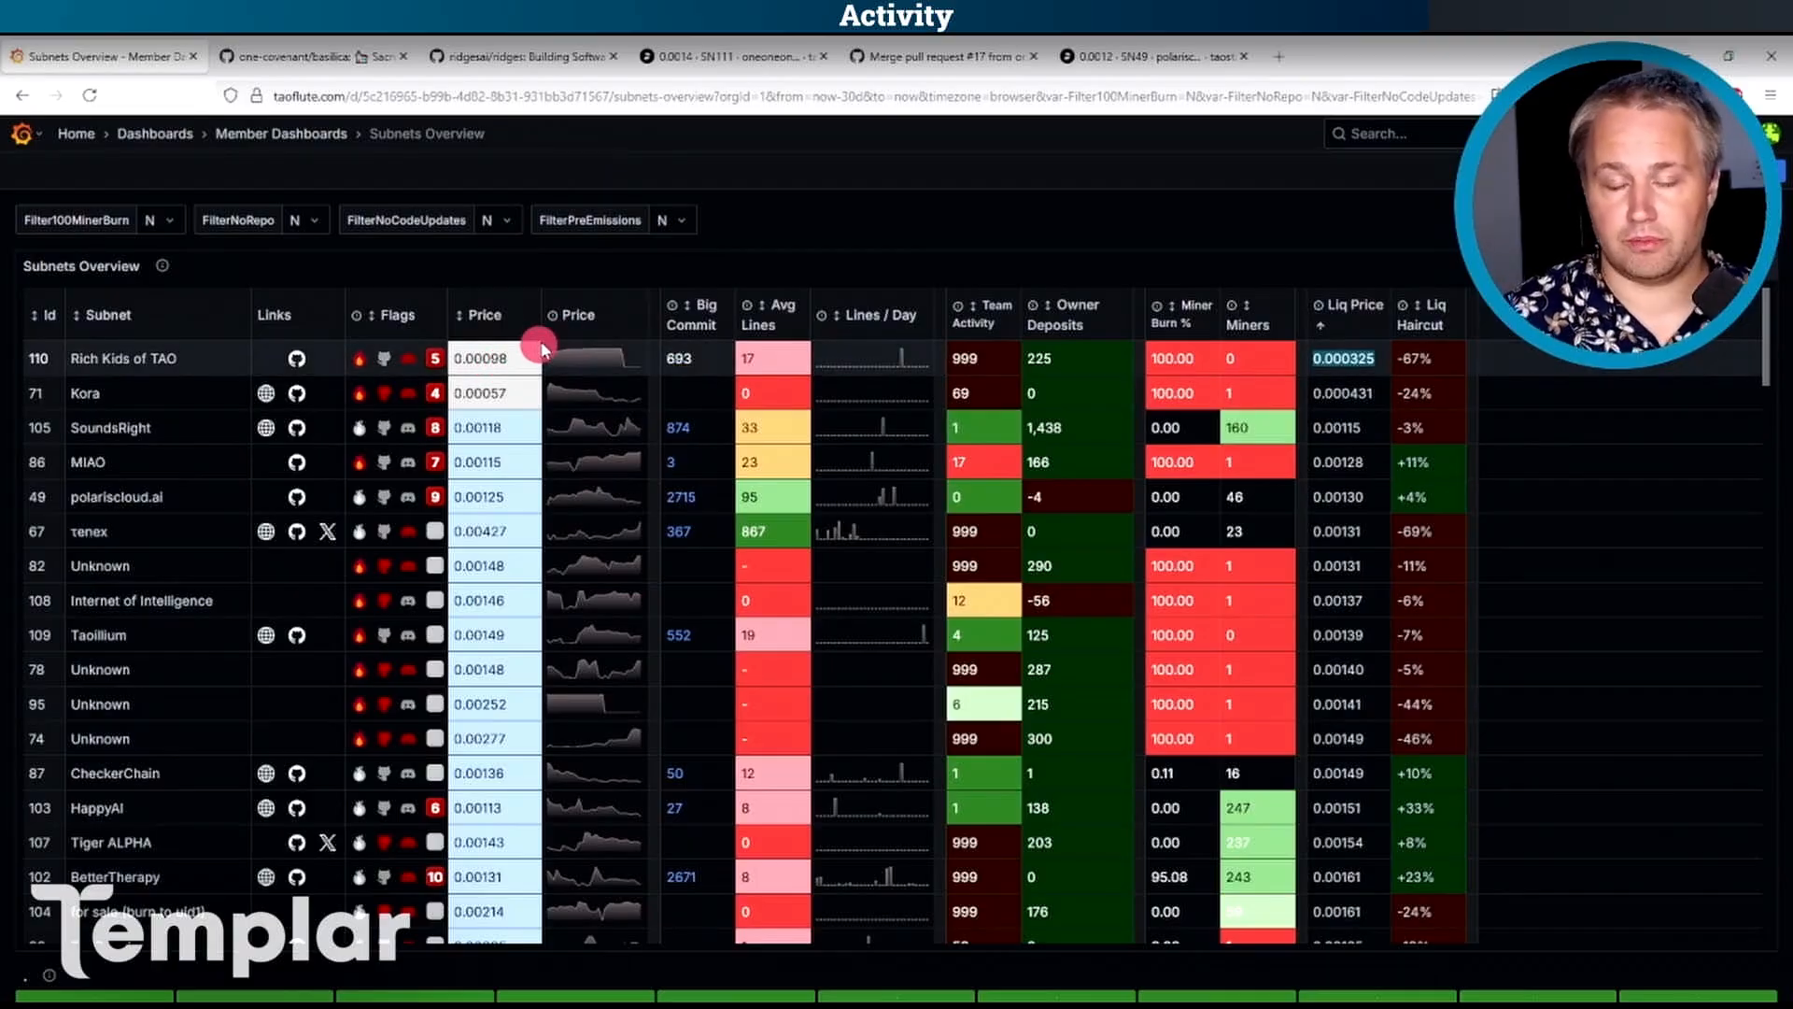
pyautogui.moveTo(1343, 362)
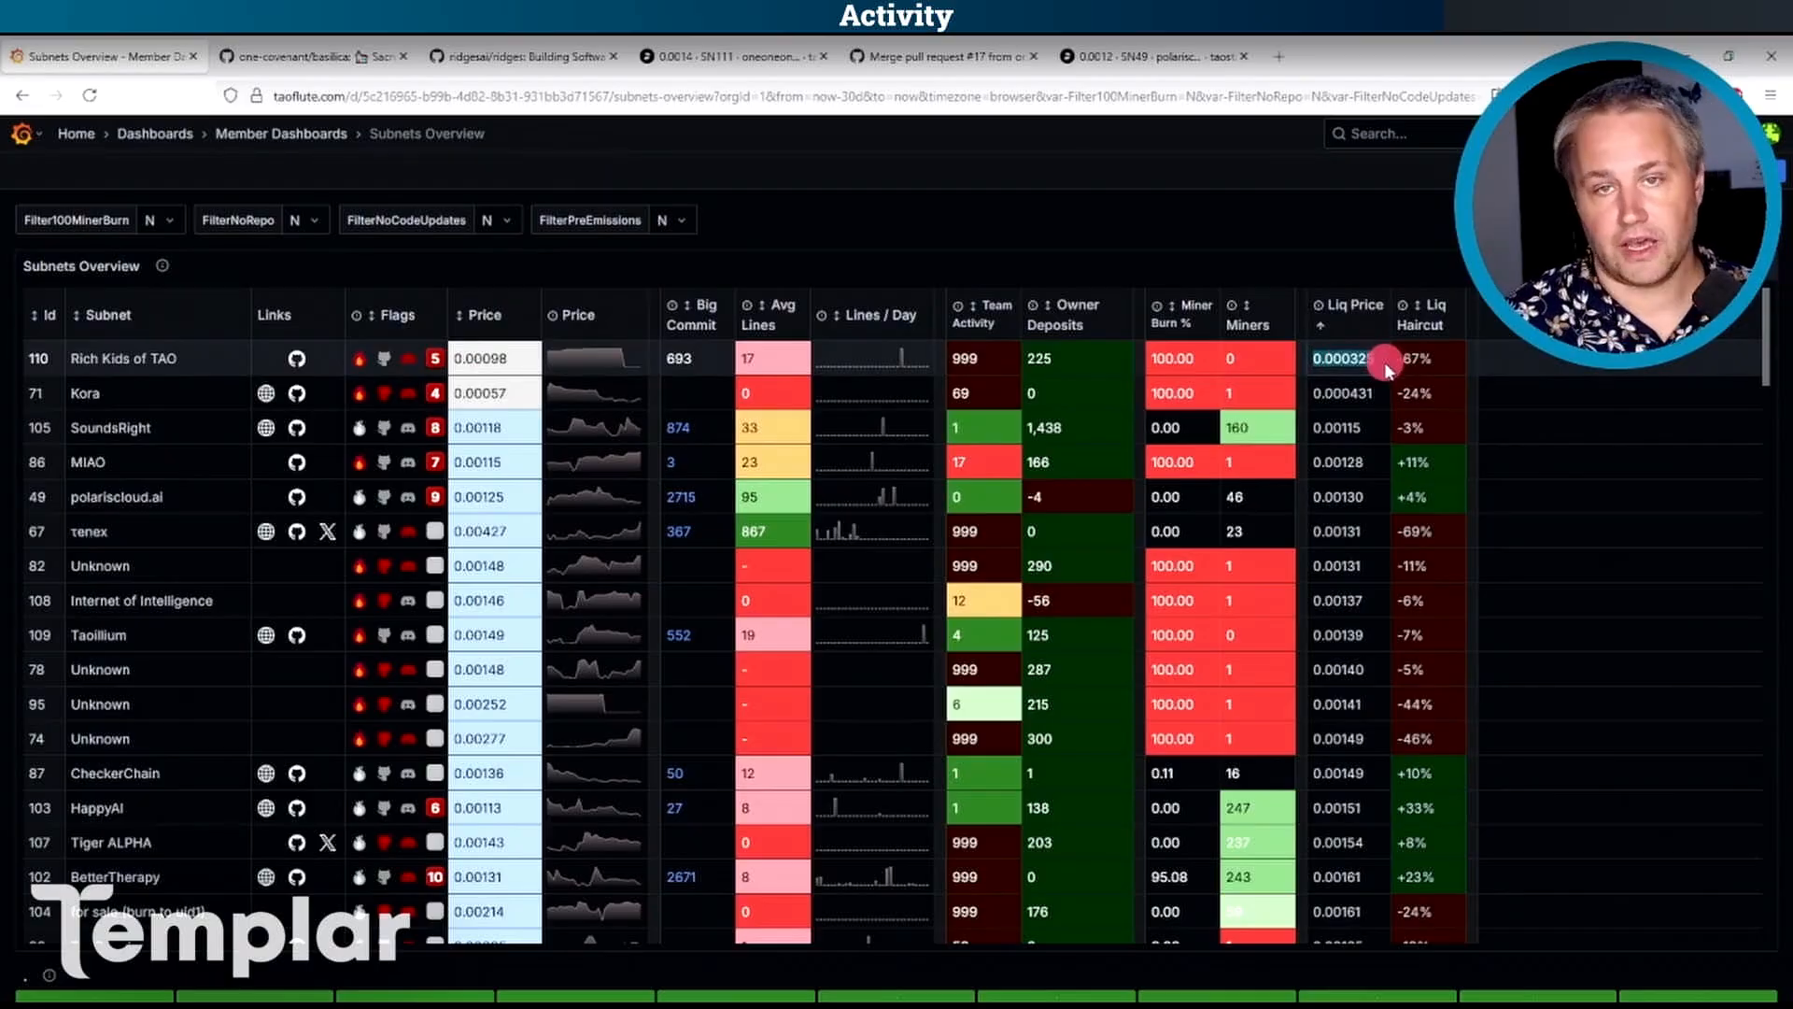
pyautogui.moveTo(1465, 386)
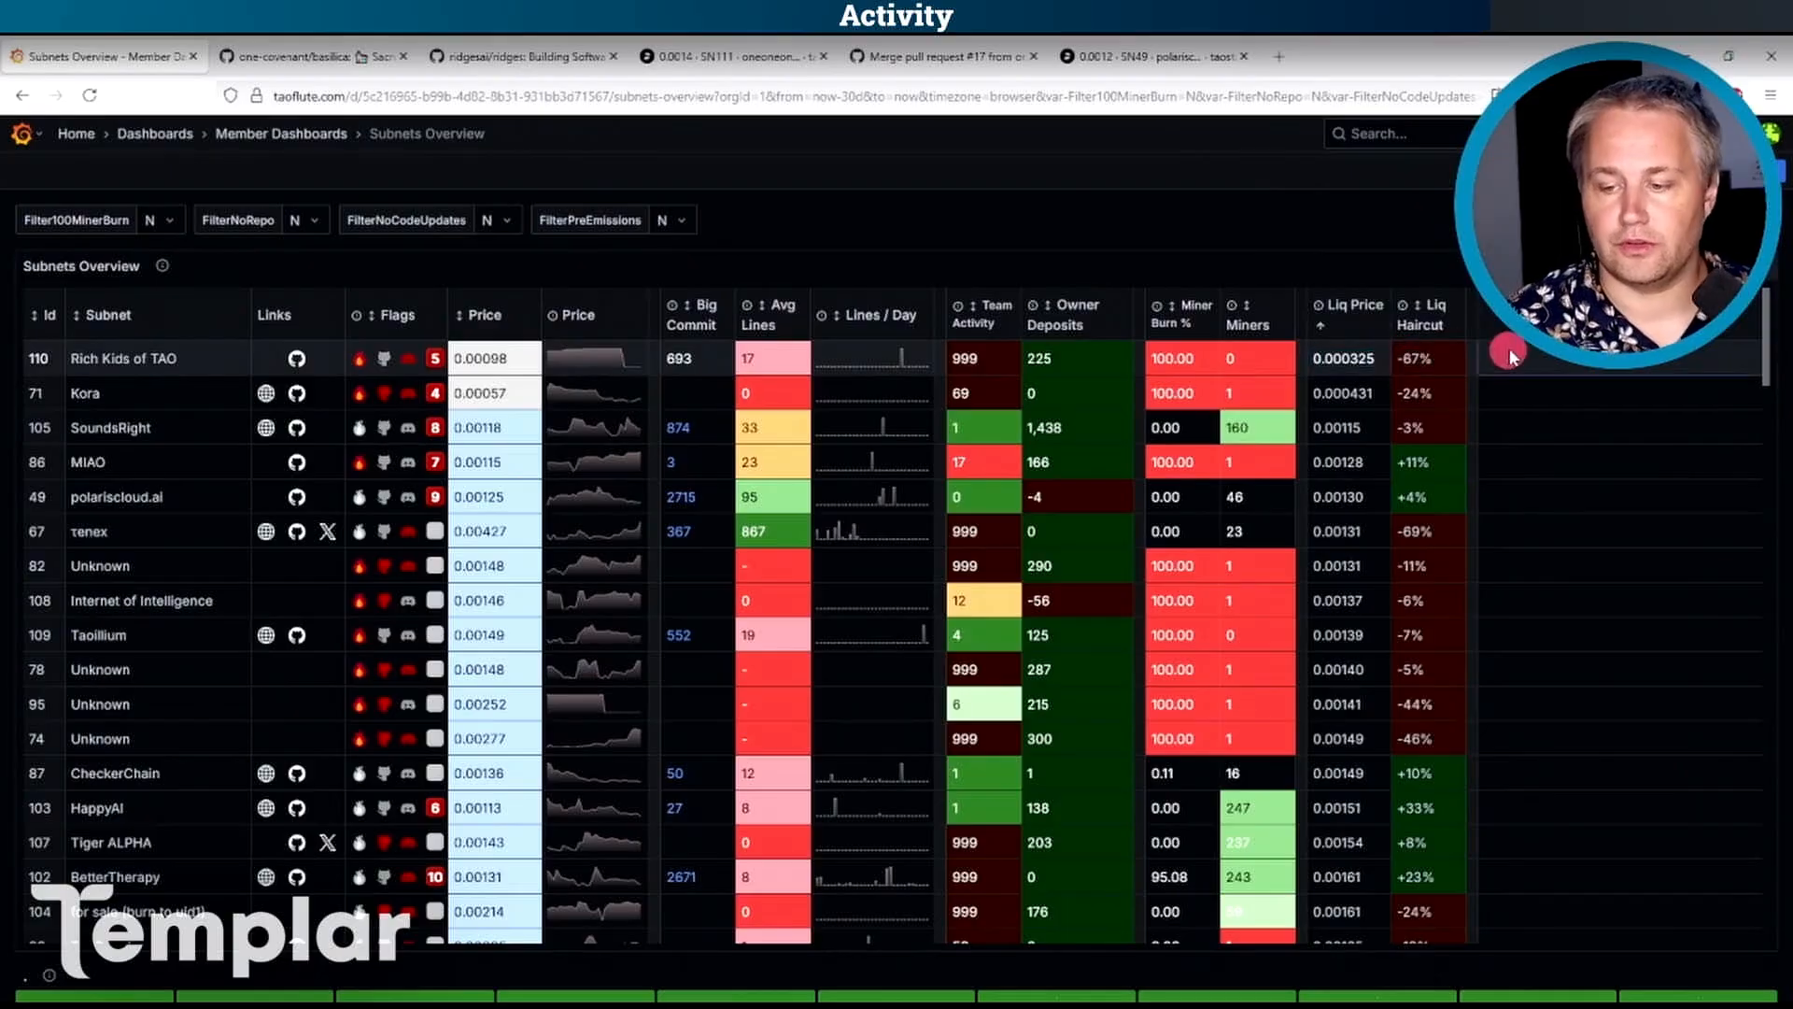
pyautogui.moveTo(1402, 460)
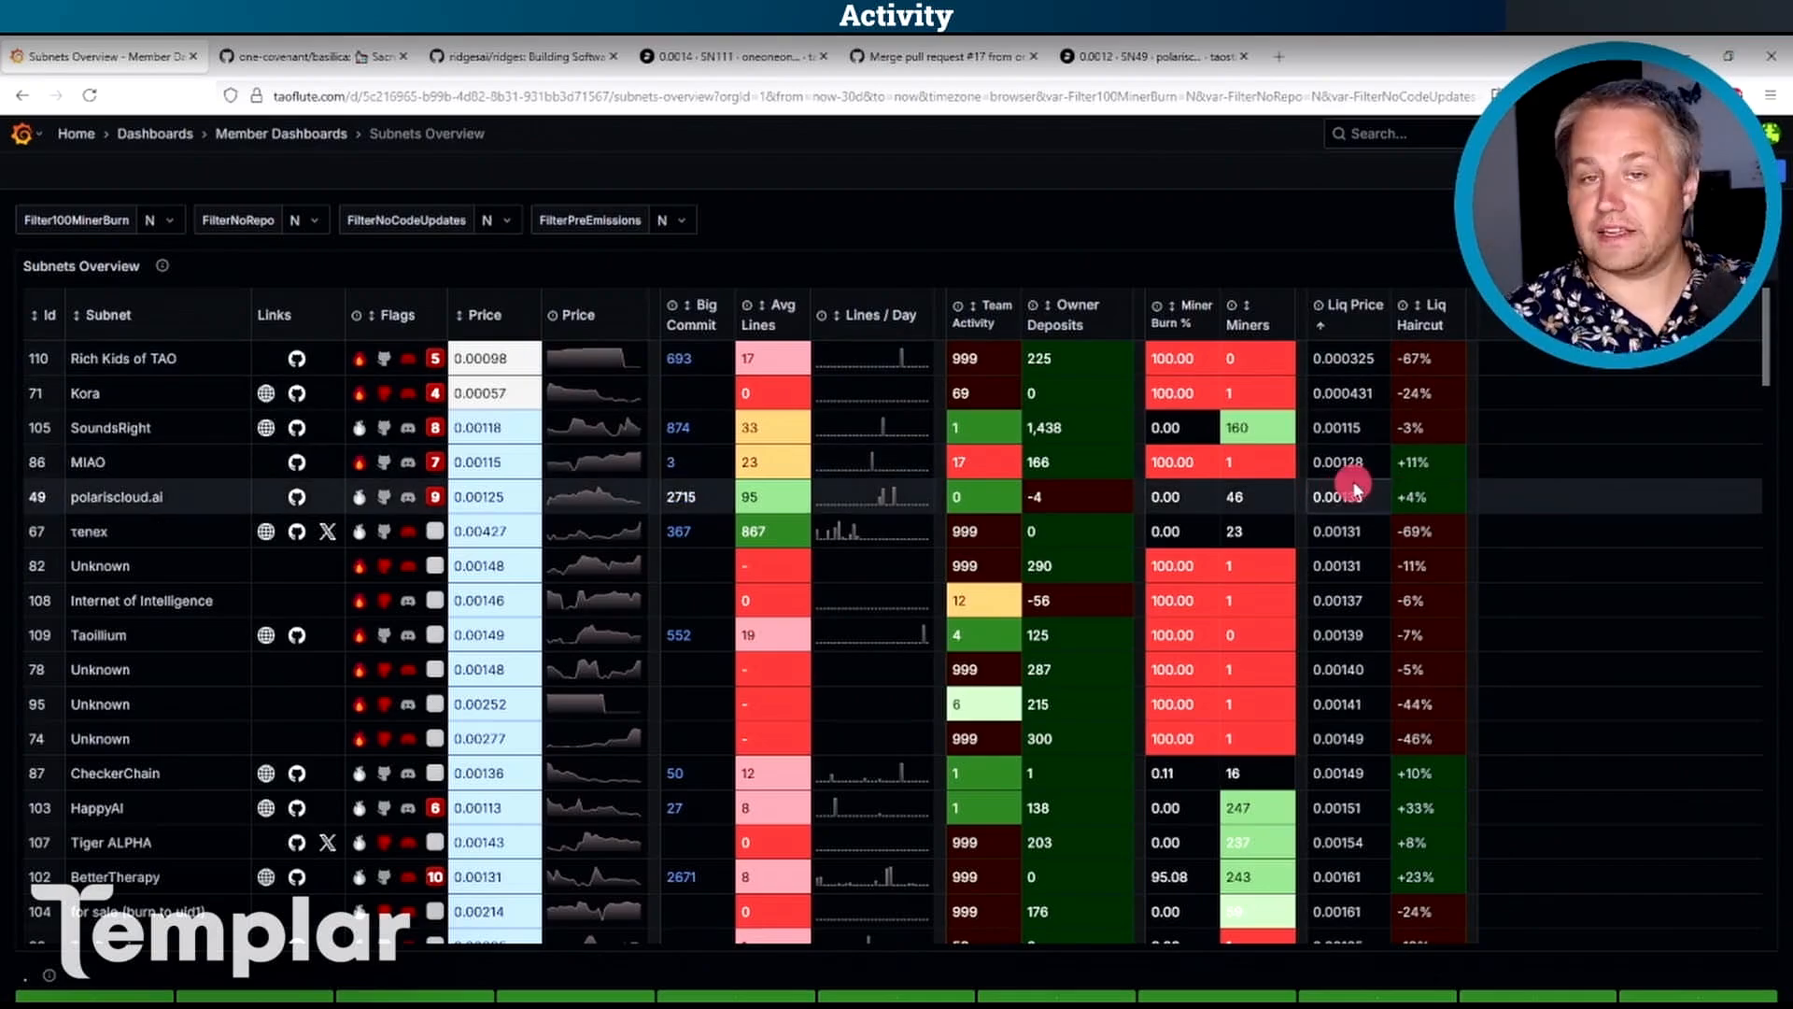
pyautogui.moveTo(1345, 464)
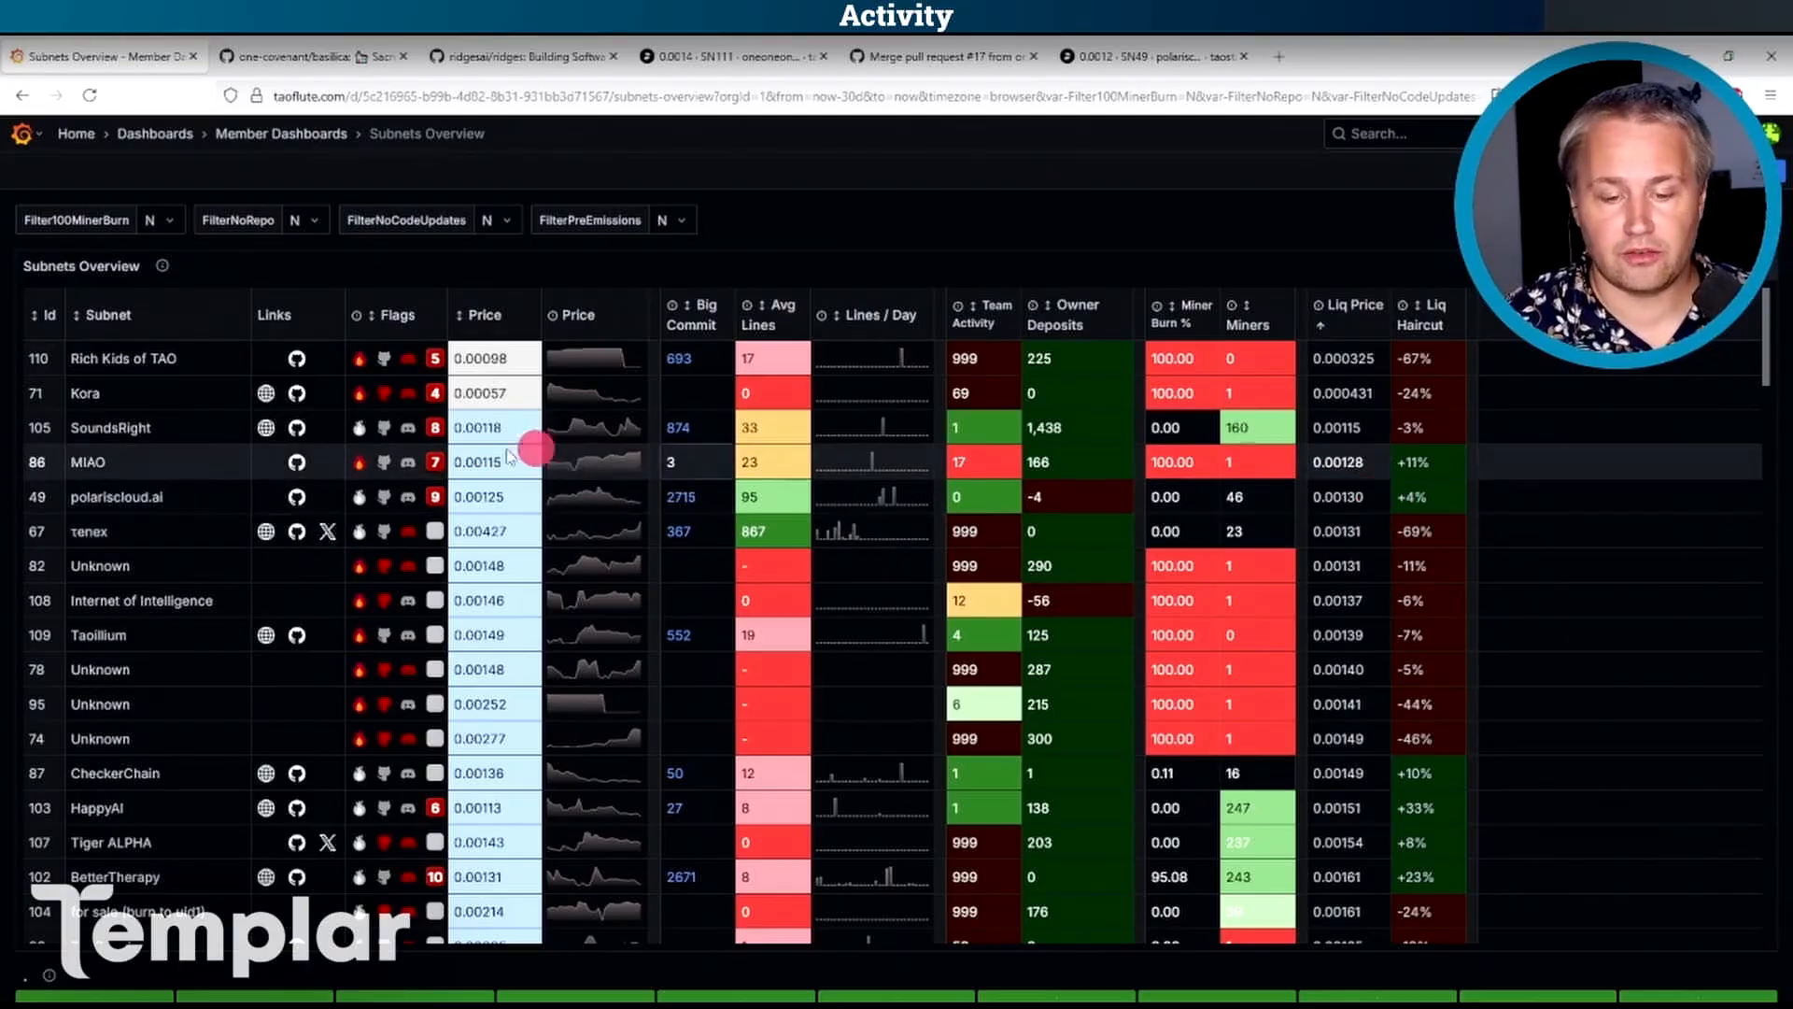
# Sort by price, then by flags so Unknown, SoulX and Signal come first.
pyautogui.click(472, 313)
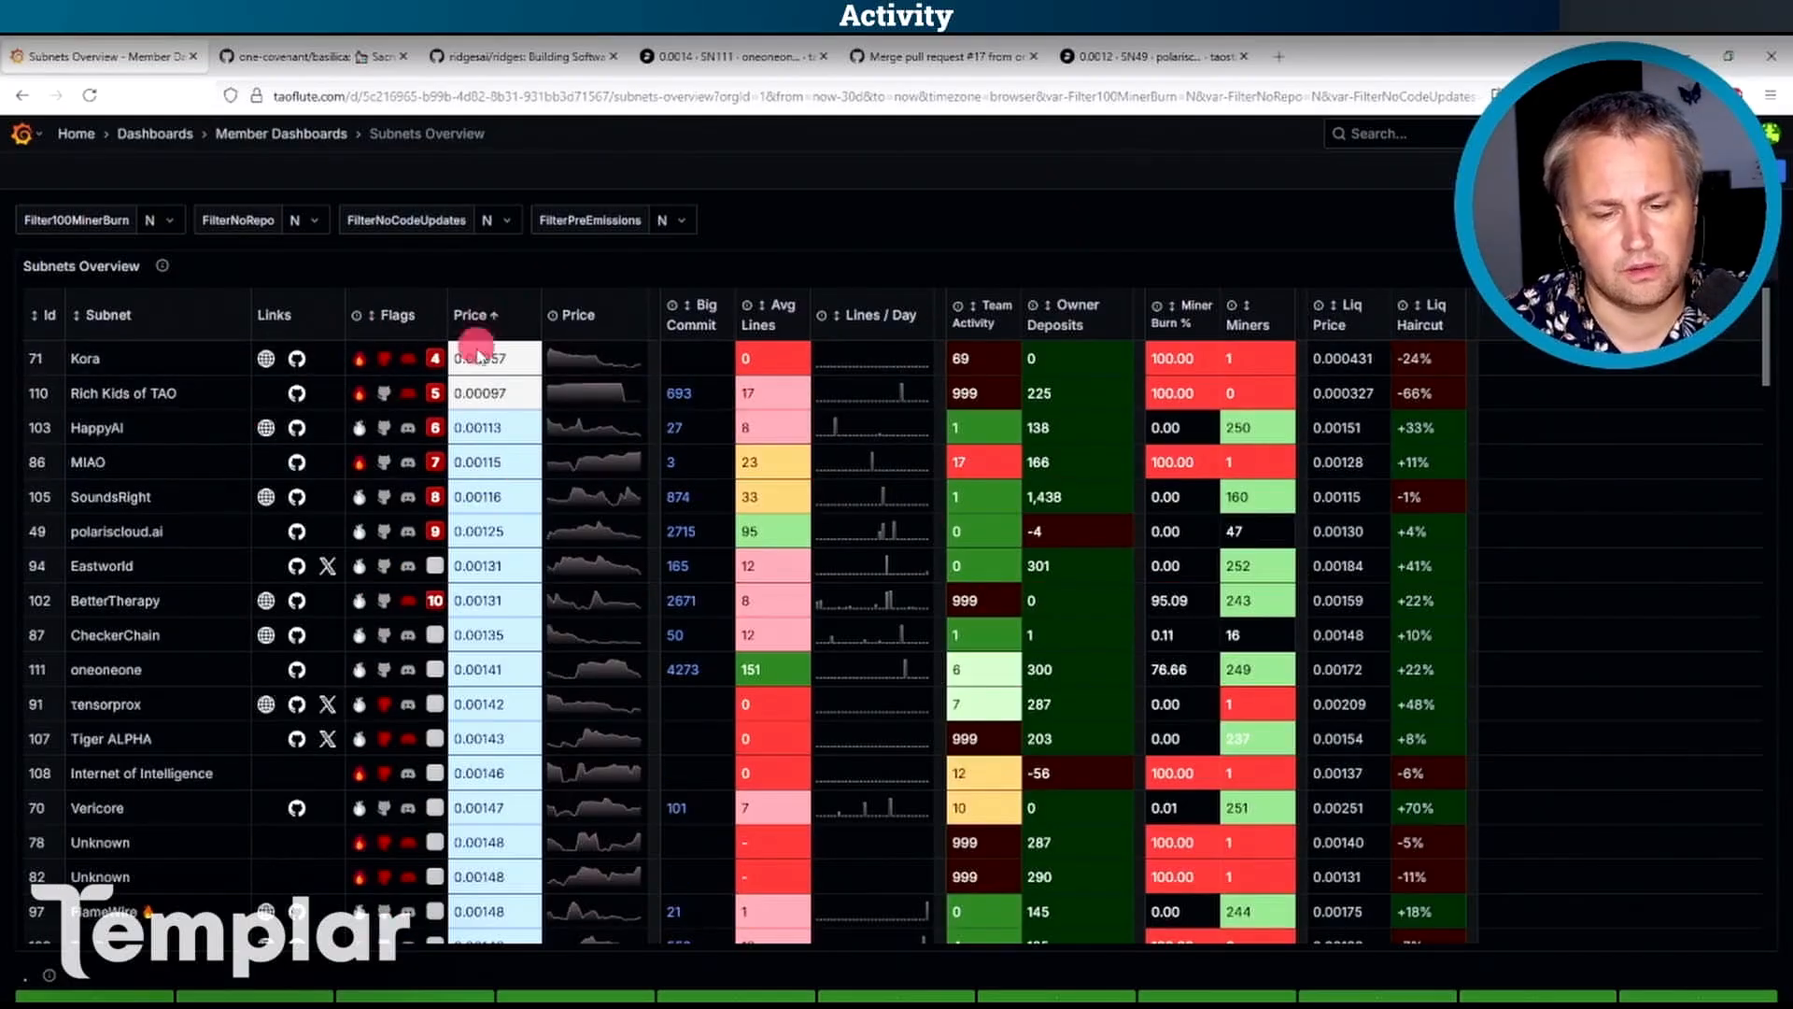
pyautogui.moveTo(440, 318)
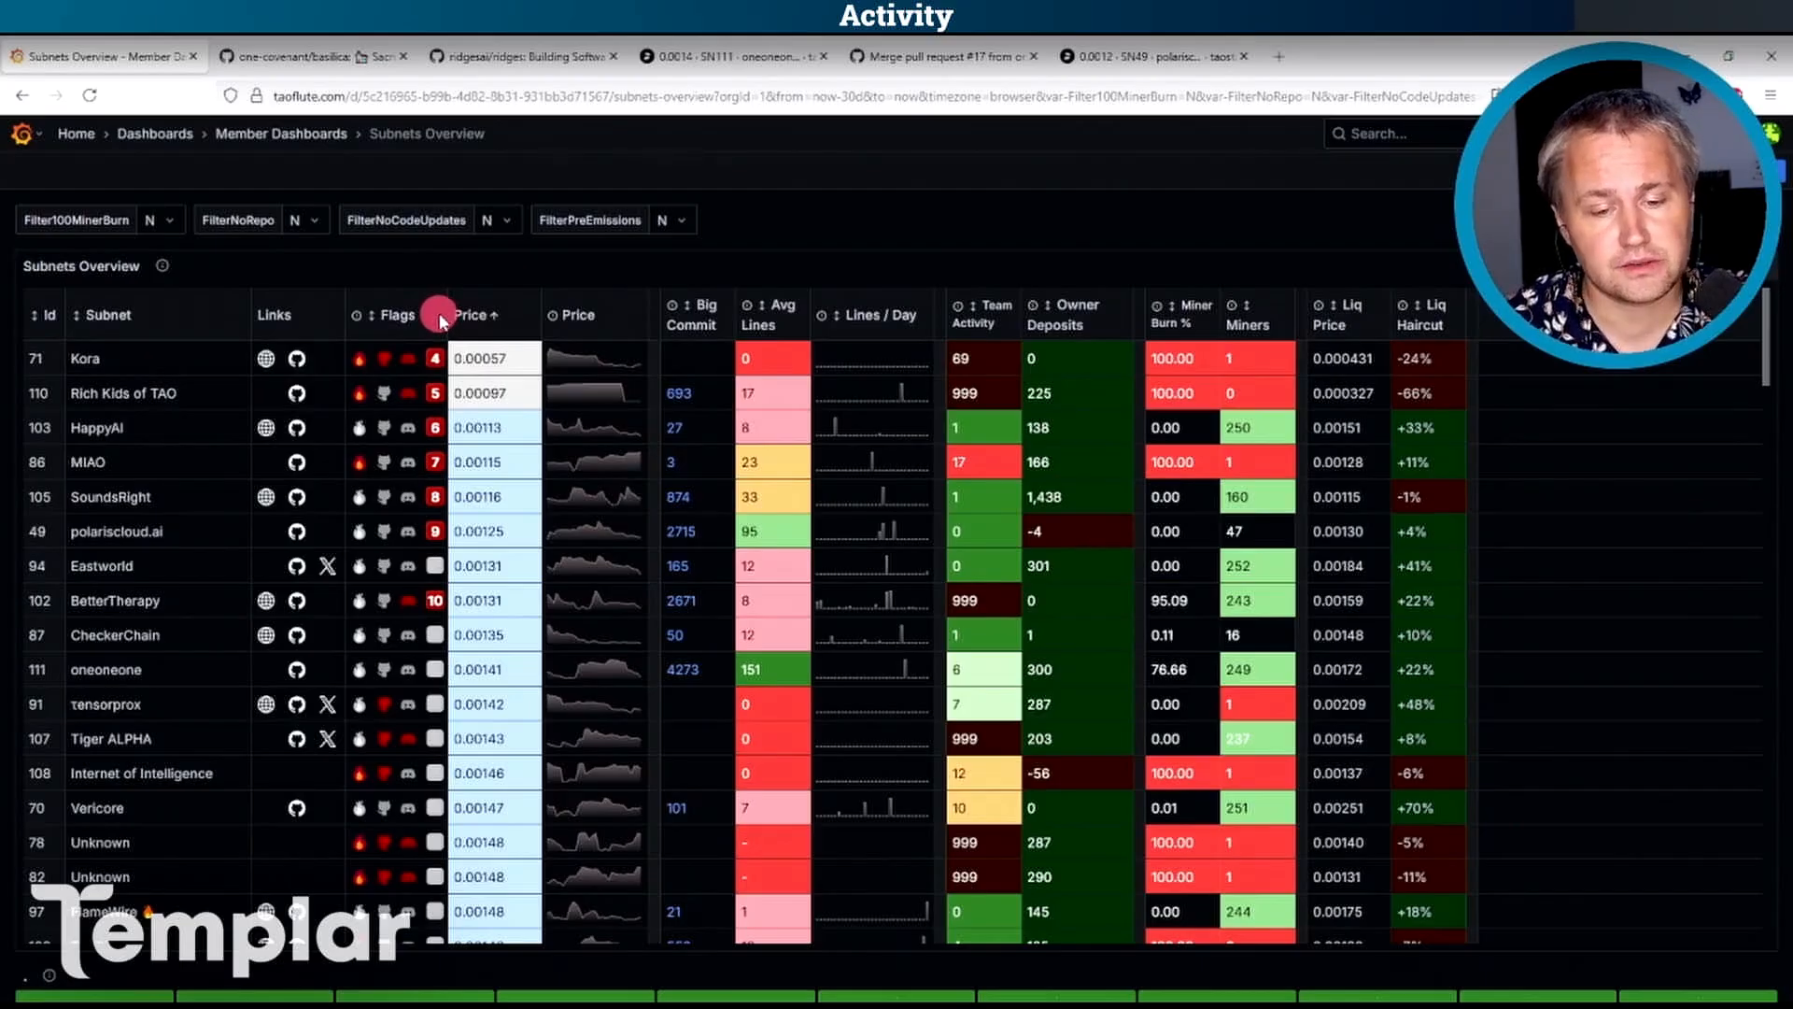
pyautogui.click(396, 314)
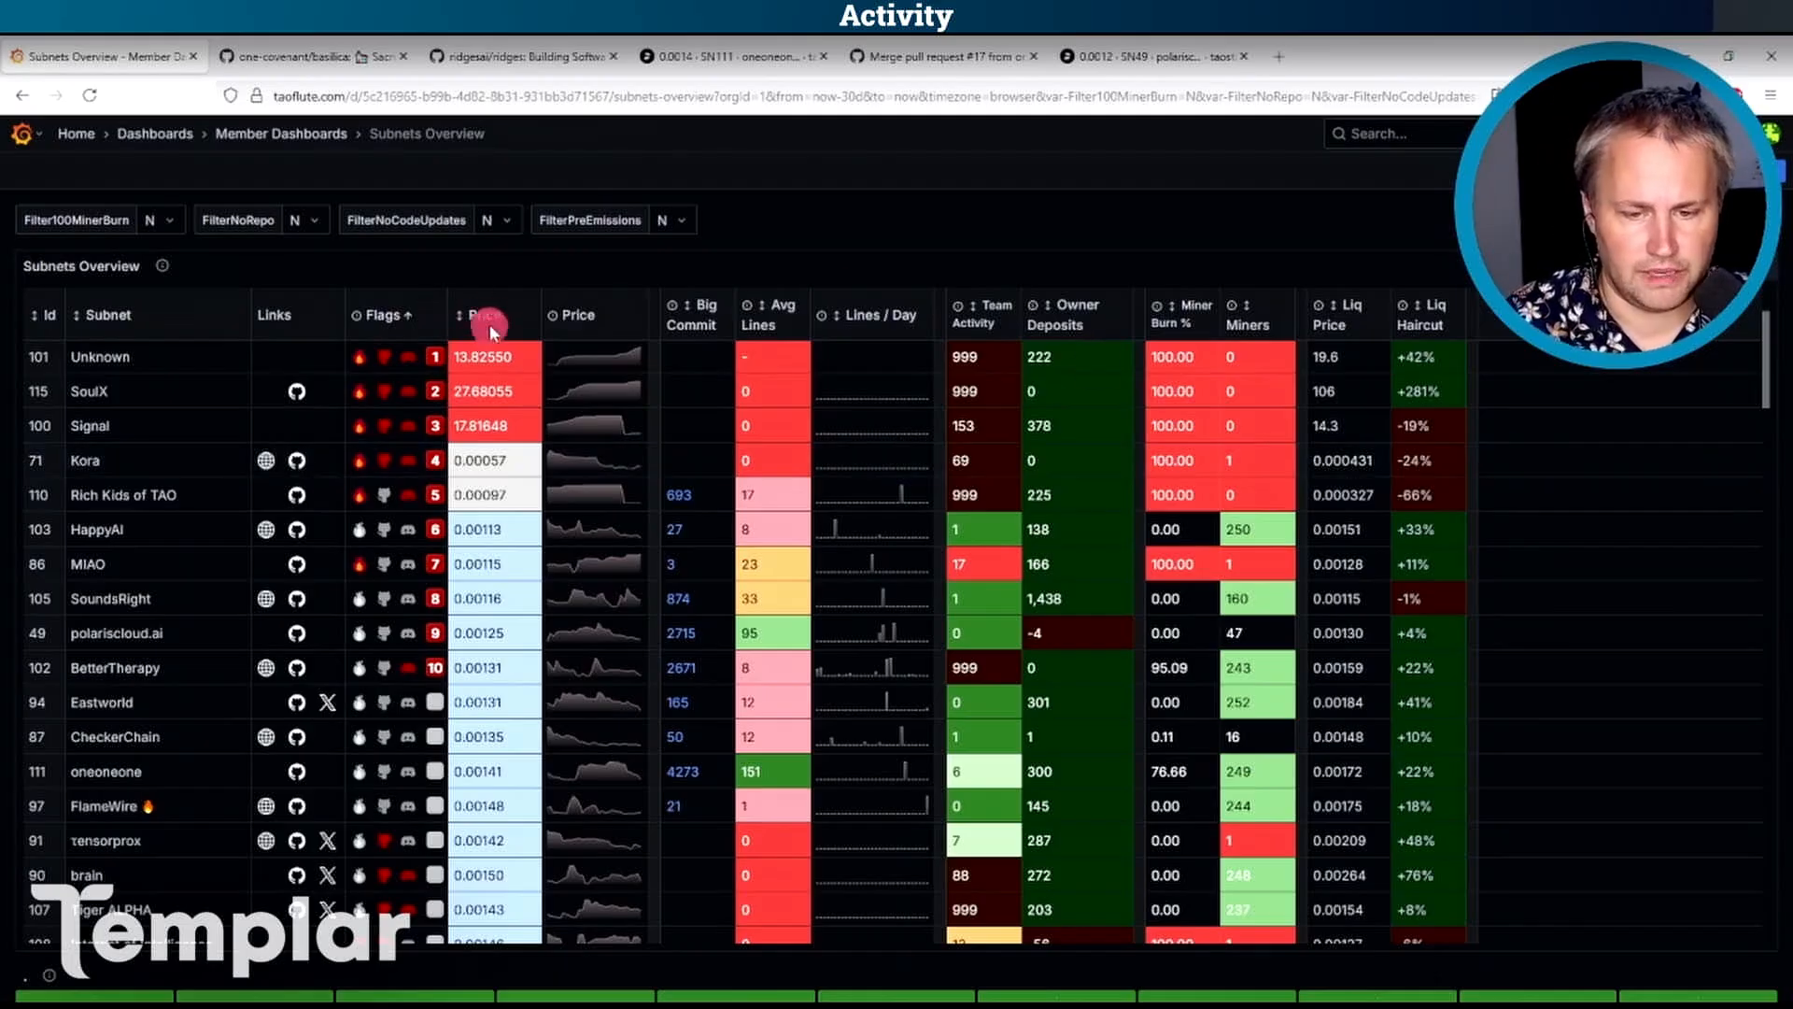
# Re-sort by price and then by lines per day, restoring Ridges at the top.
pyautogui.click(487, 313)
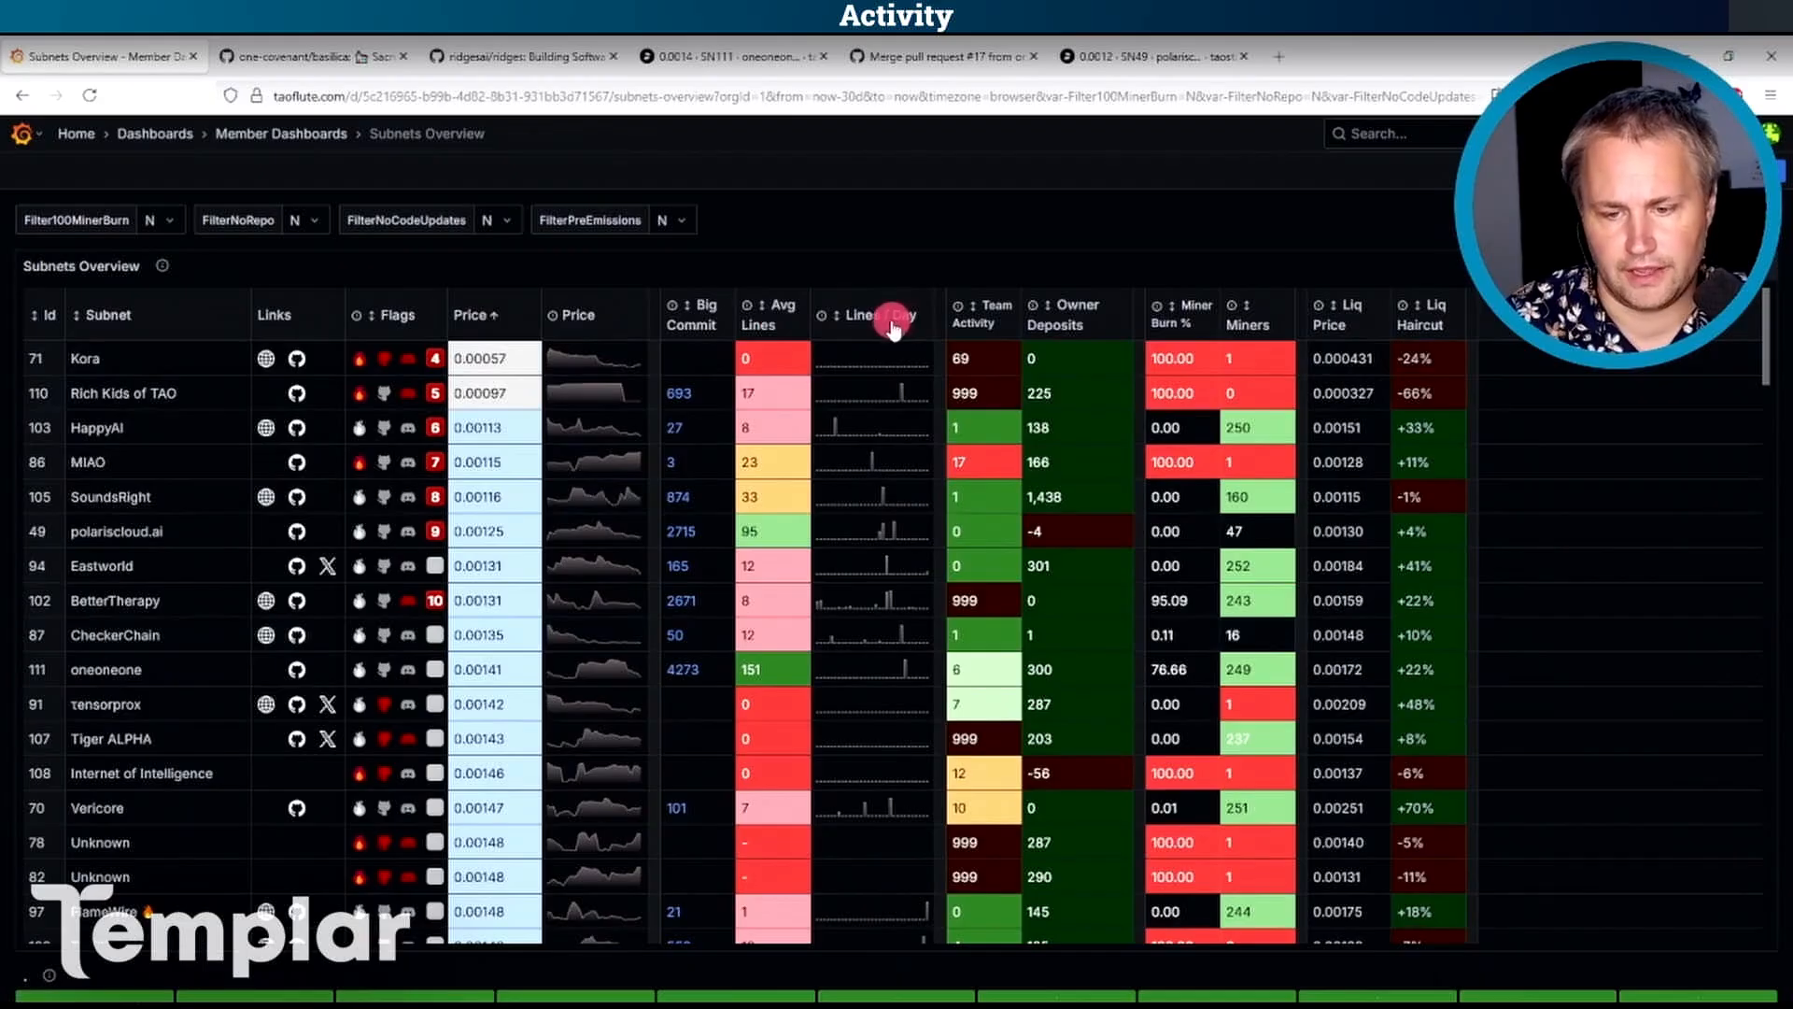
pyautogui.click(870, 313)
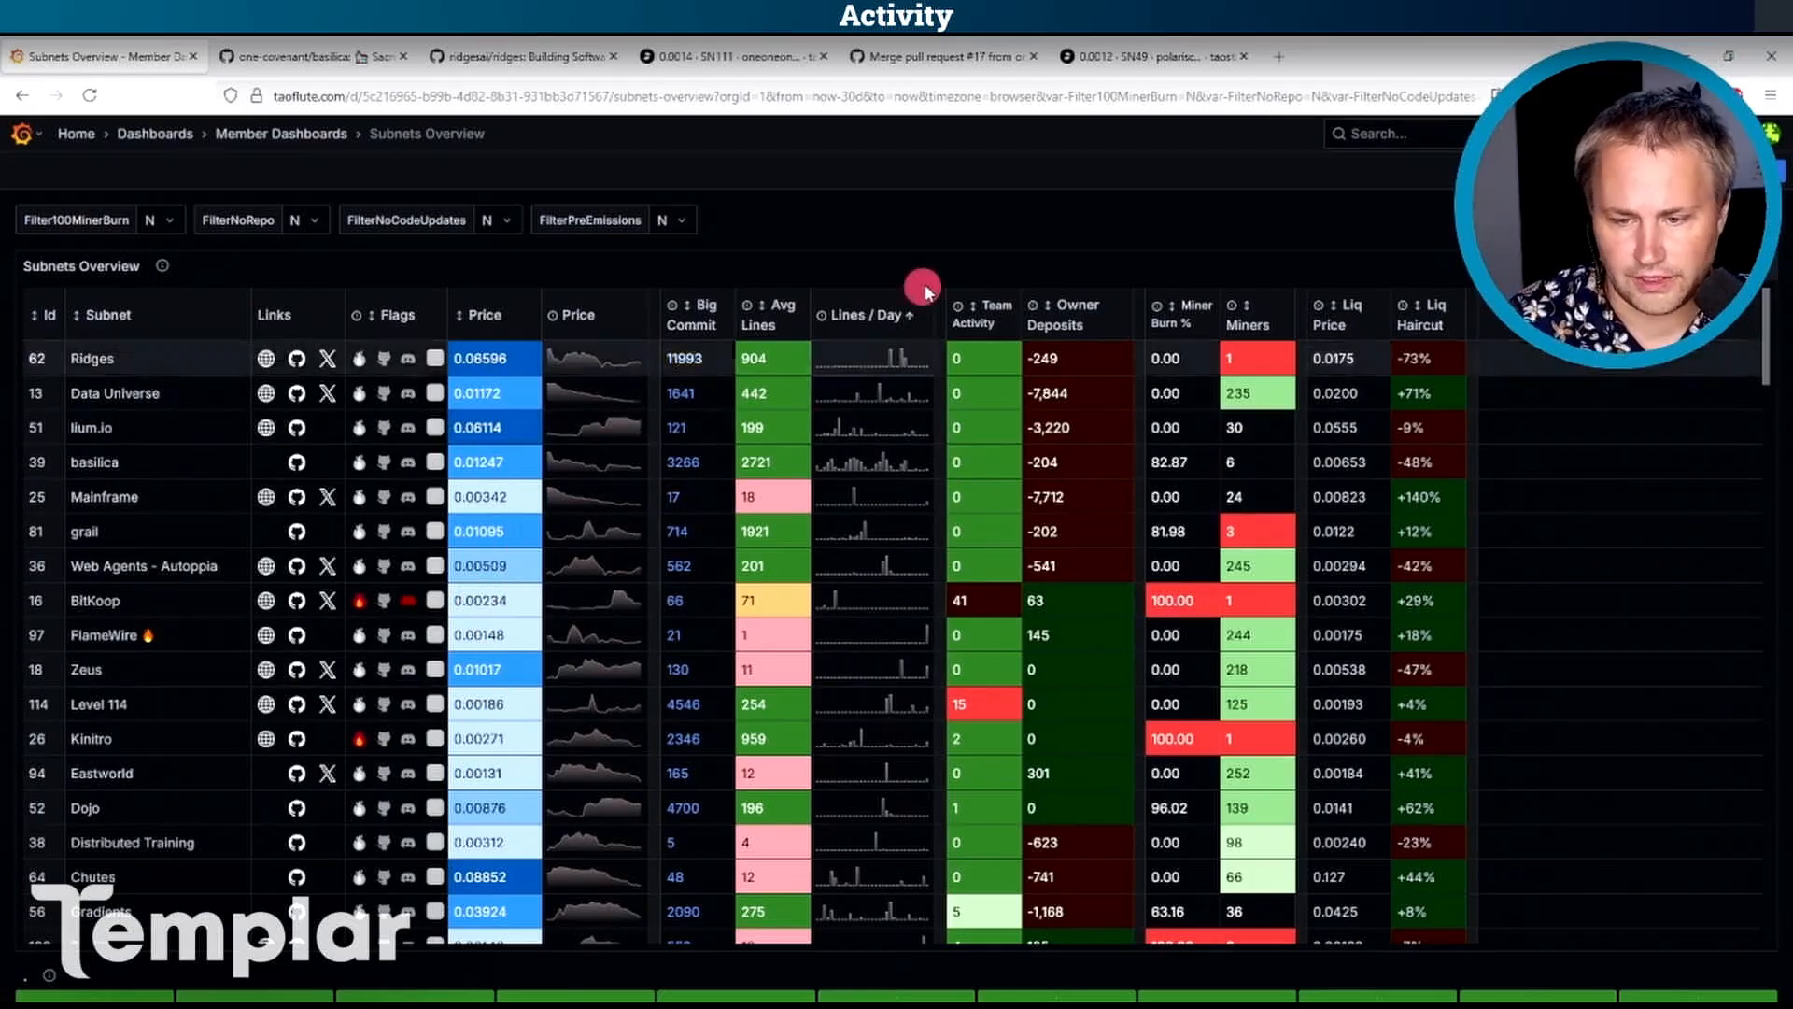
pyautogui.moveTo(994, 321)
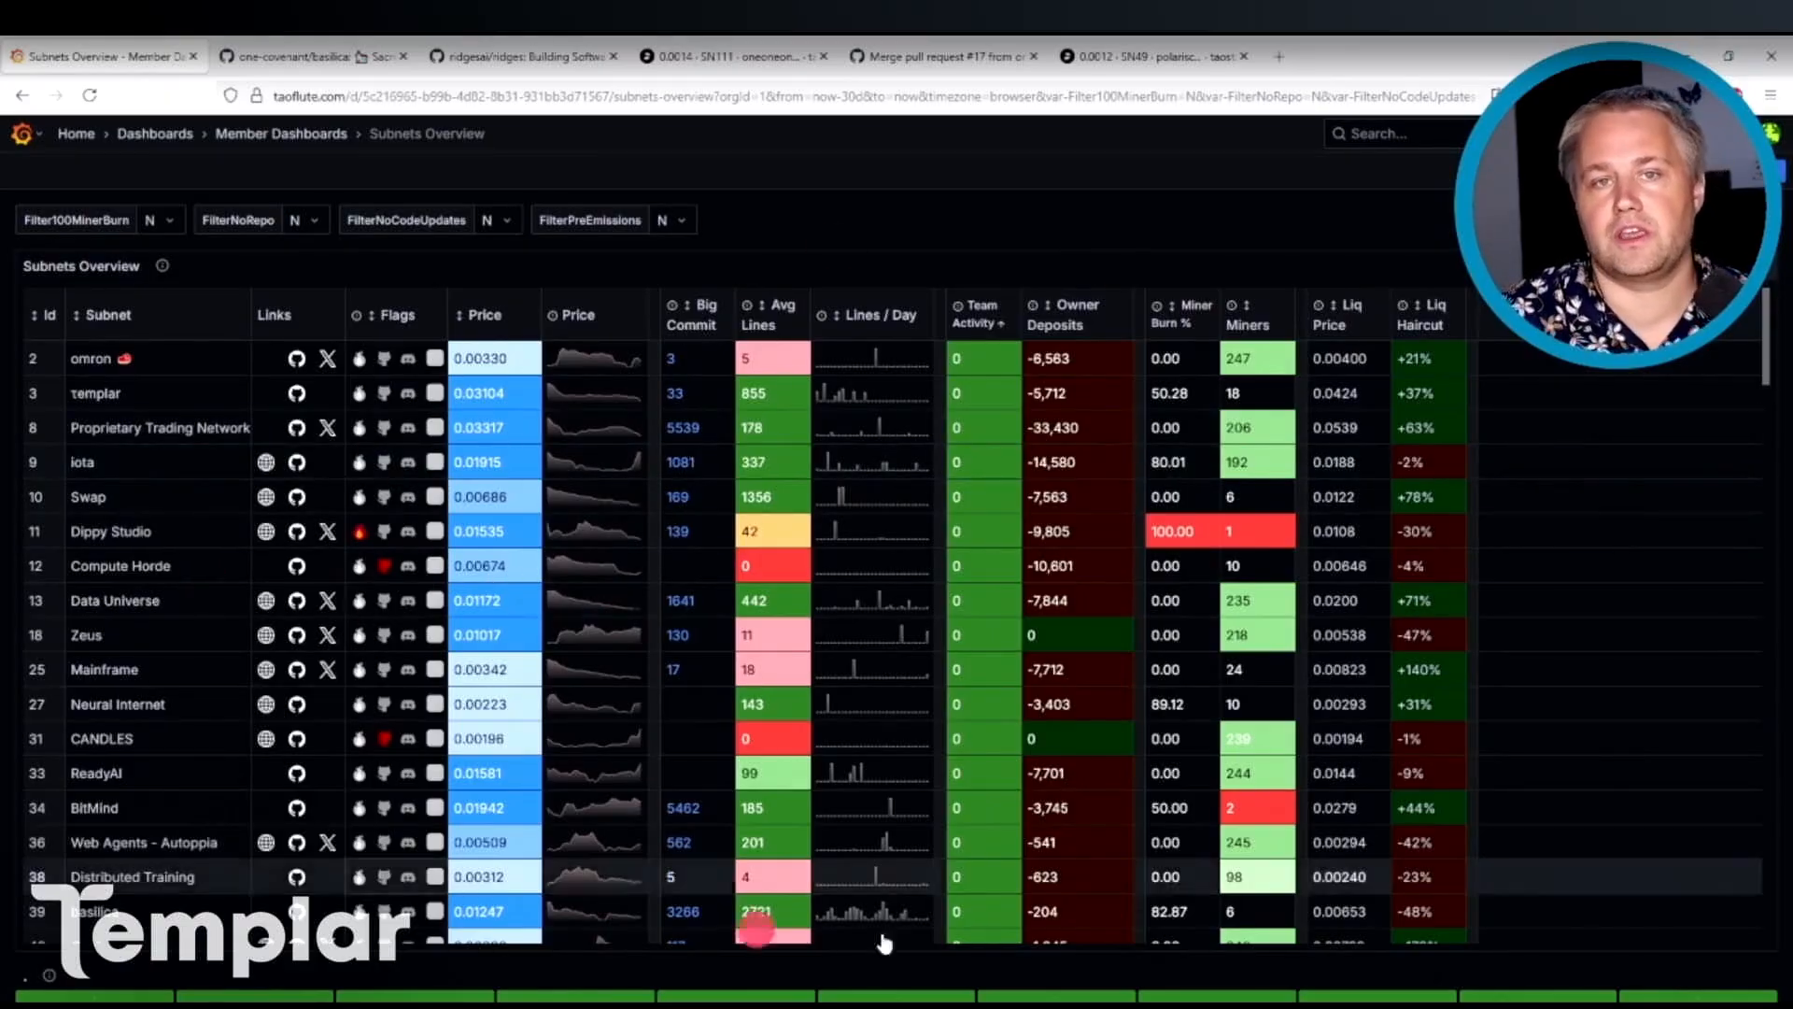
pyautogui.moveTo(1341, 208)
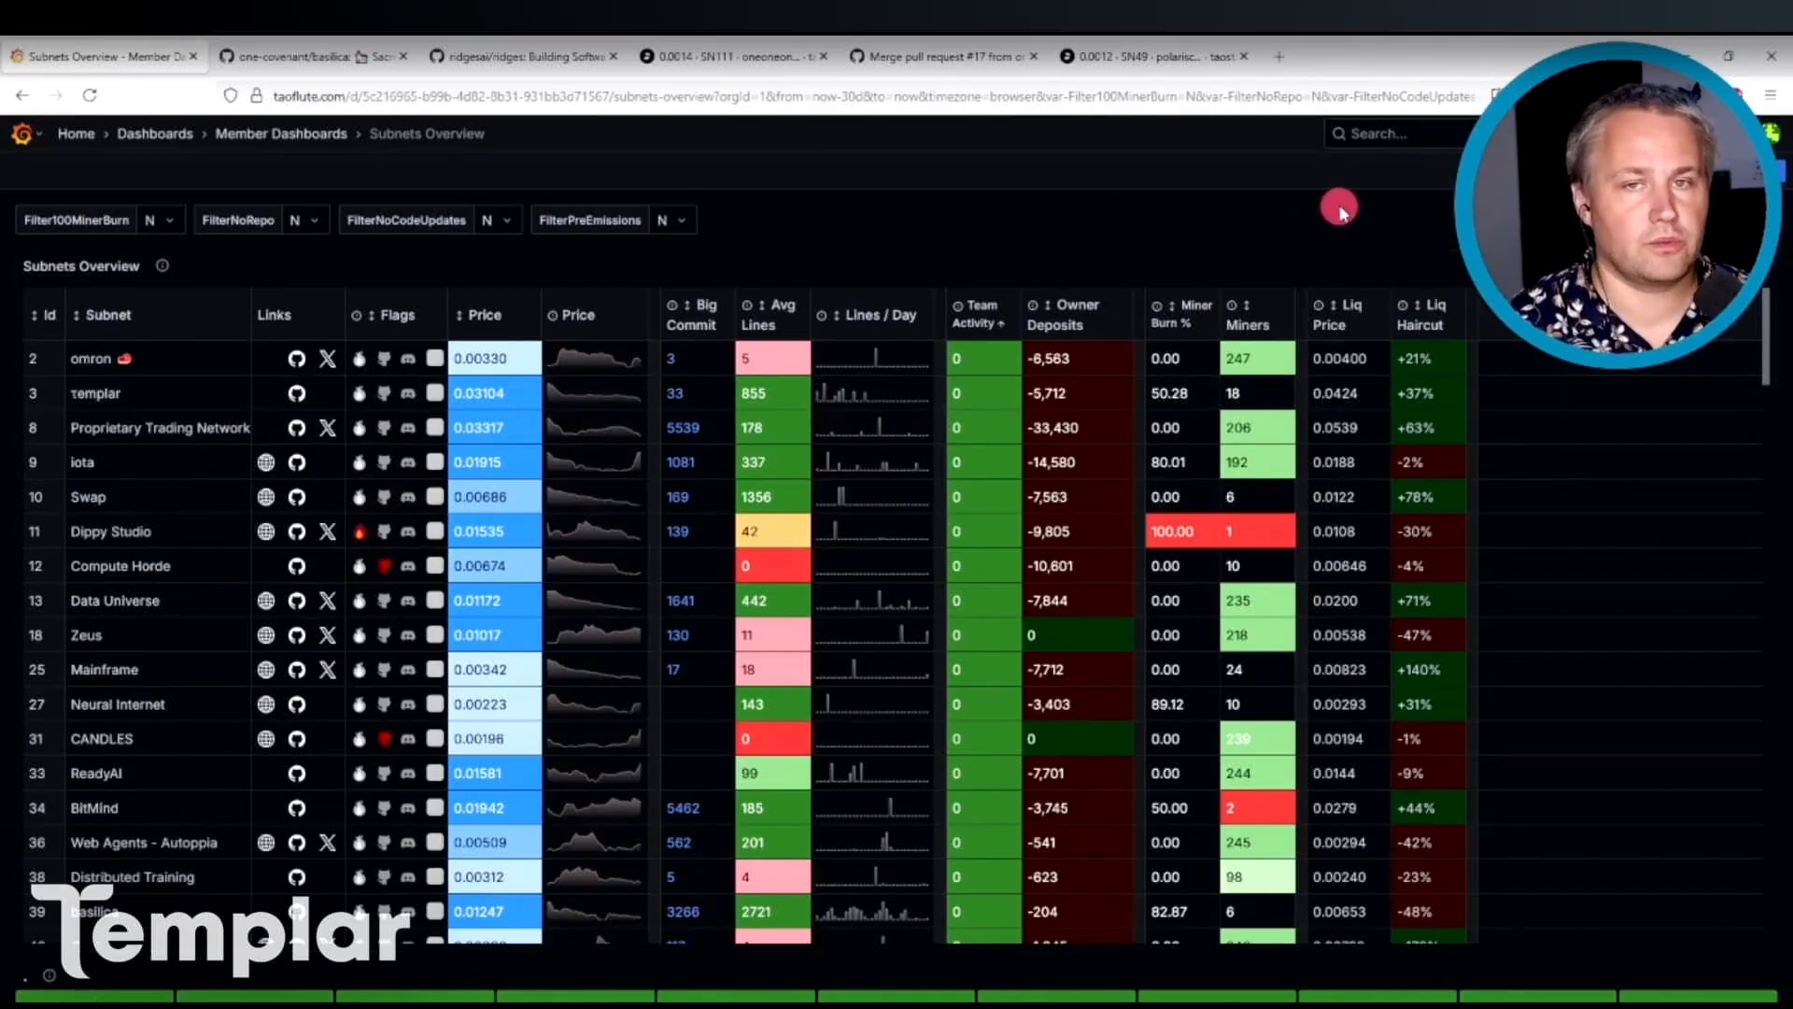